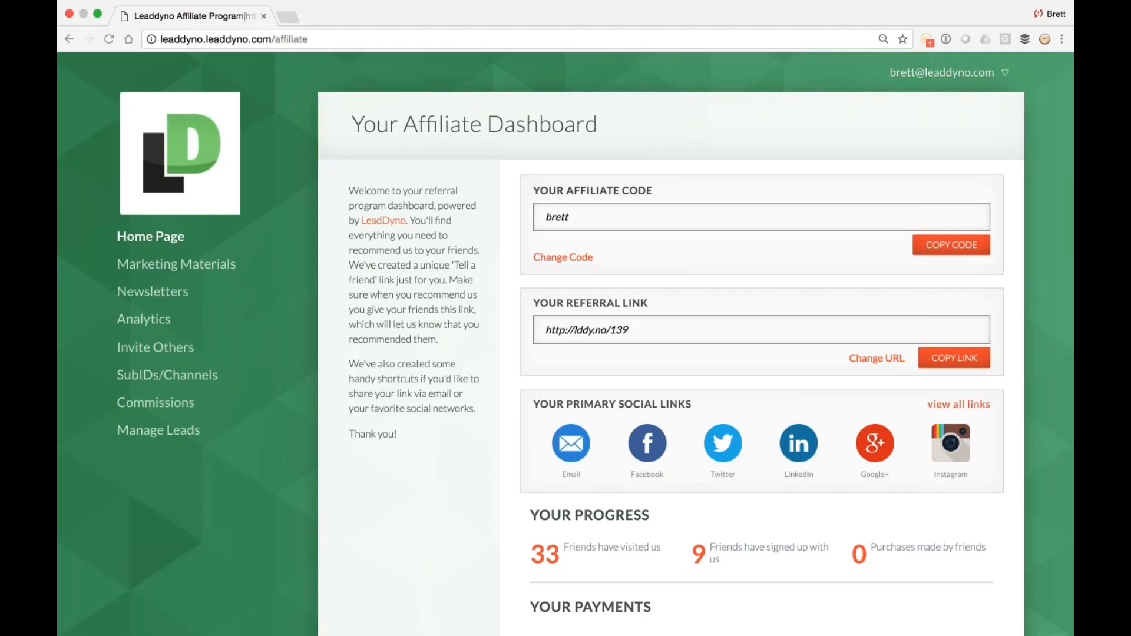
mouse_move(685, 290)
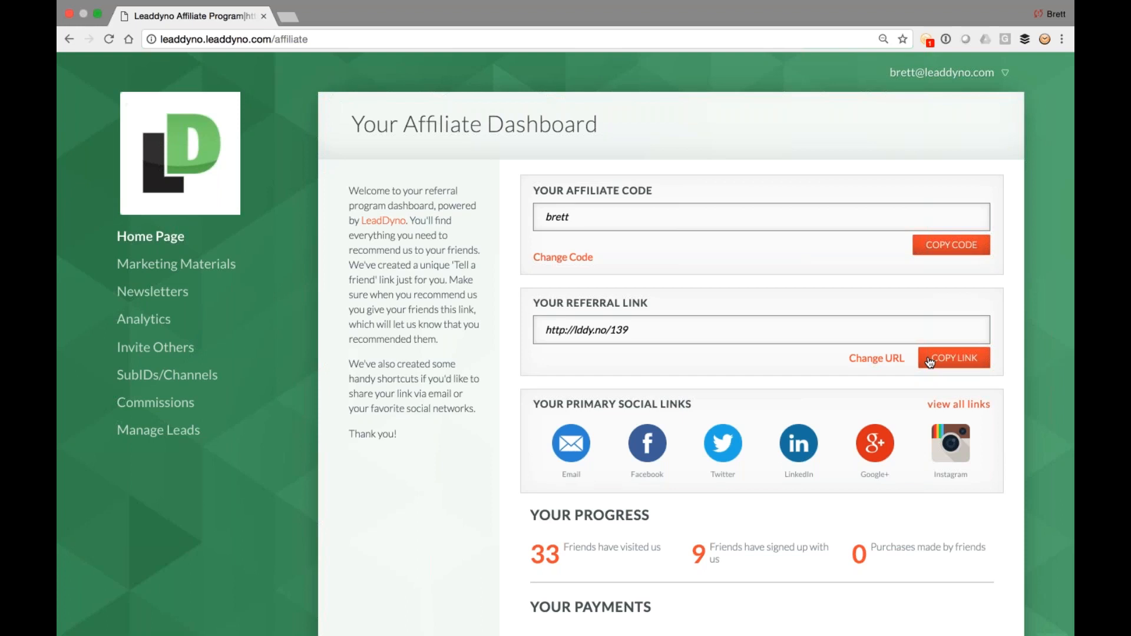
Share the referral link via the Facebook and Twitter icons under Your Primary Social Links.
scroll(down, 3)
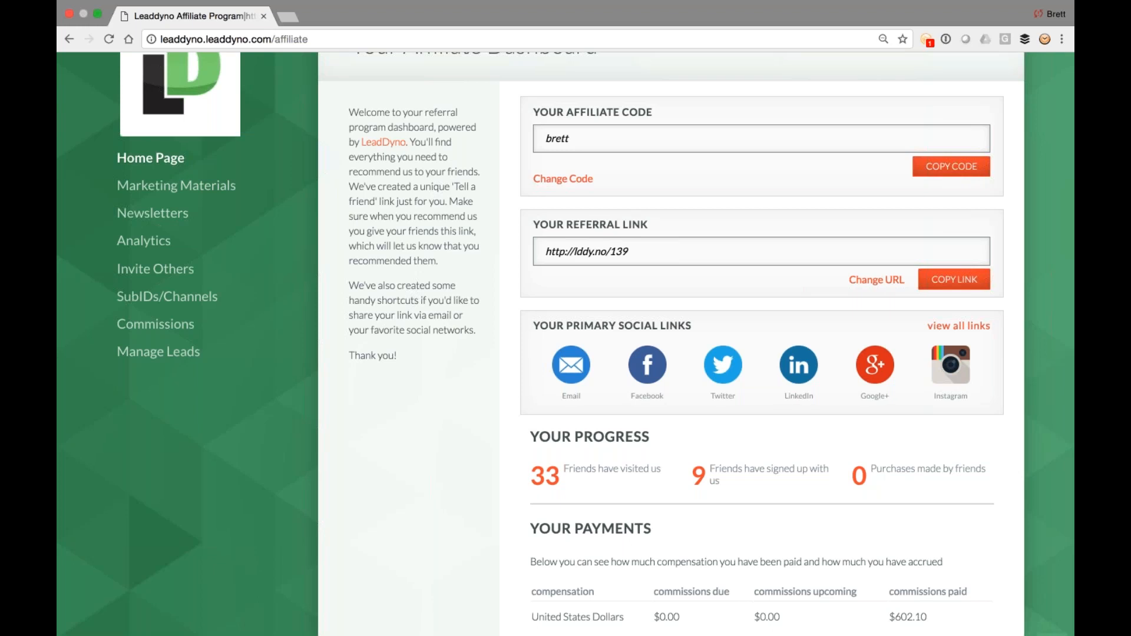
scroll(up, 3)
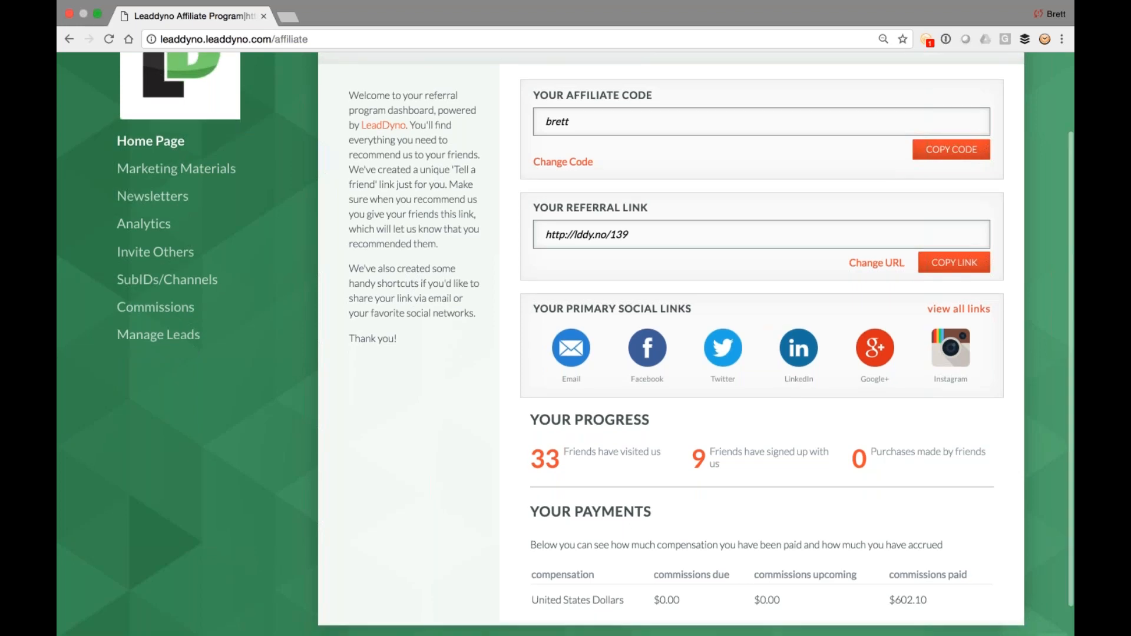
scroll(down, 3)
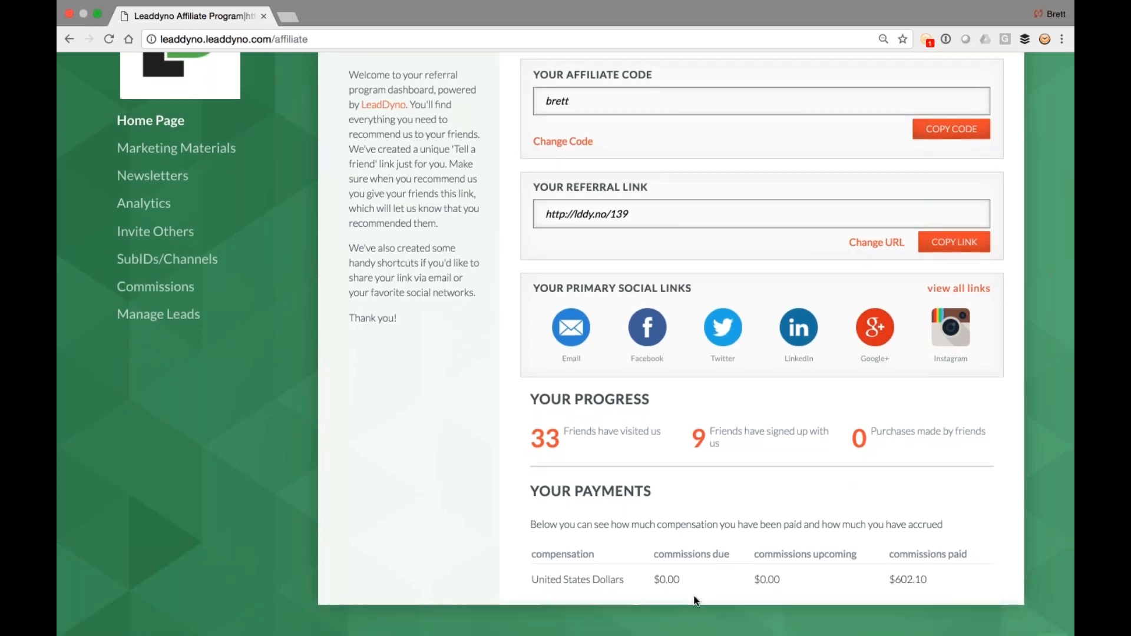
scroll(up, 3)
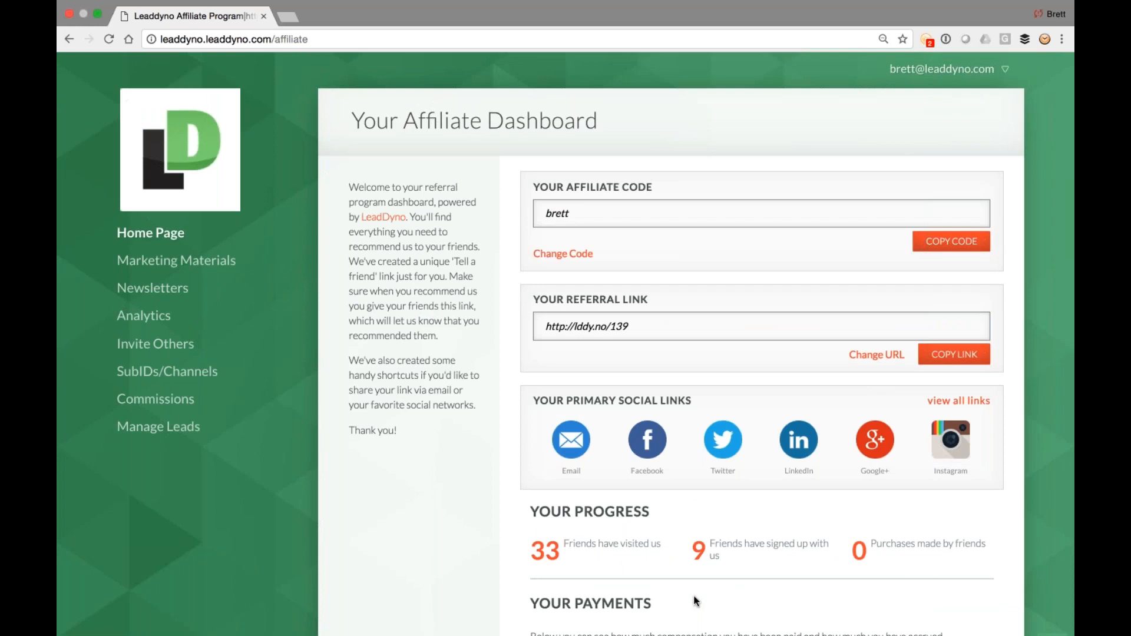
mouse_move(570, 440)
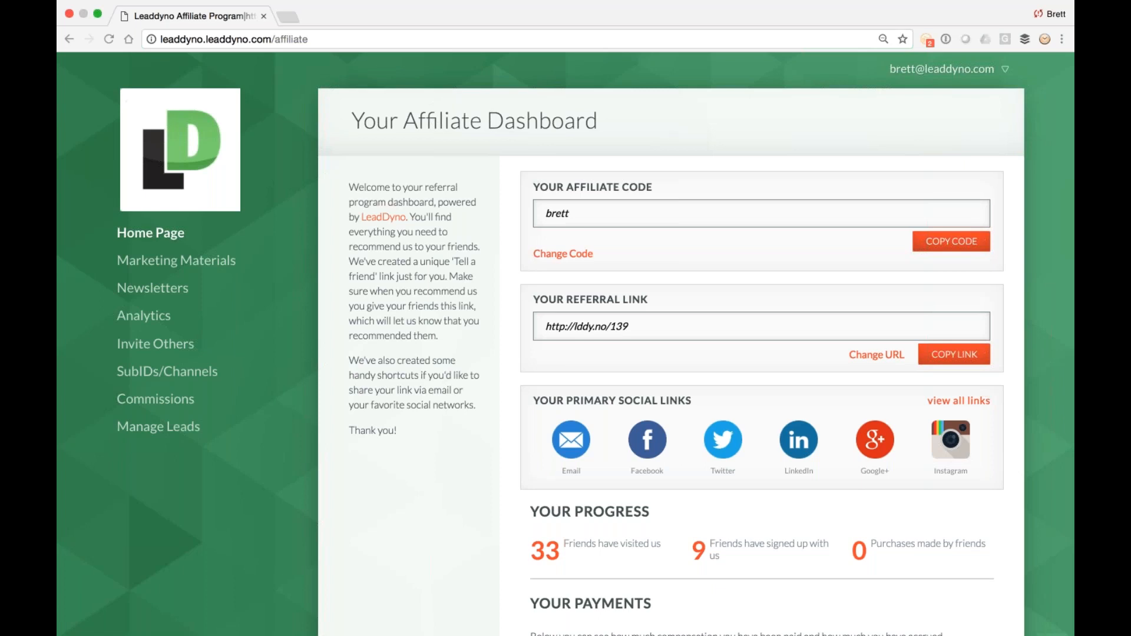
mouse_move(462, 562)
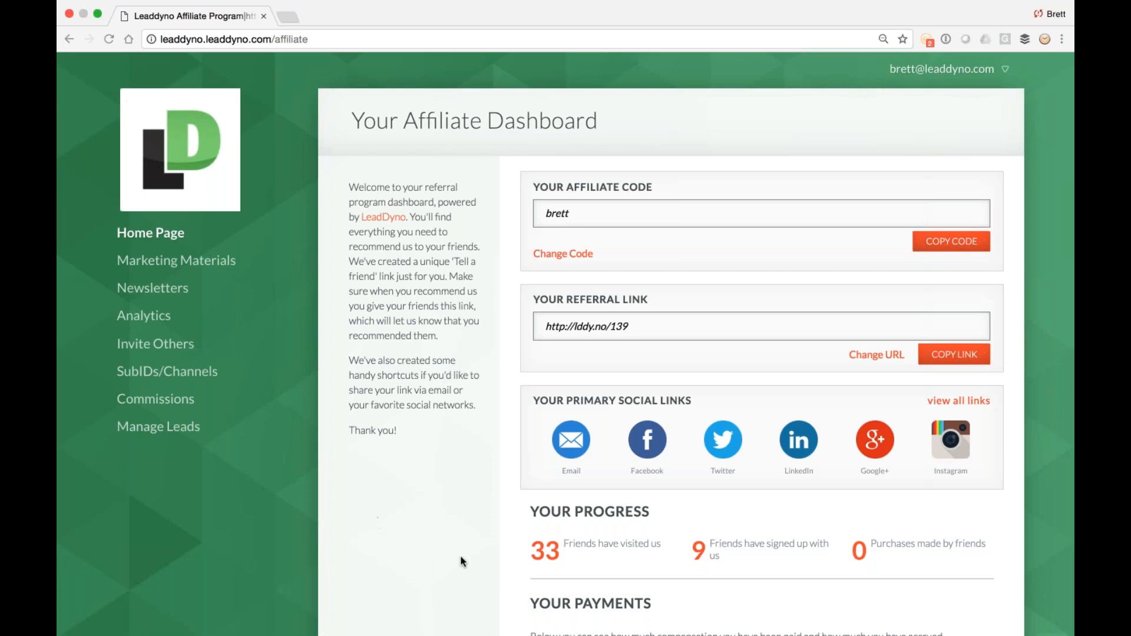
mouse_move(422, 544)
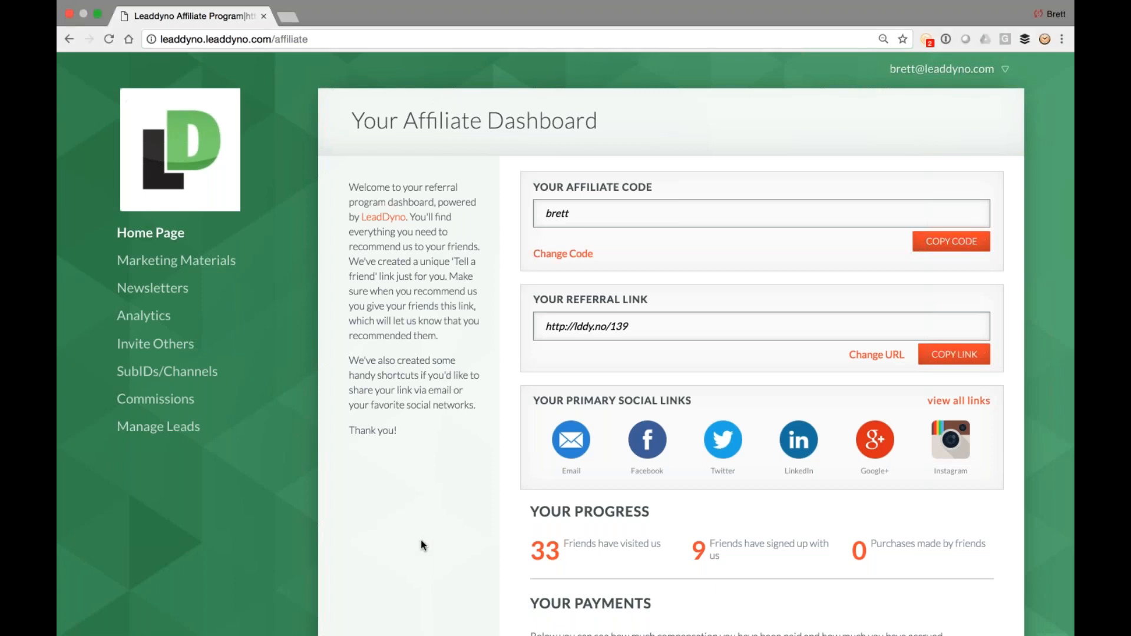
scroll(down, 3)
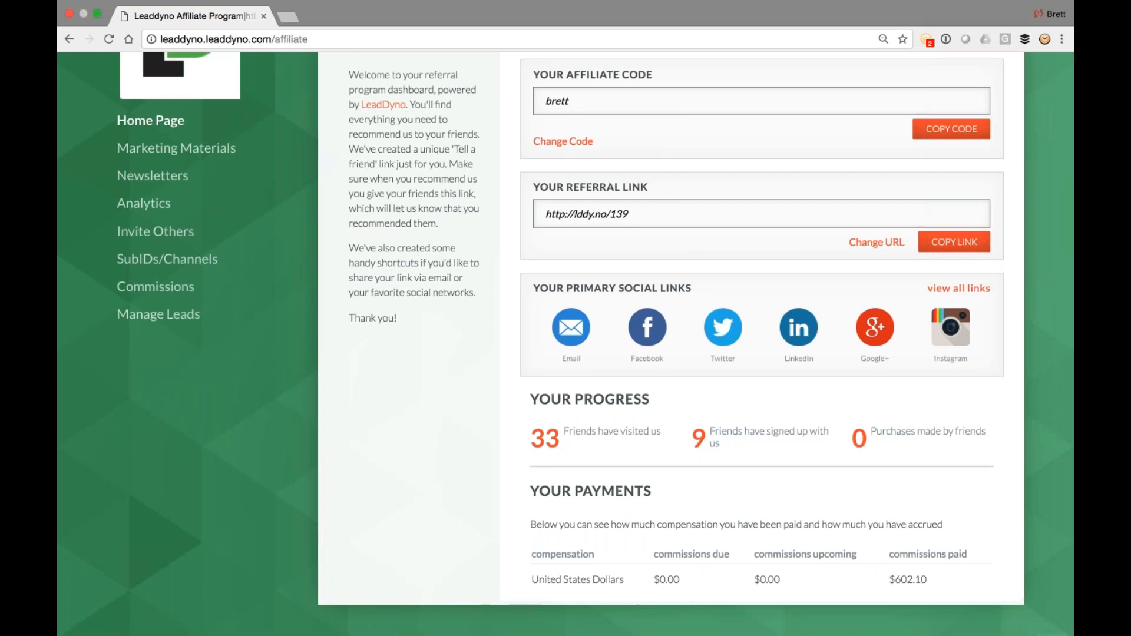
click(647, 328)
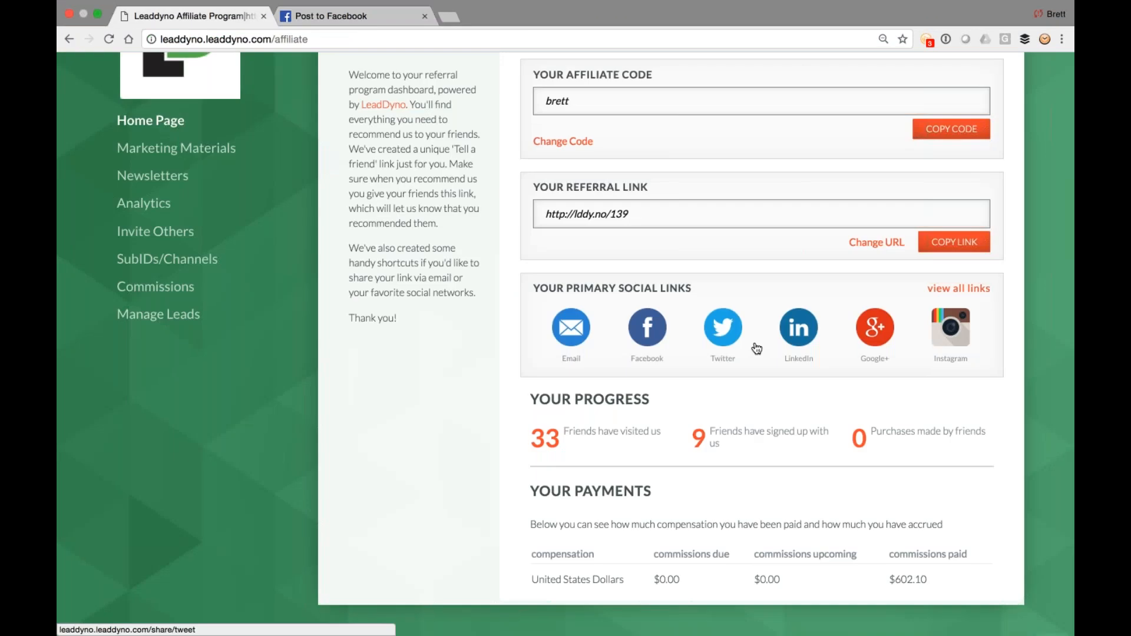
click(722, 327)
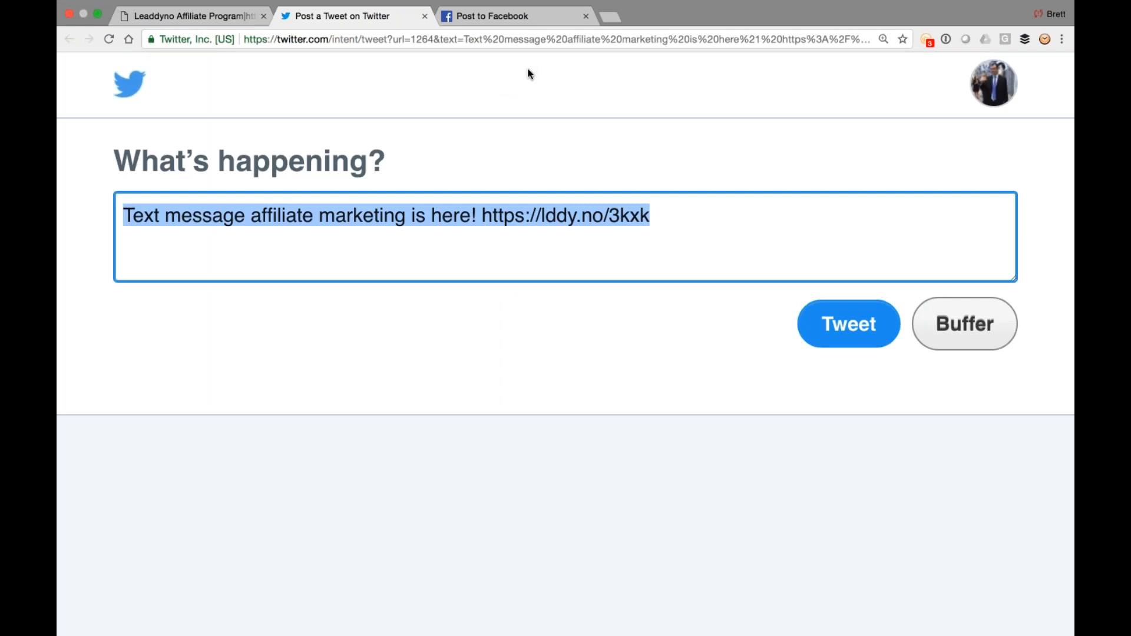
mouse_move(614, 13)
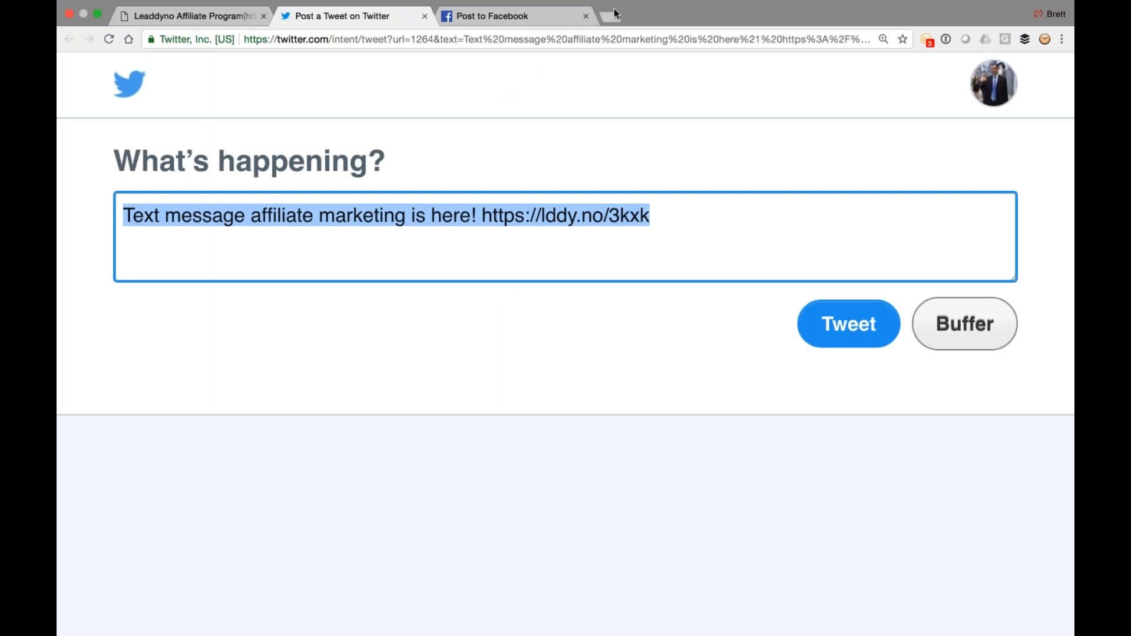
mouse_move(609, 15)
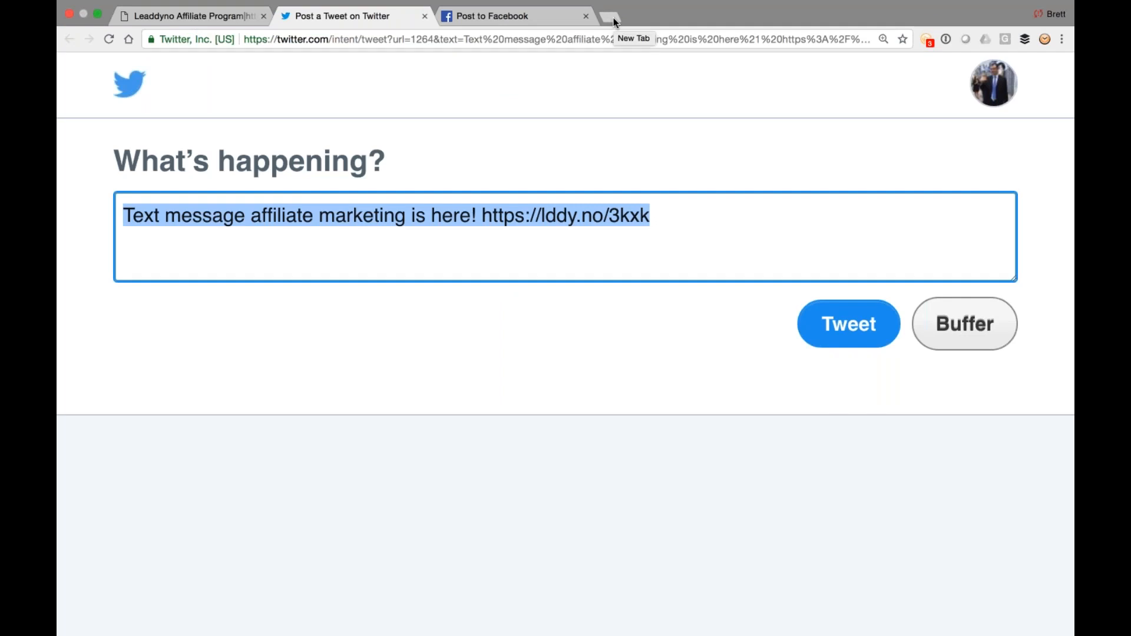
Leave the prefilled tweet unsent and start a new browser tab for the Google Play listing.
click(608, 16)
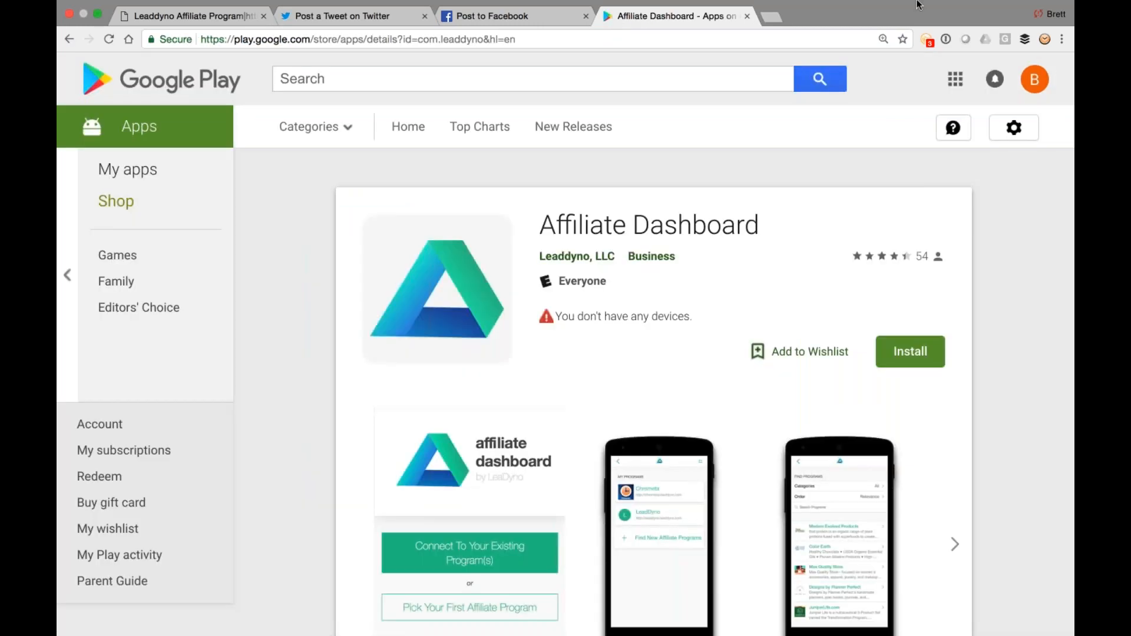
Start another tab for the Affiliate Dashboard's Apple App Store preview page.
click(772, 15)
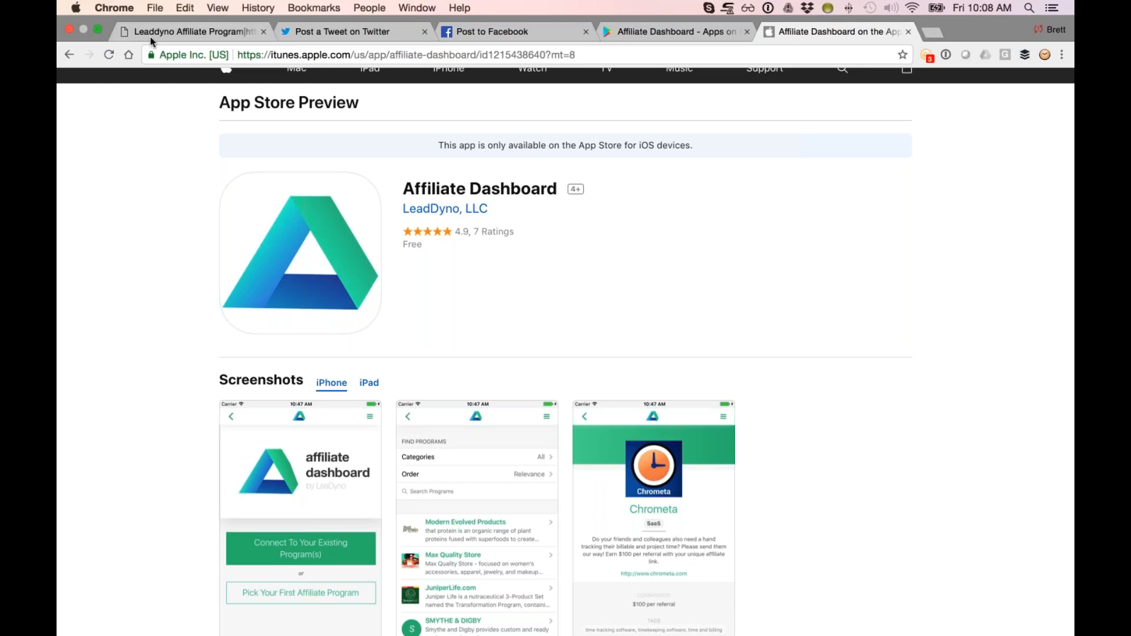
Return to the LeadDyno affiliate dashboard and go to Marketing Materials.
click(191, 30)
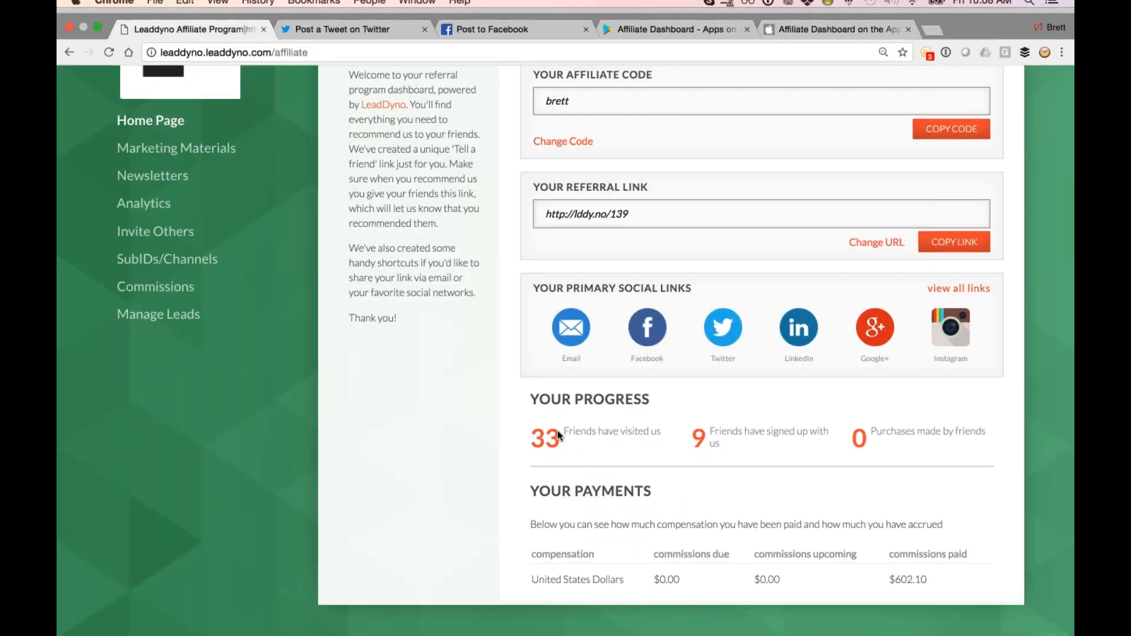
scroll(up, 3)
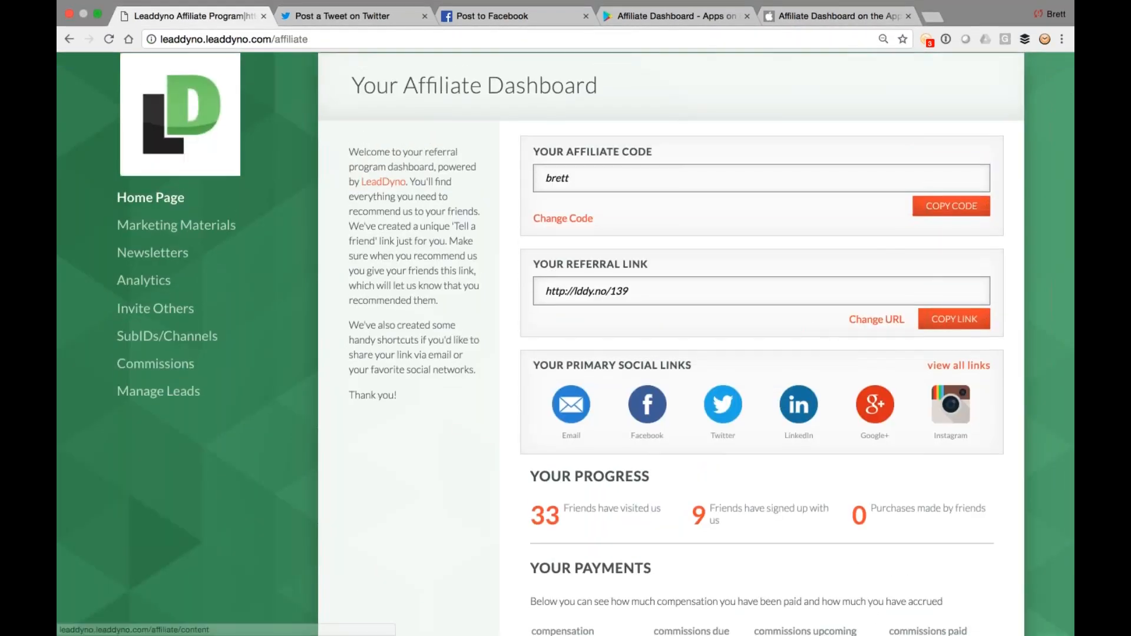
mouse_move(375, 446)
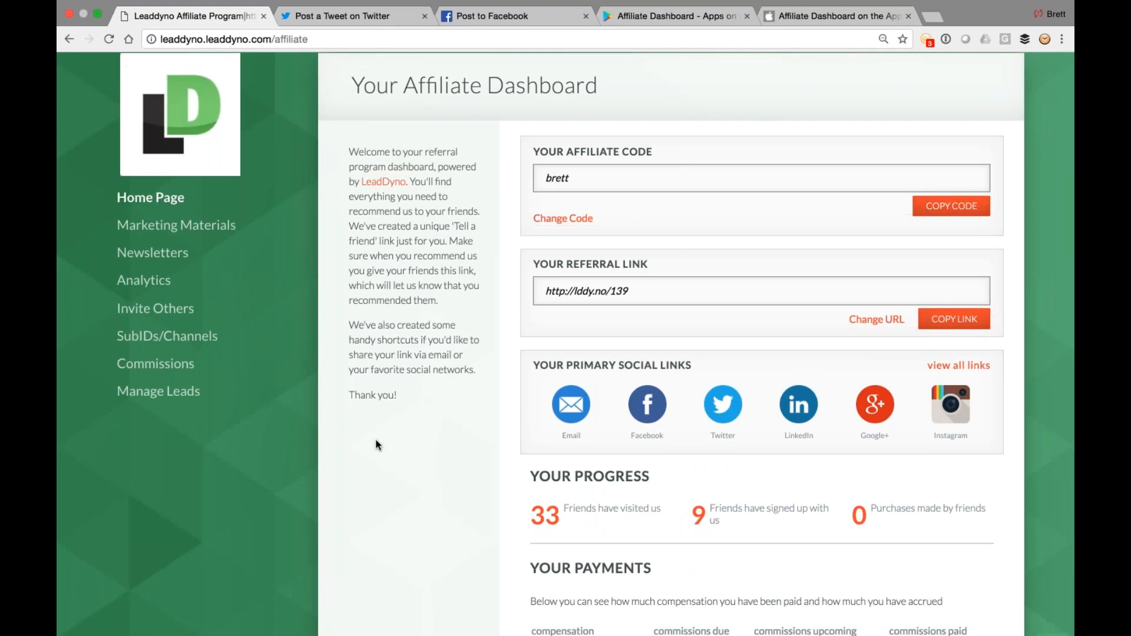
click(176, 224)
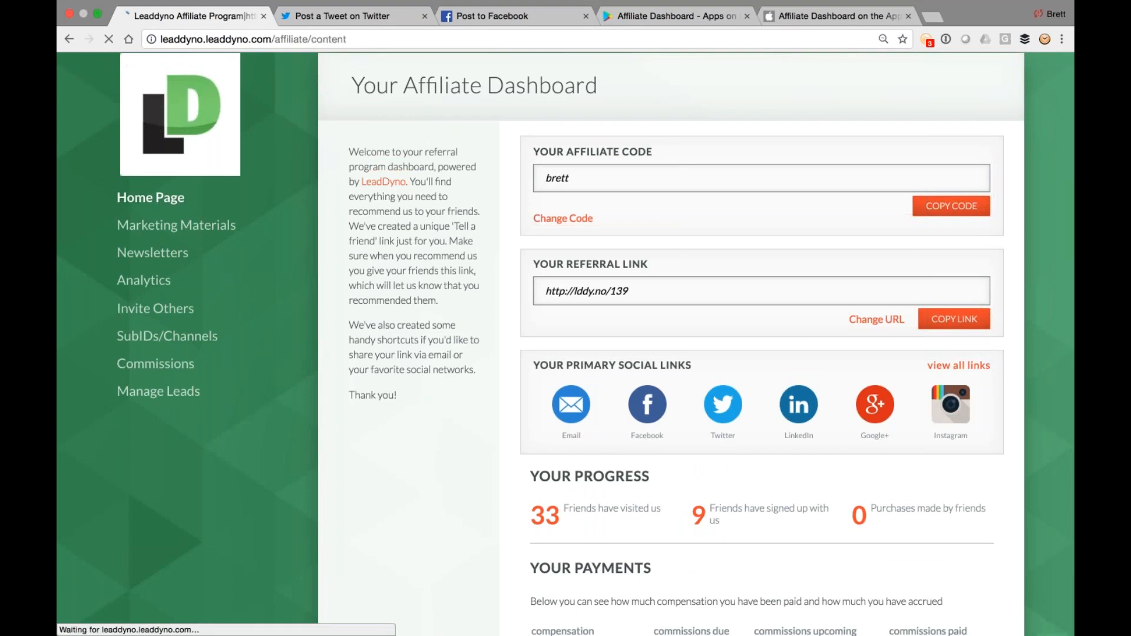
click(176, 224)
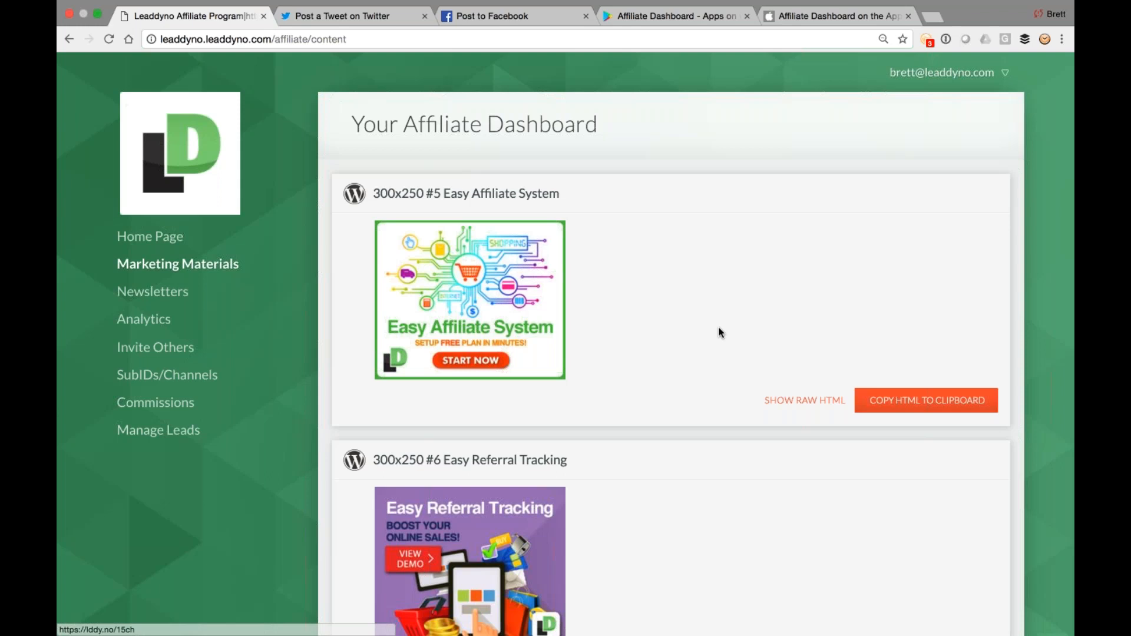
Reveal the raw HTML embed code for the Easy Affiliate System banner.
click(802, 400)
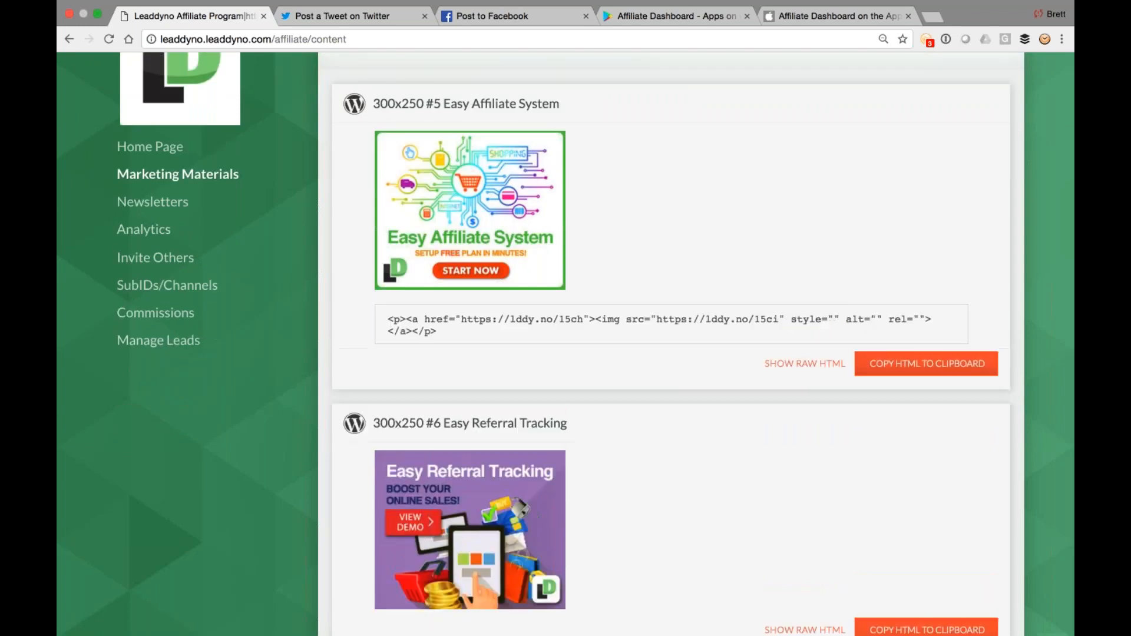
scroll(down, 3)
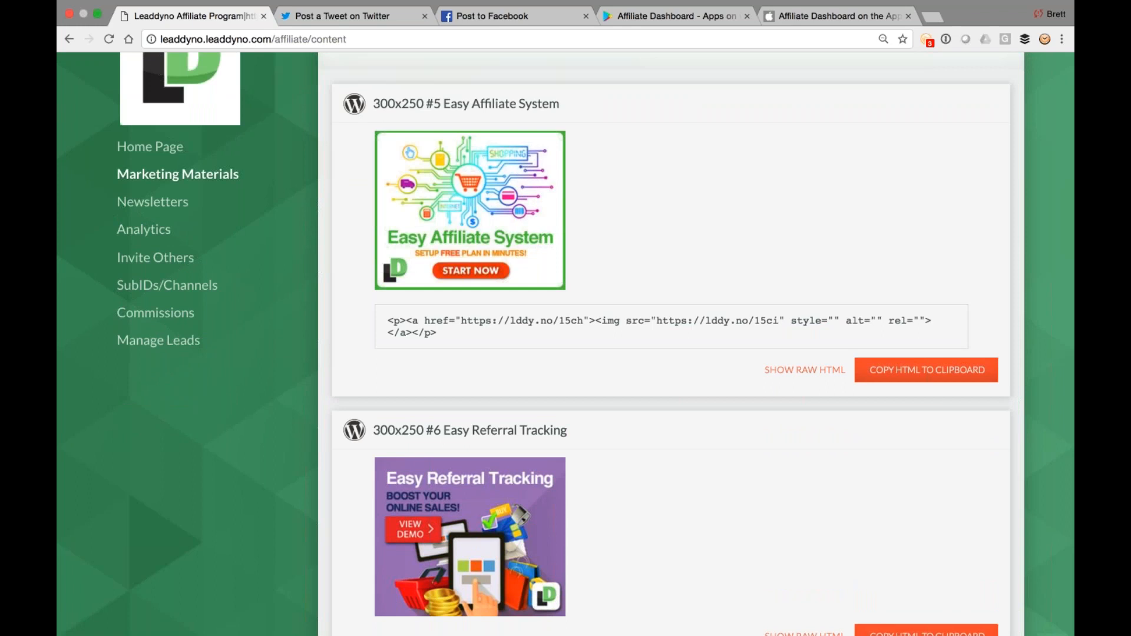
scroll(up, 3)
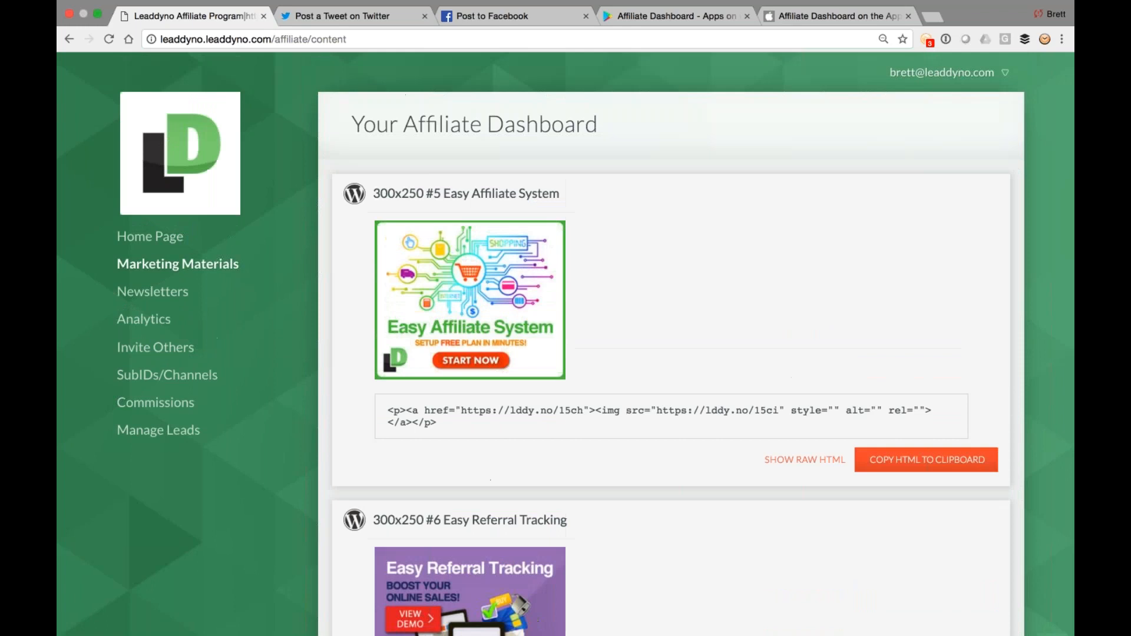
mouse_move(832, 213)
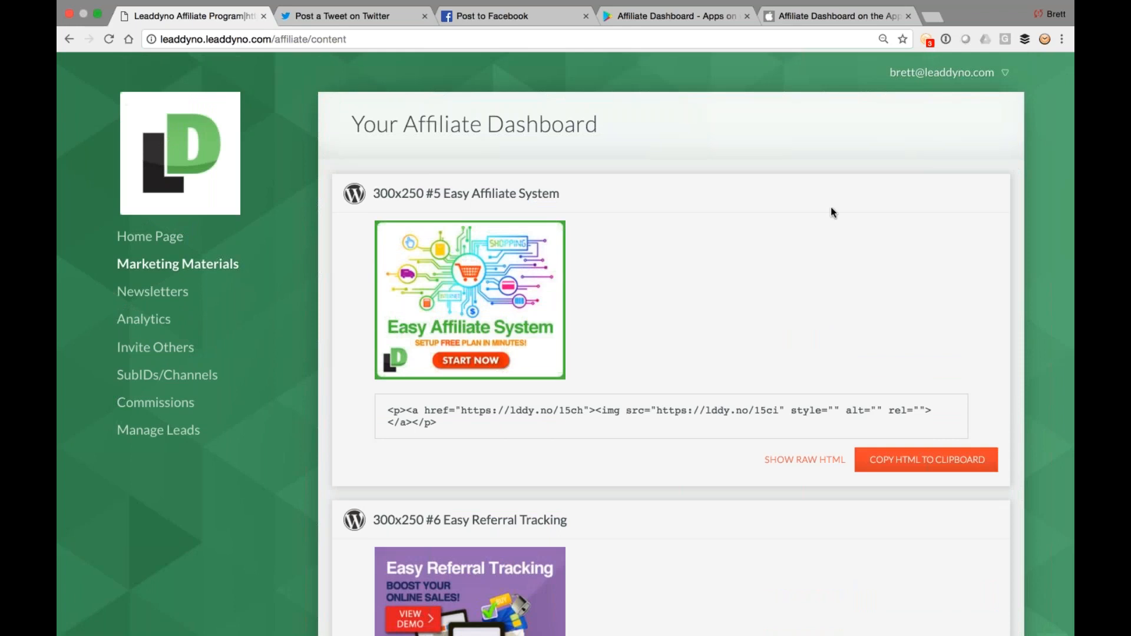
mouse_move(936, 20)
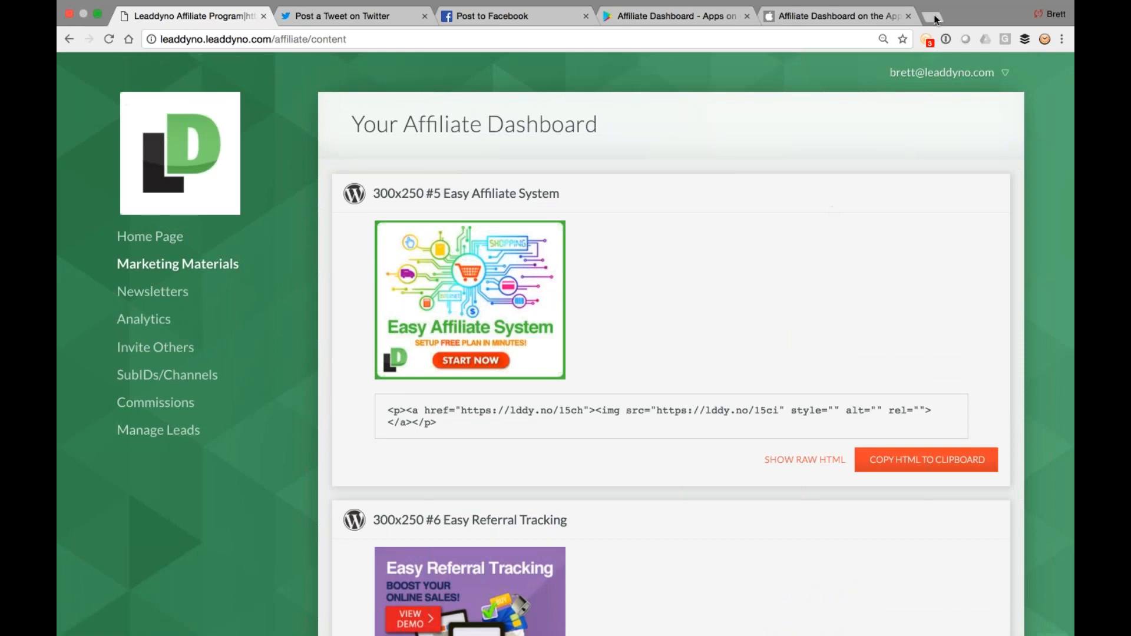
Start a new tab for LeadDyno's BigCommerce app marketplace listing.
click(933, 16)
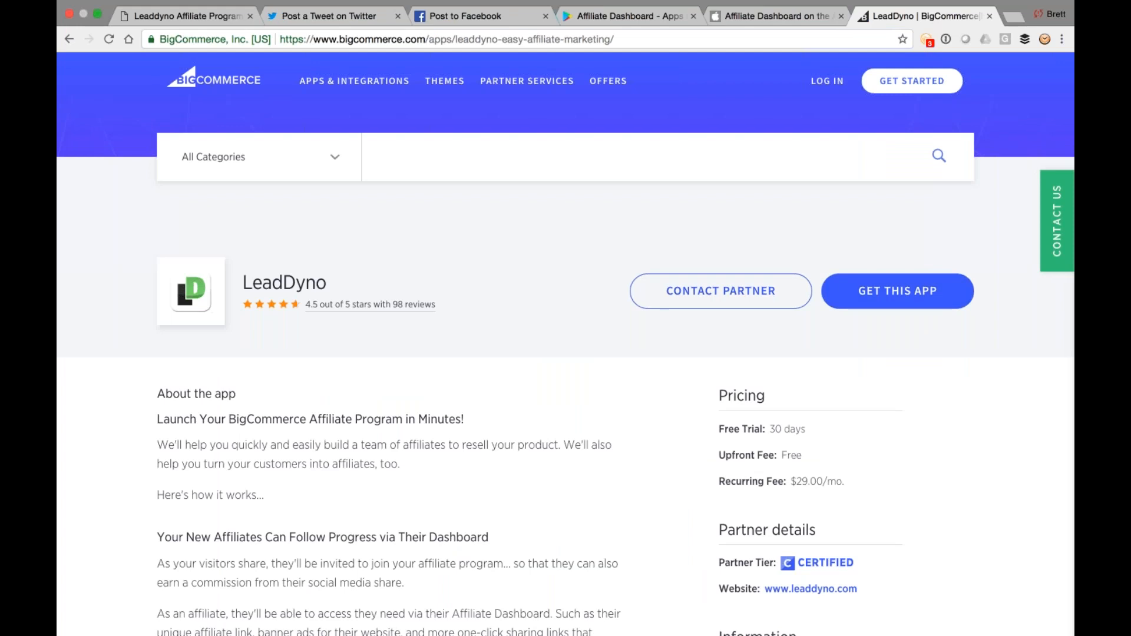
mouse_move(897, 291)
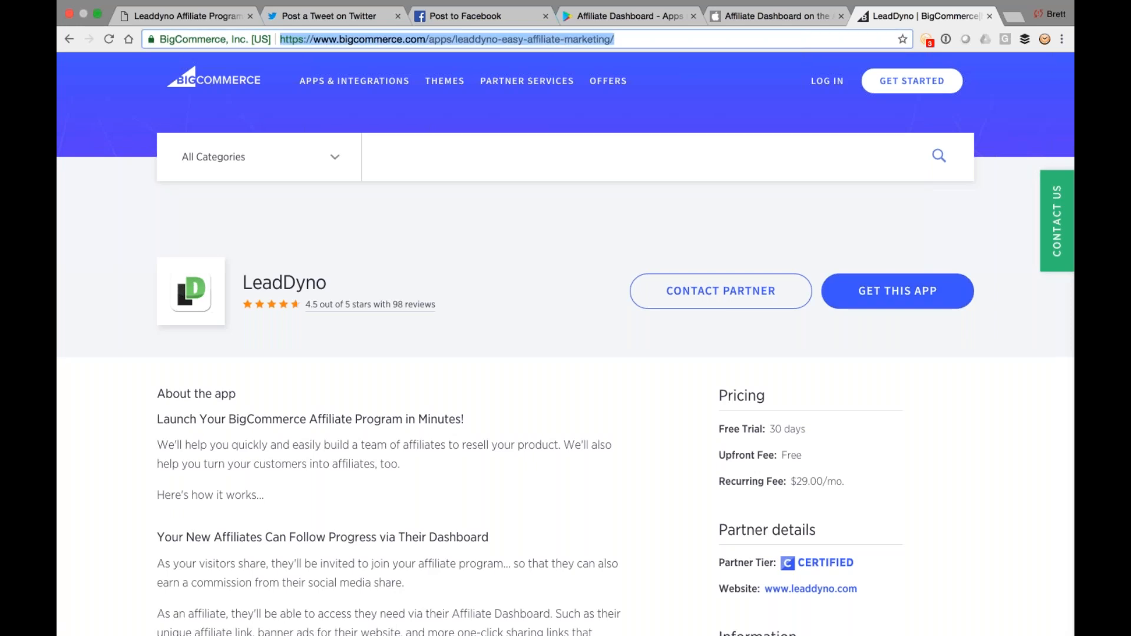
mouse_move(1007, 464)
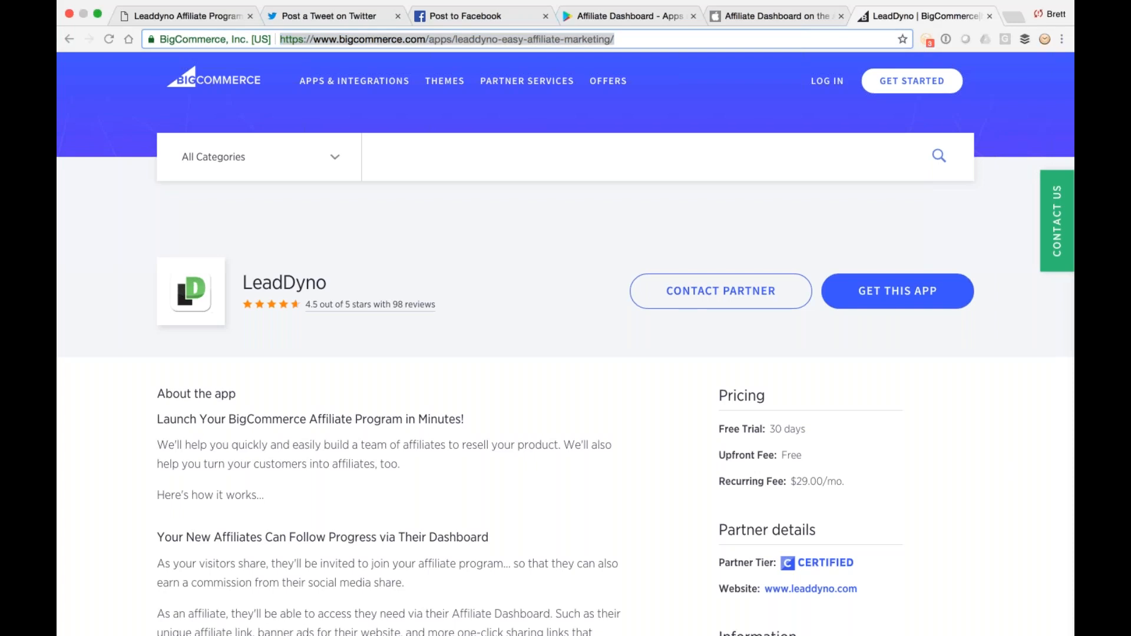
In a new tab, enter shopify.com/partners and pick the apps.shopify.com/leaddyno suggestion.
click(1013, 15)
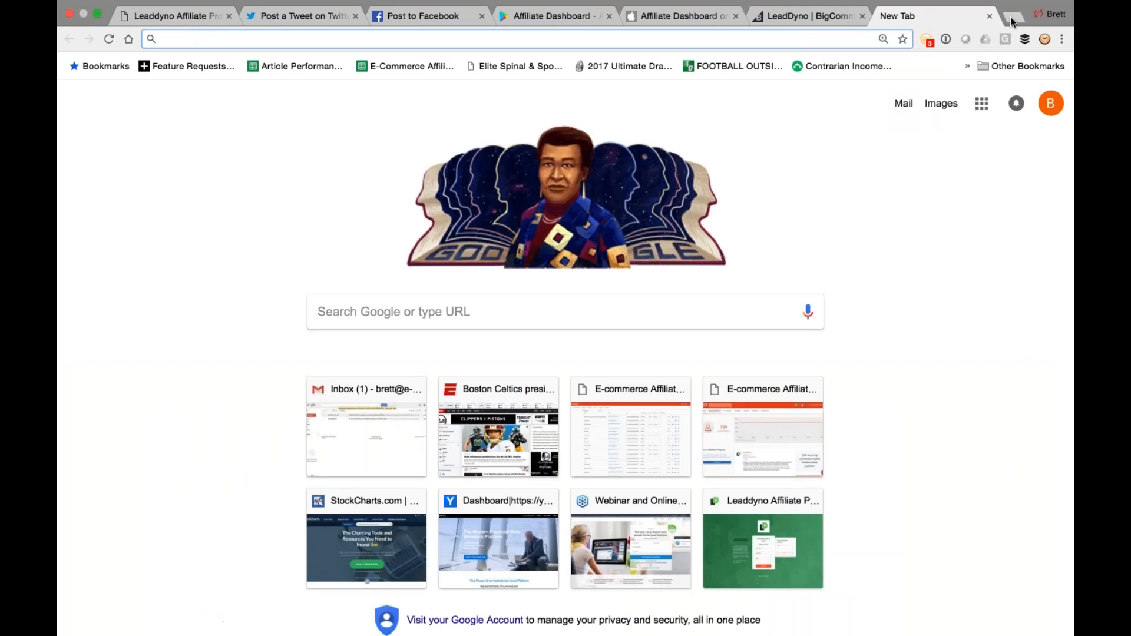
text(shopify.com/partners)
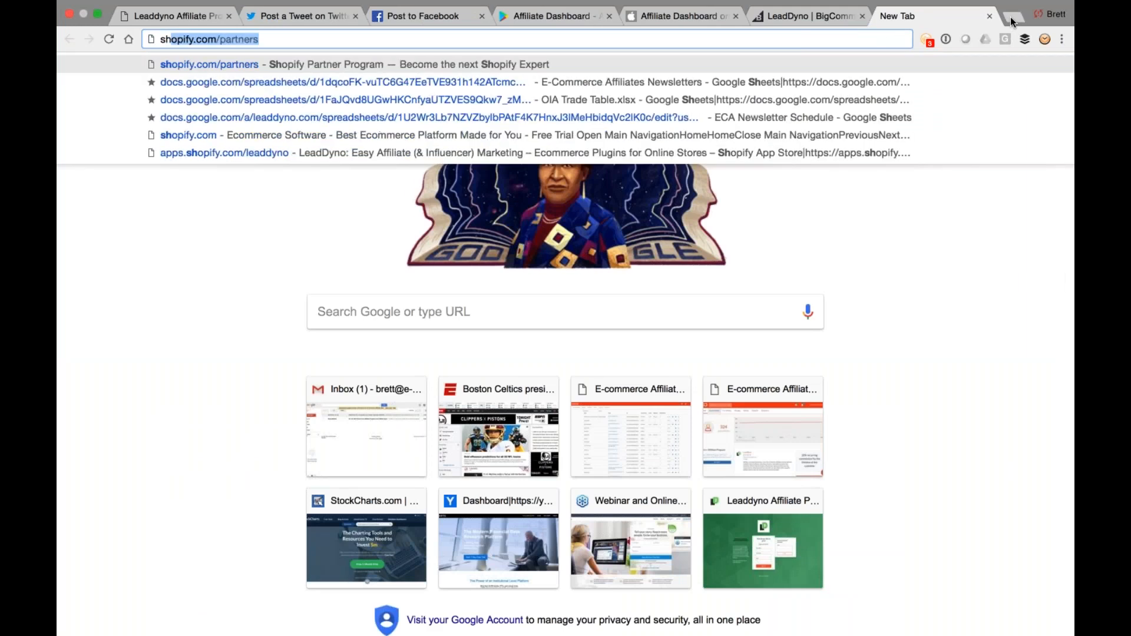
click(224, 152)
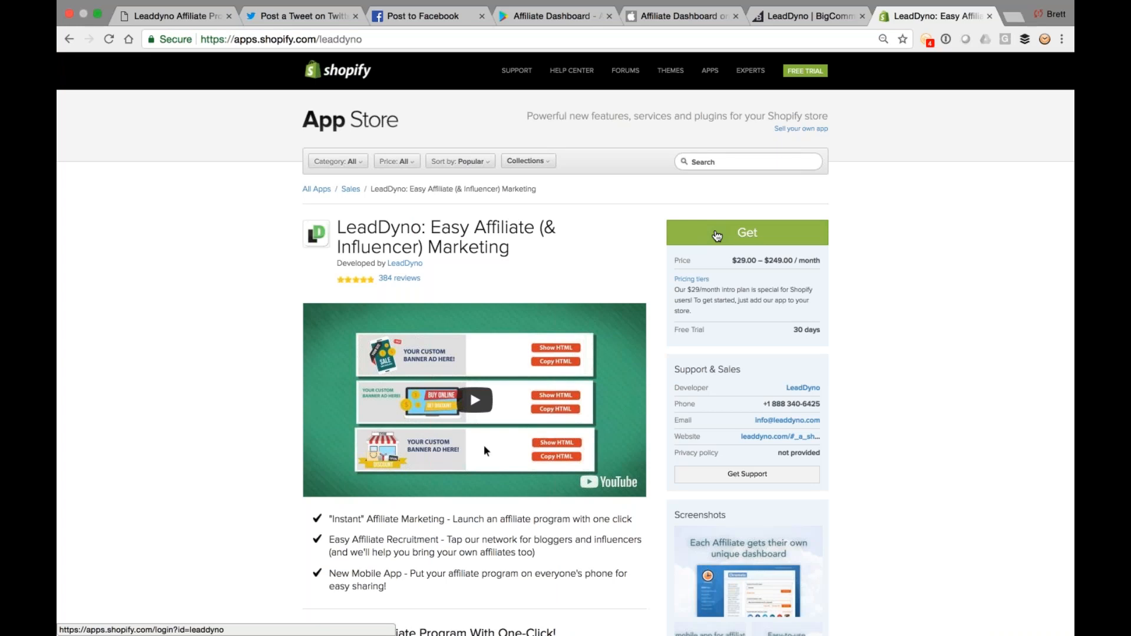
mouse_move(995, 68)
text(a)
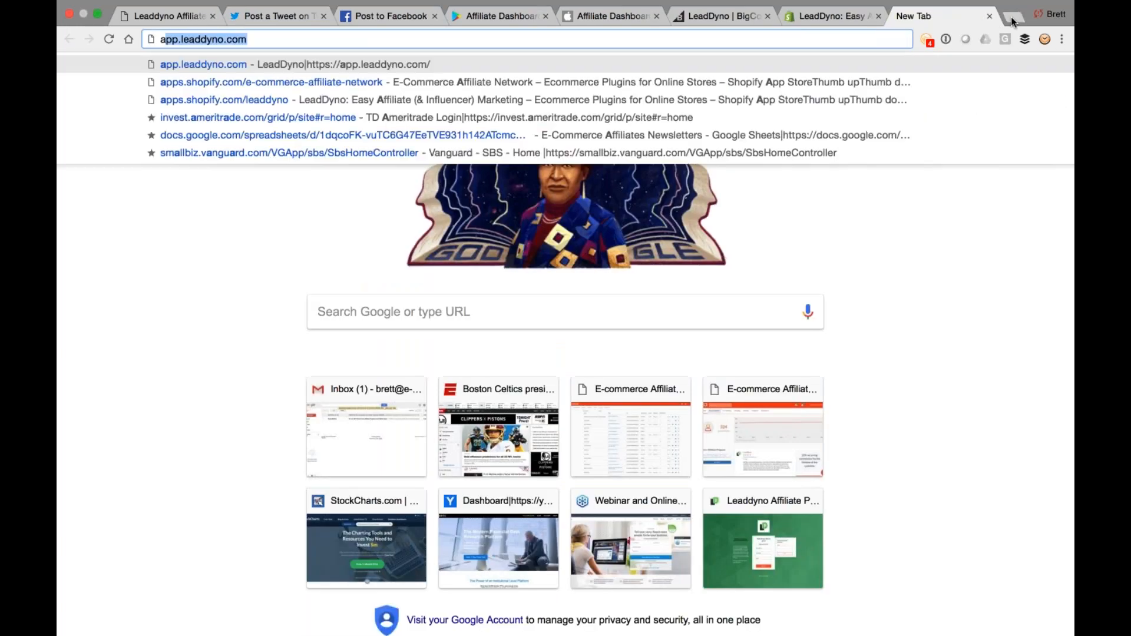
Load app.leaddyno.com and go to the Affiliate Content library.
key(Return)
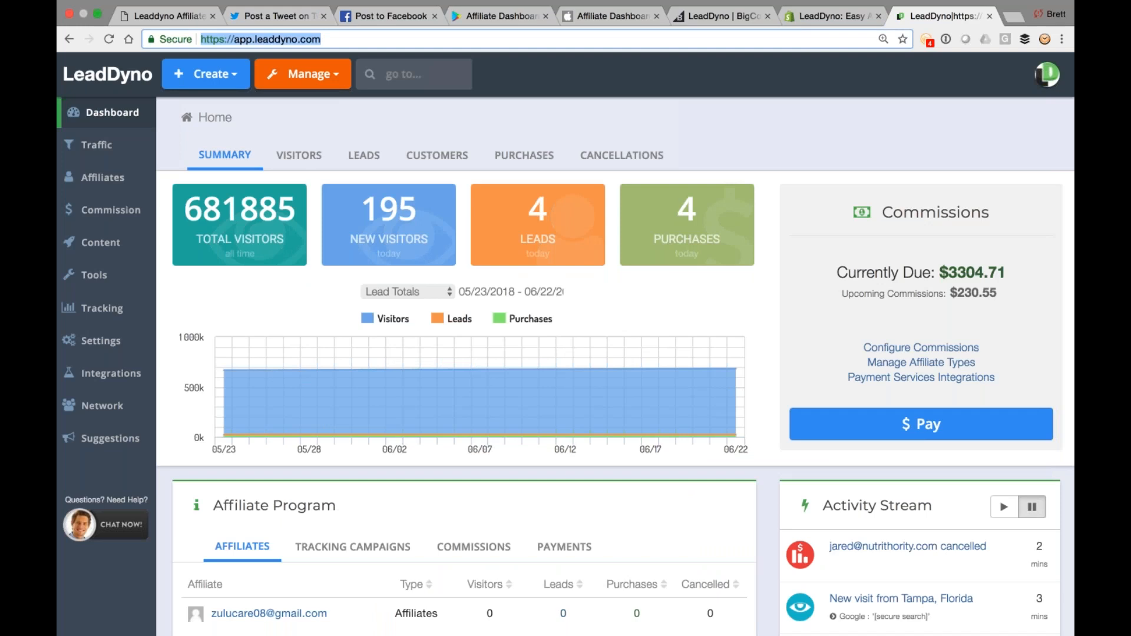
mouse_move(104, 247)
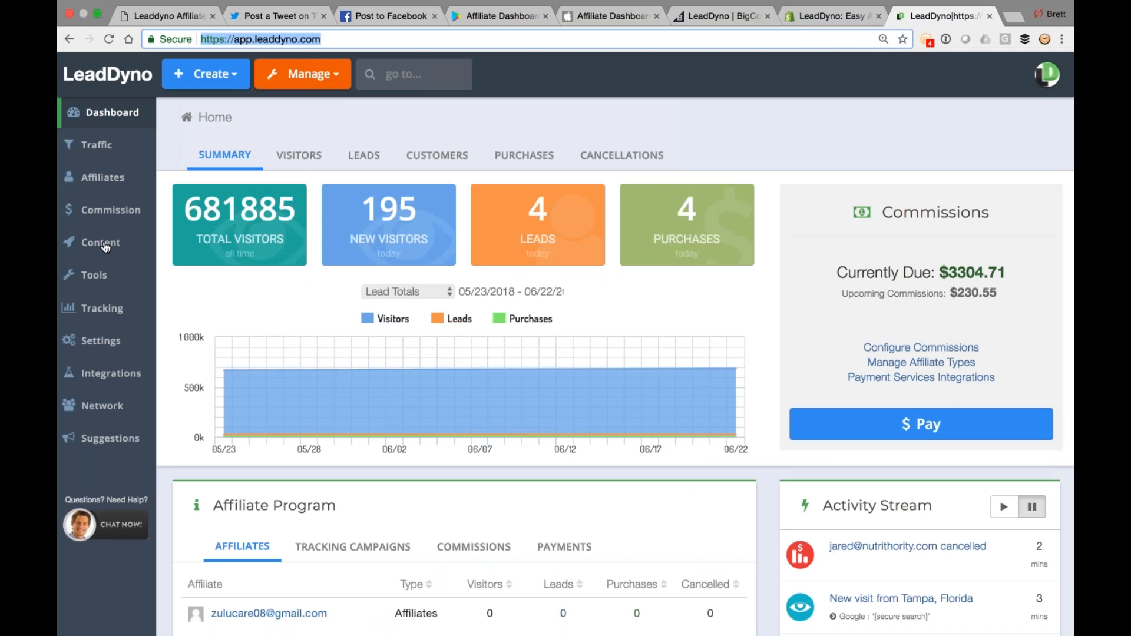
click(97, 243)
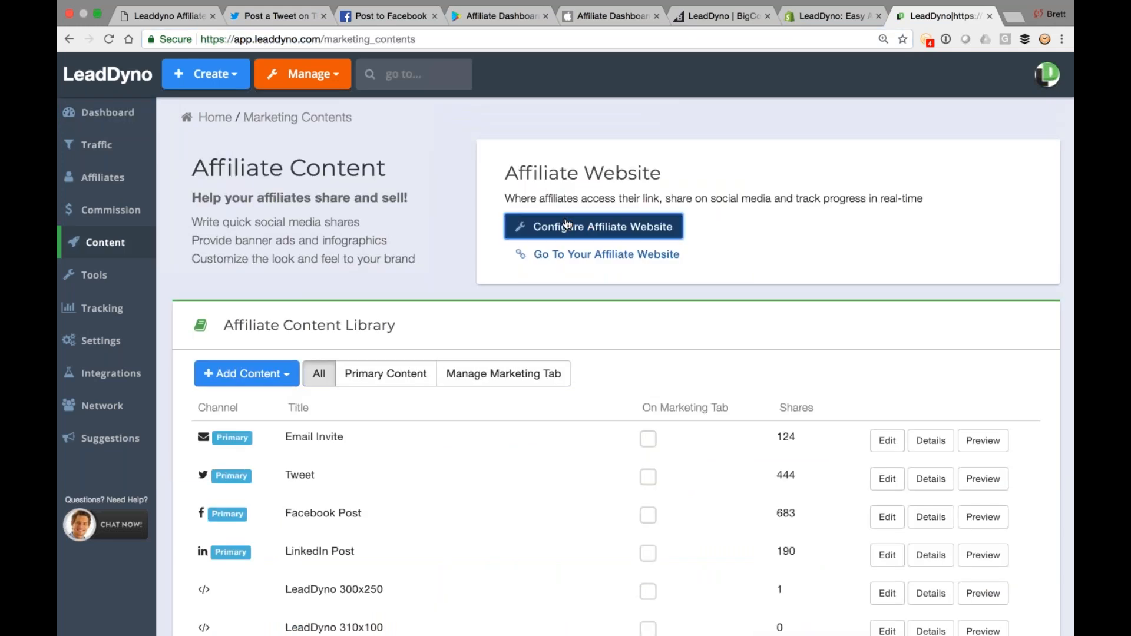
Configure Affiliate Website, keeping Modern - Mobile Friendly as the desktop version, and review Additional Settings.
click(593, 226)
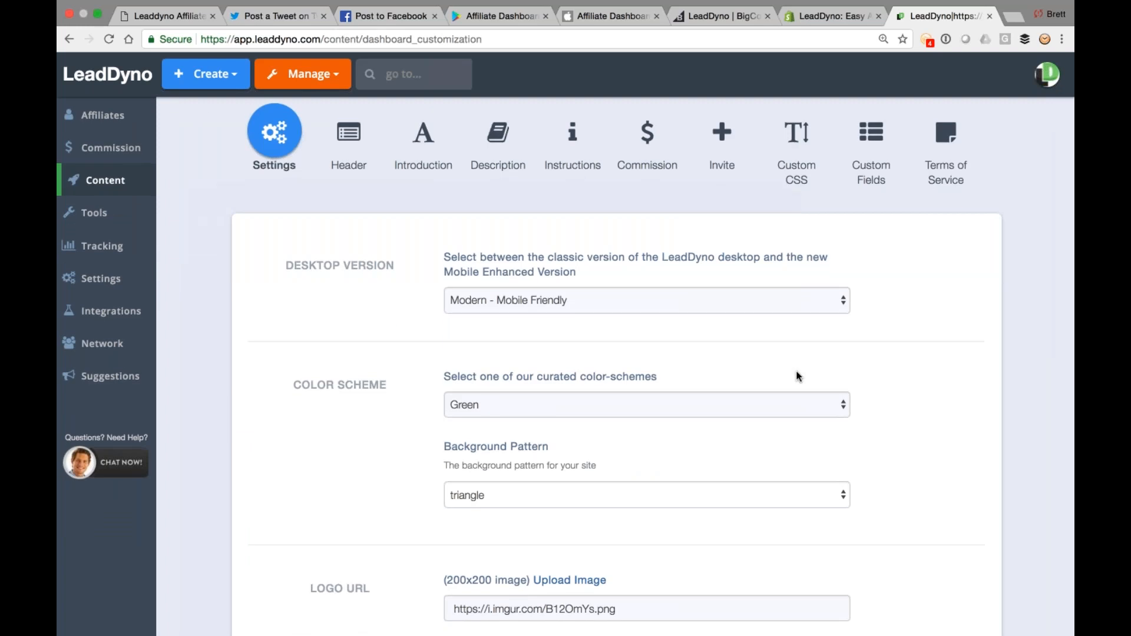
click(646, 300)
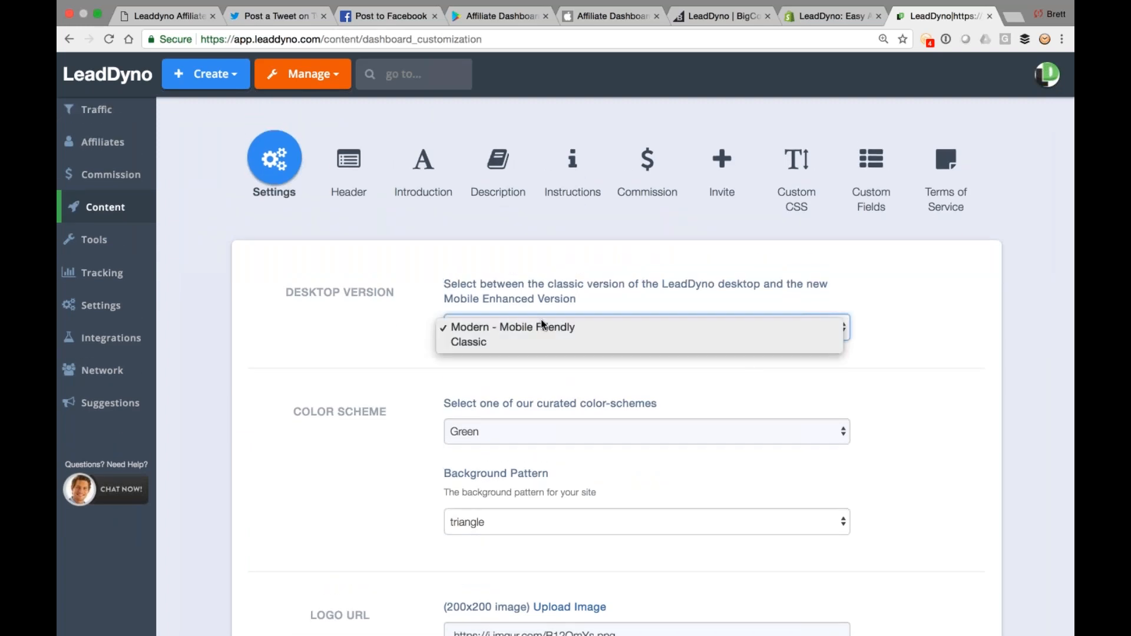
click(512, 326)
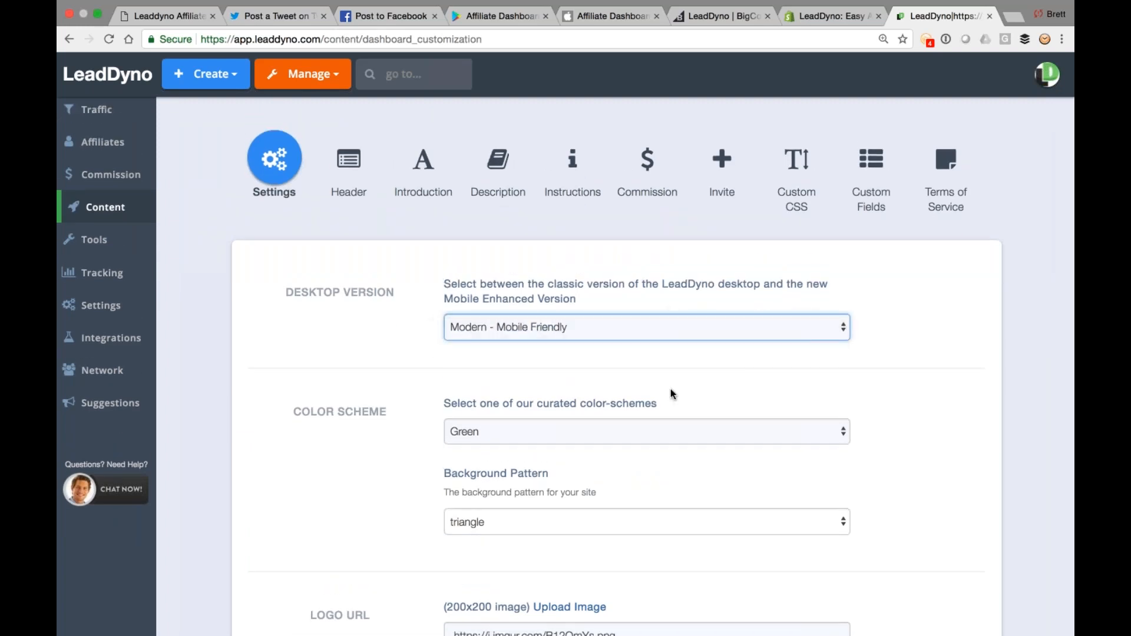
scroll(down, 3)
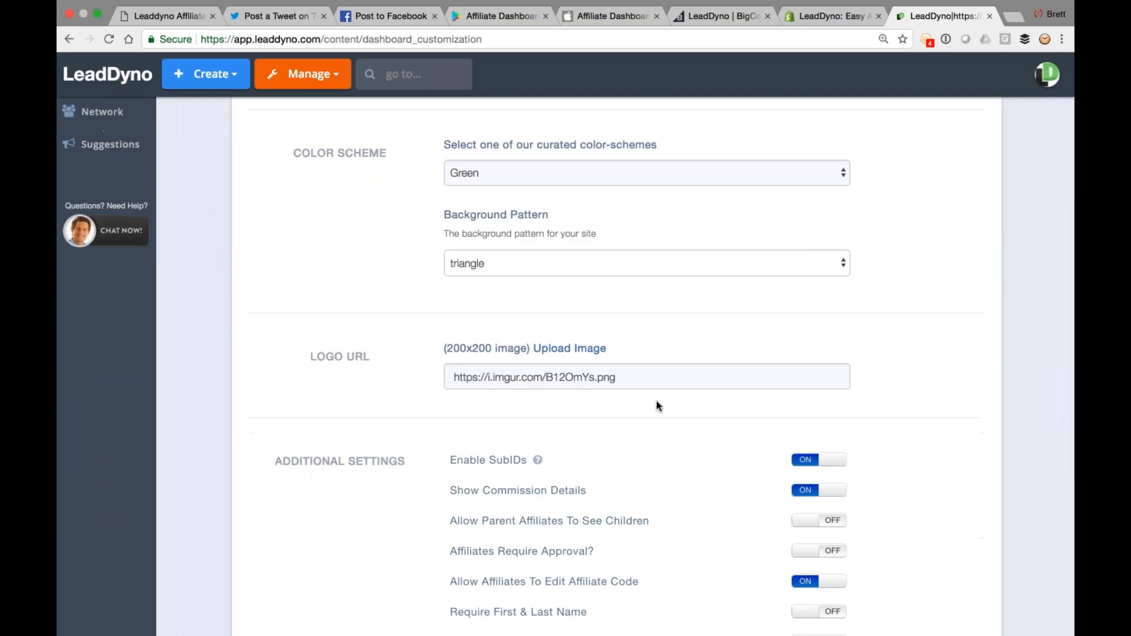
scroll(down, 3)
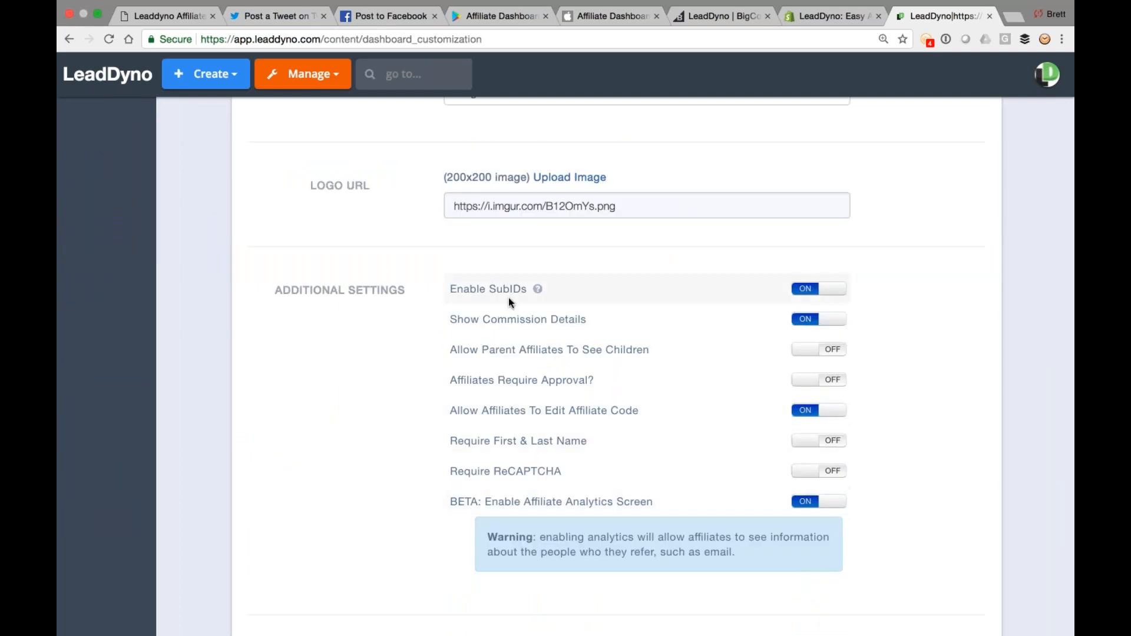
mouse_move(466, 303)
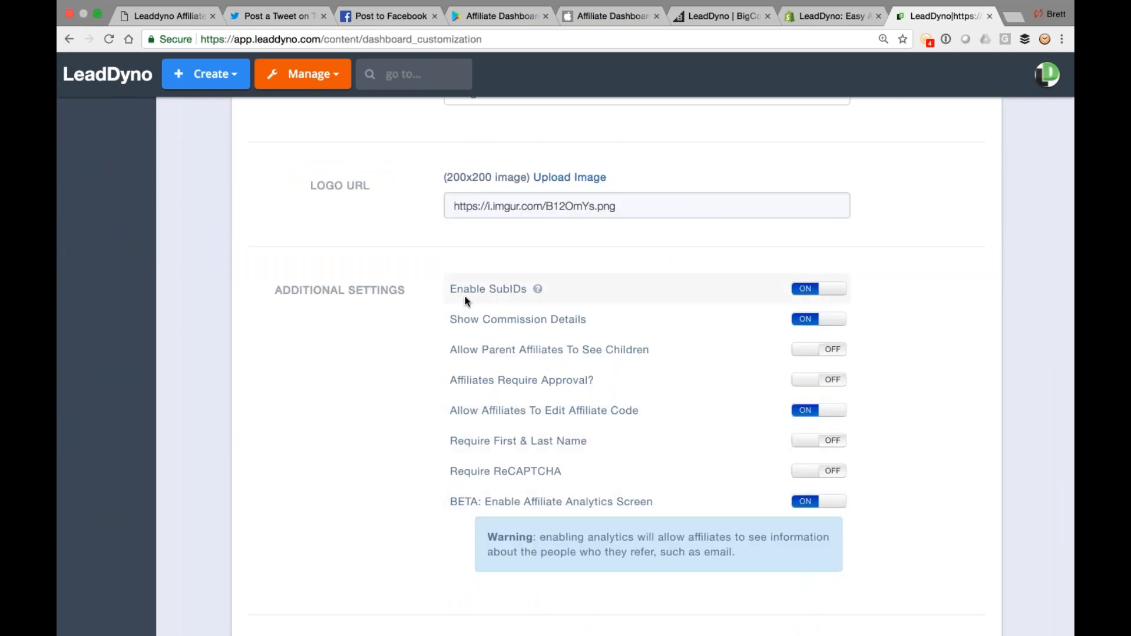
scroll(up, 3)
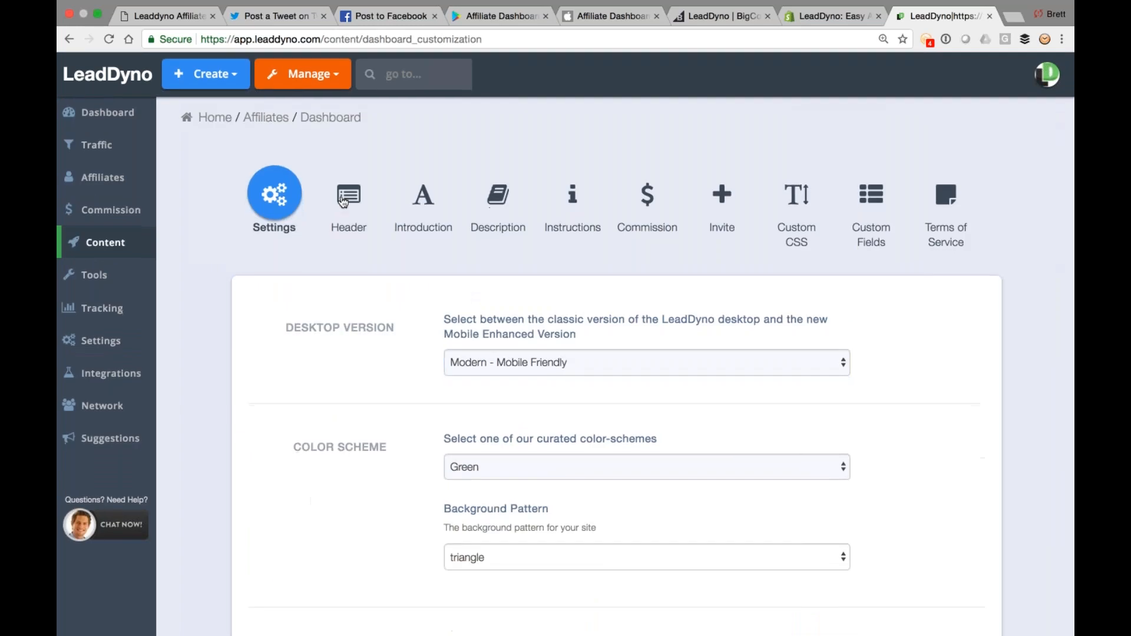
Visit the Header and Introduction settings, show the introduction as HTML source, then Custom CSS.
click(348, 201)
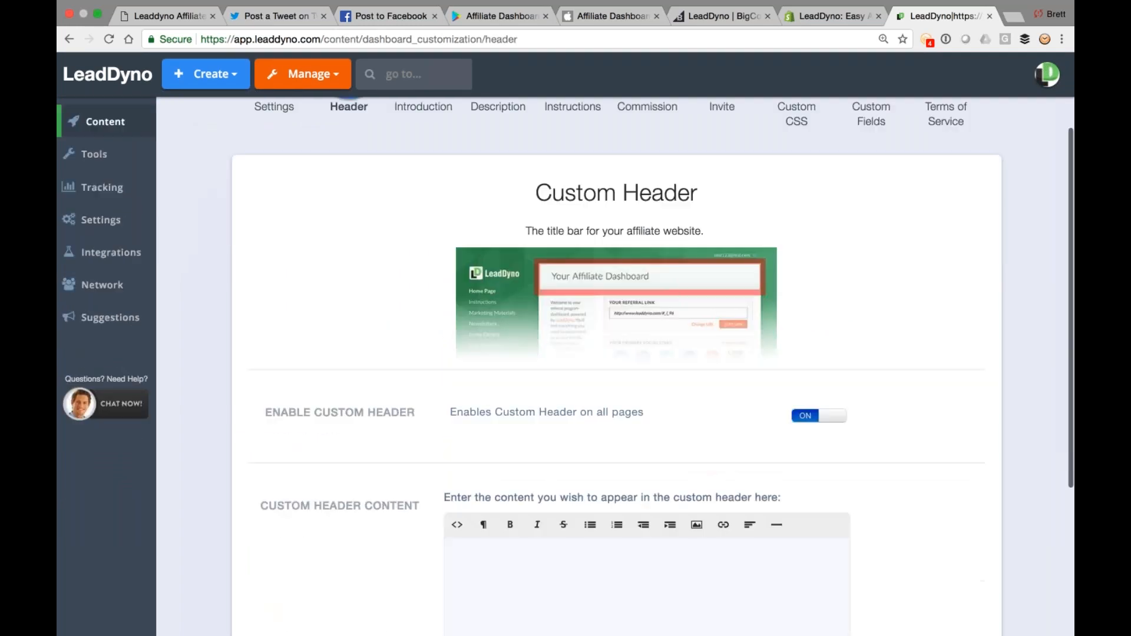
scroll(up, 3)
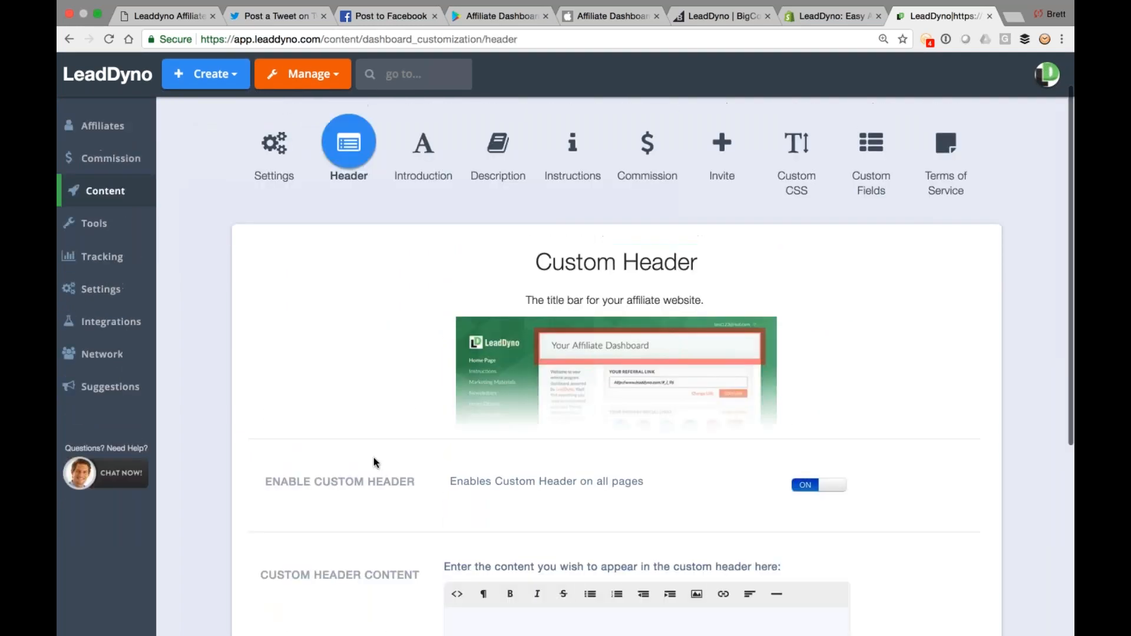
click(423, 152)
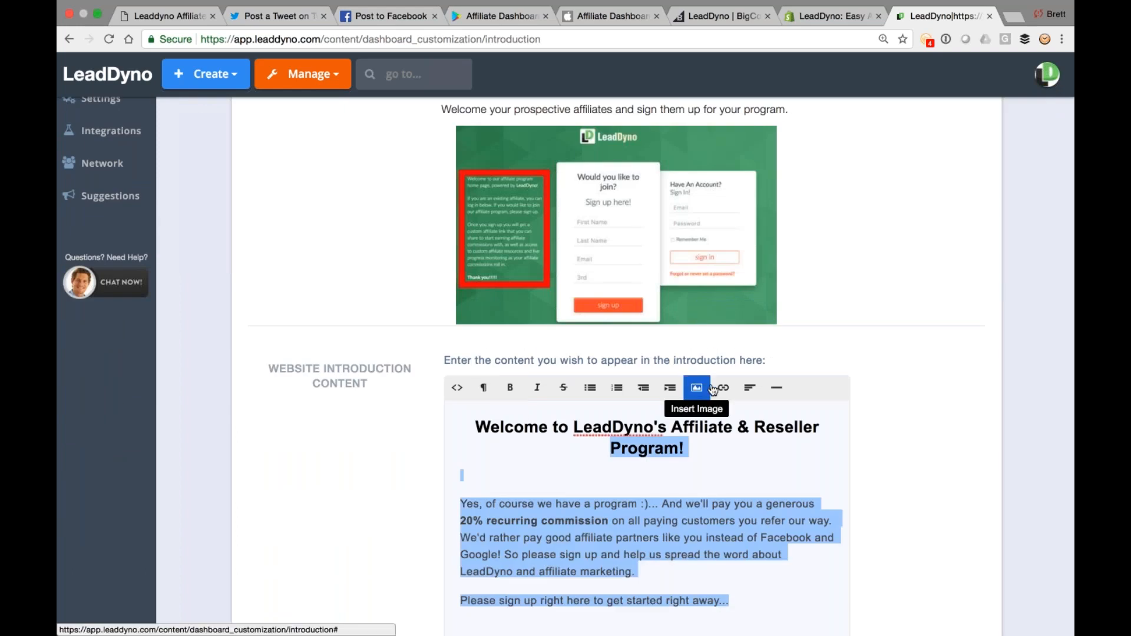
click(457, 387)
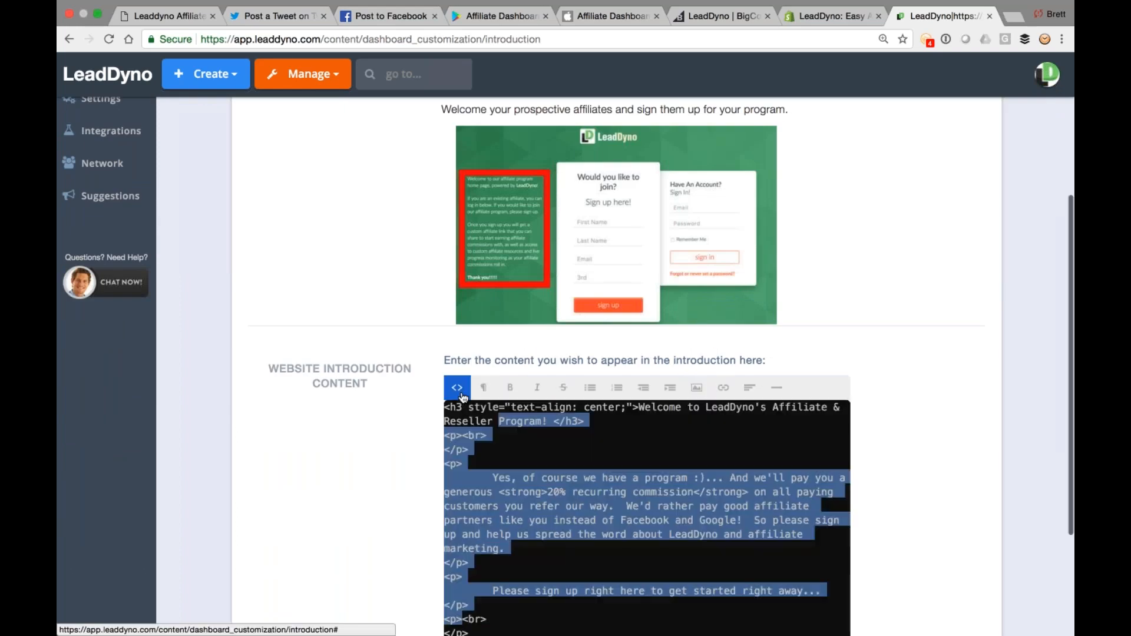
click(796, 194)
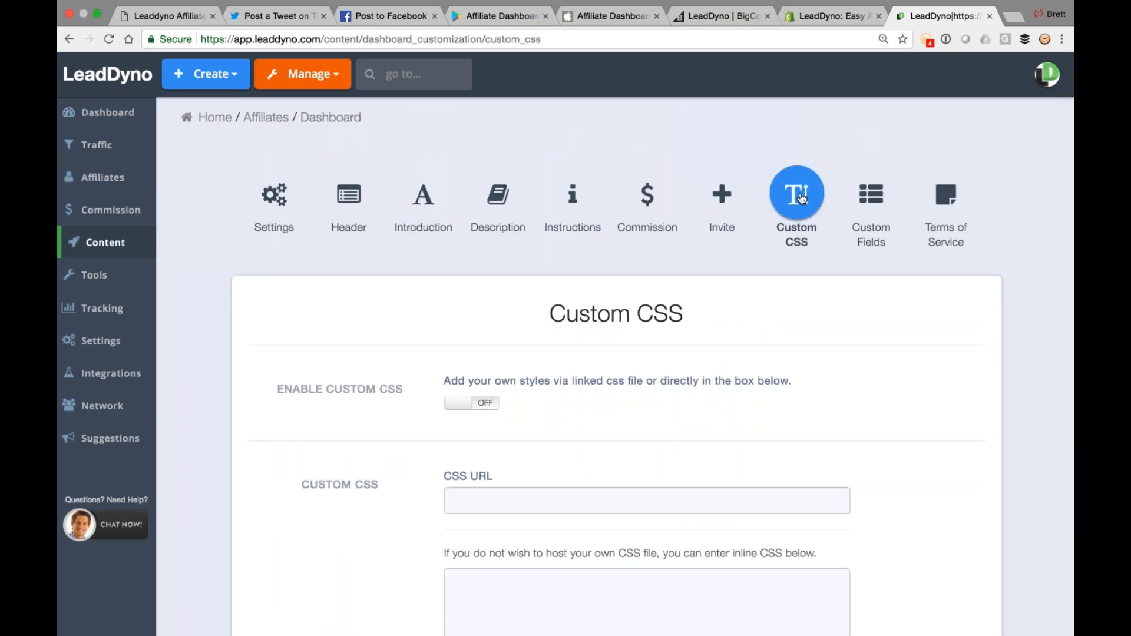
mouse_move(938, 198)
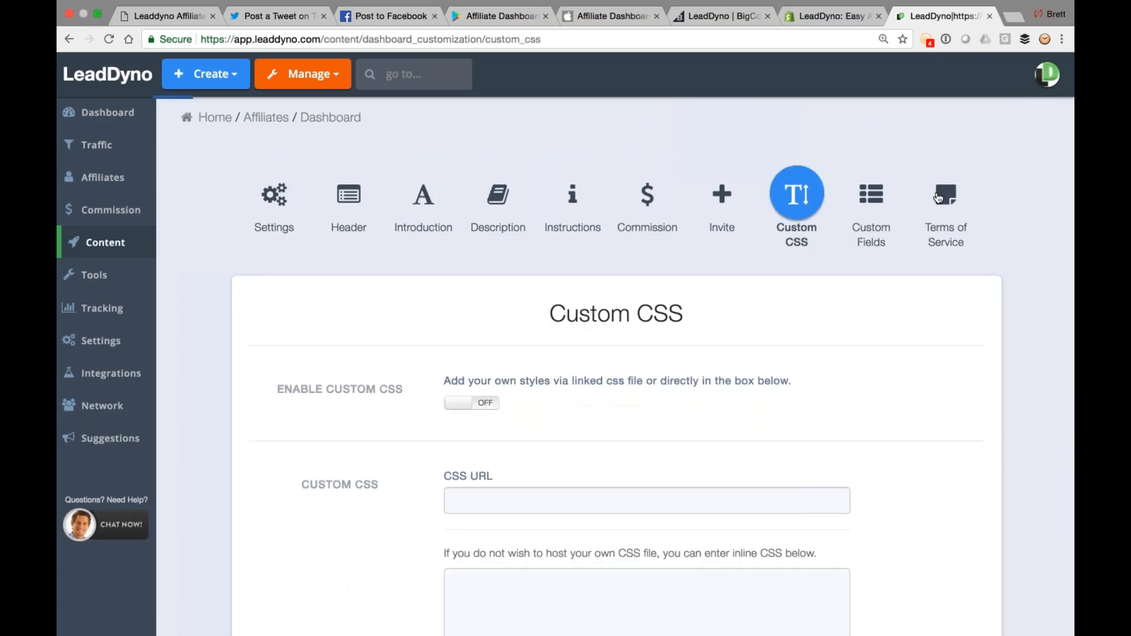
Visit the Terms of Service settings, then return to the Affiliate Content library.
click(946, 195)
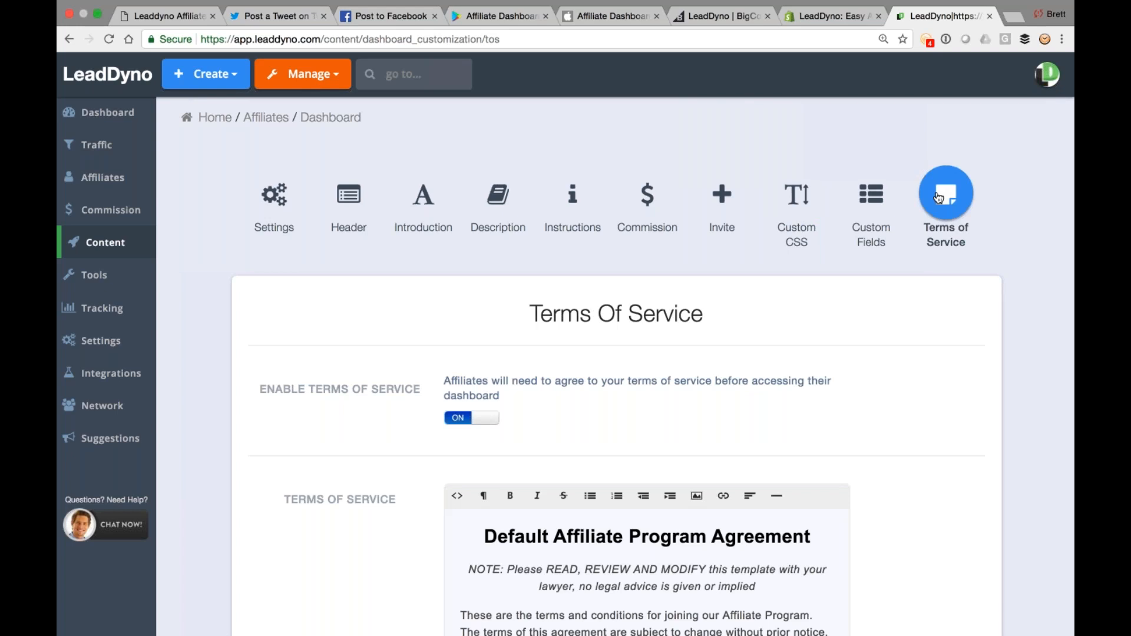
mouse_move(135, 236)
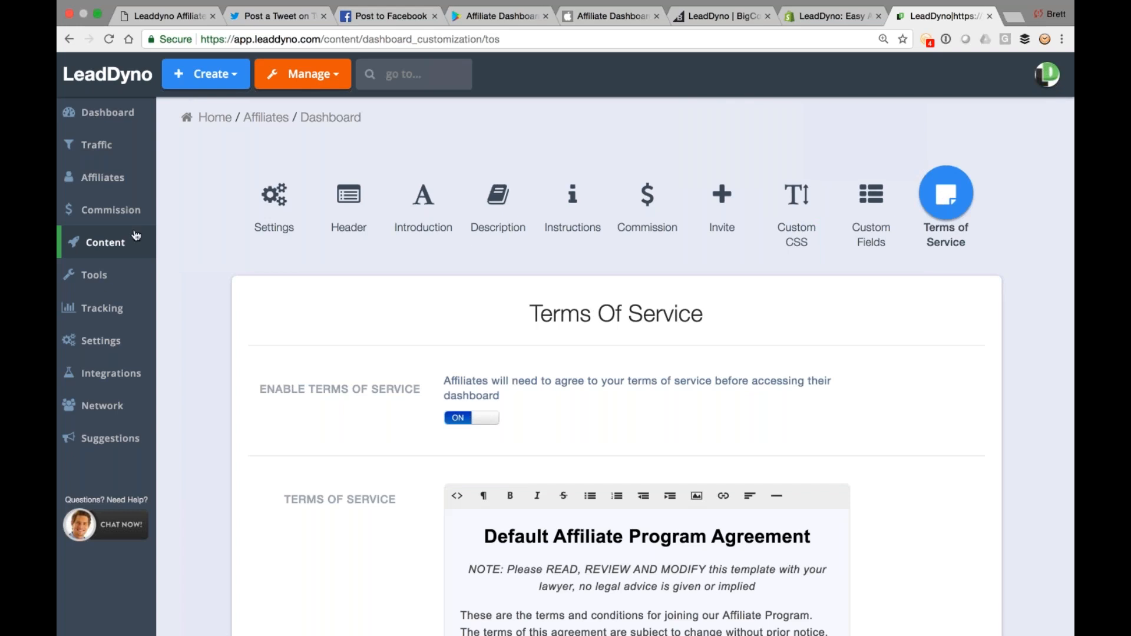
click(104, 243)
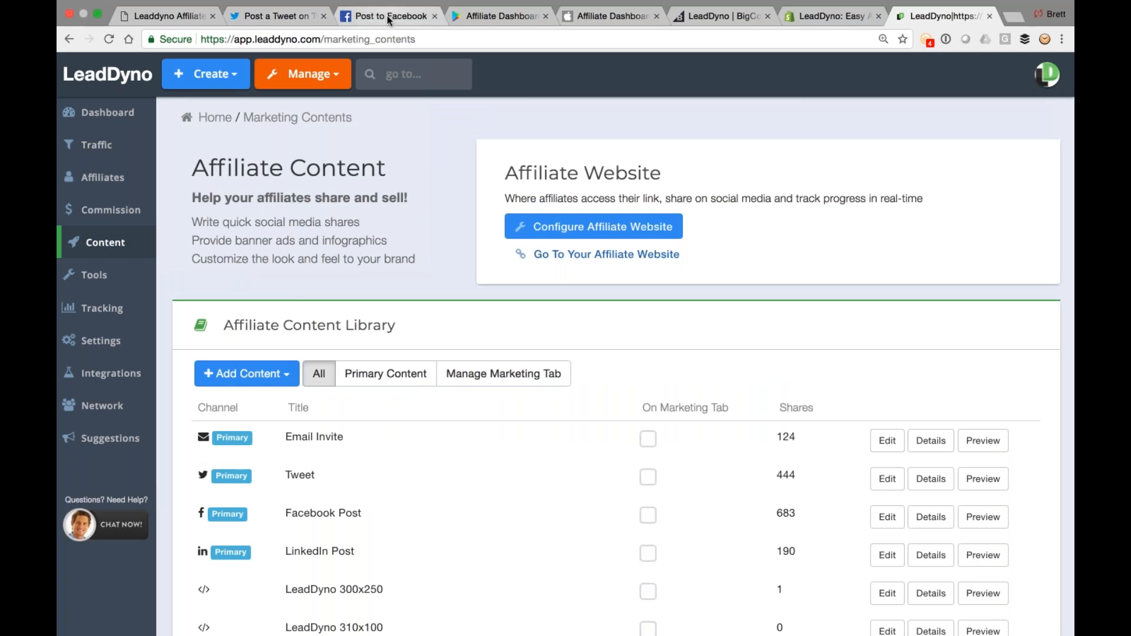
click(388, 16)
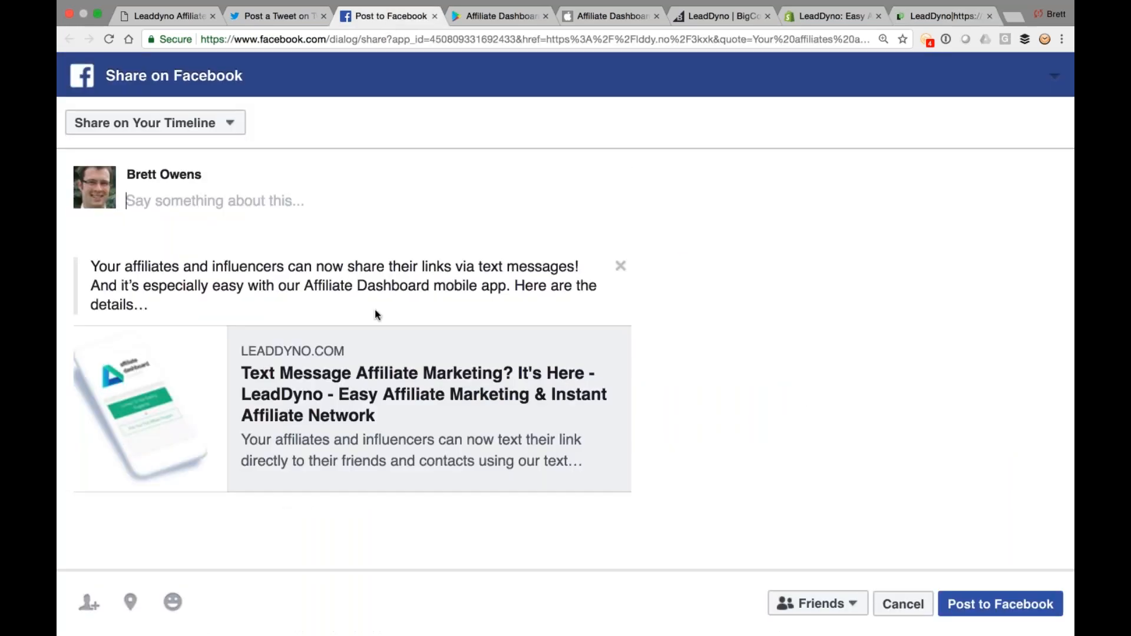
mouse_move(397, 78)
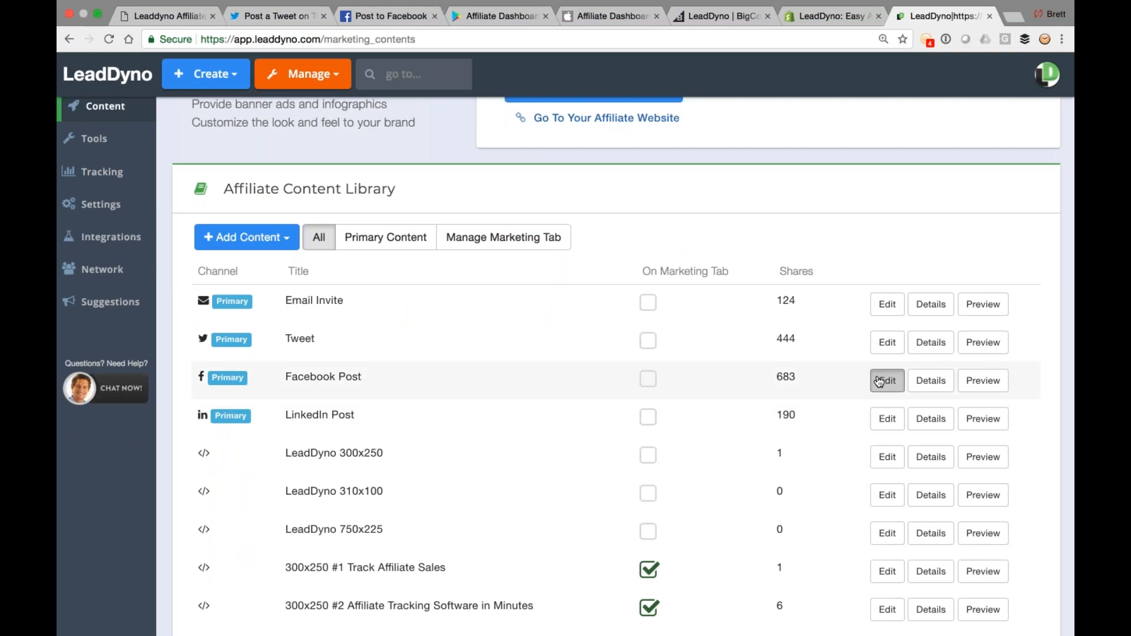
Review the Facebook Post content item and return to the affiliate content library.
click(886, 380)
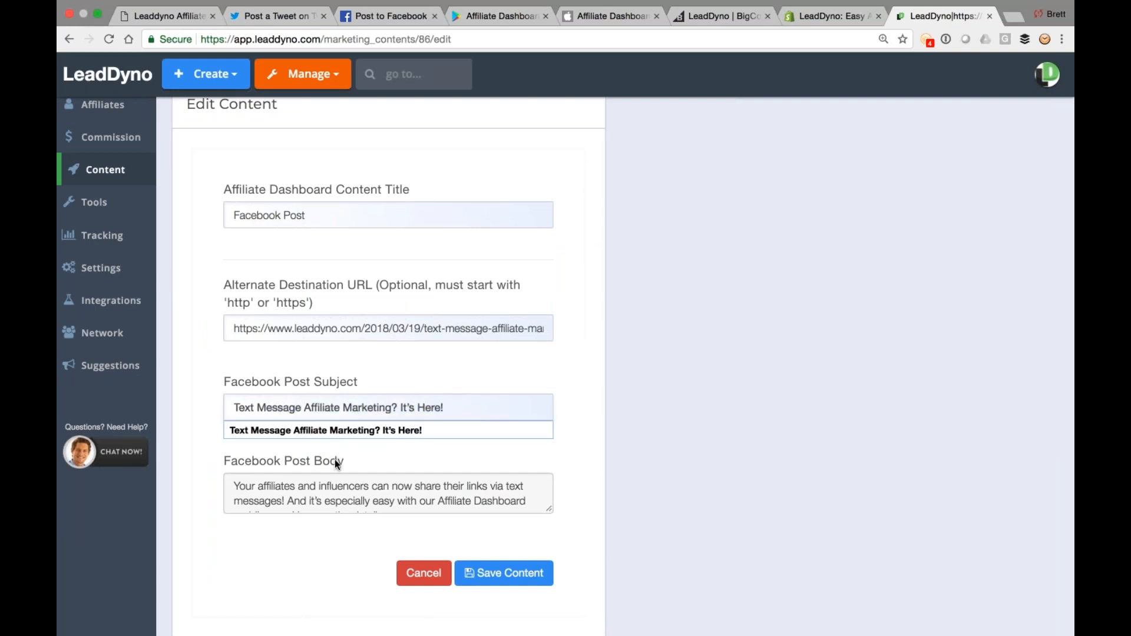
scroll(up, 3)
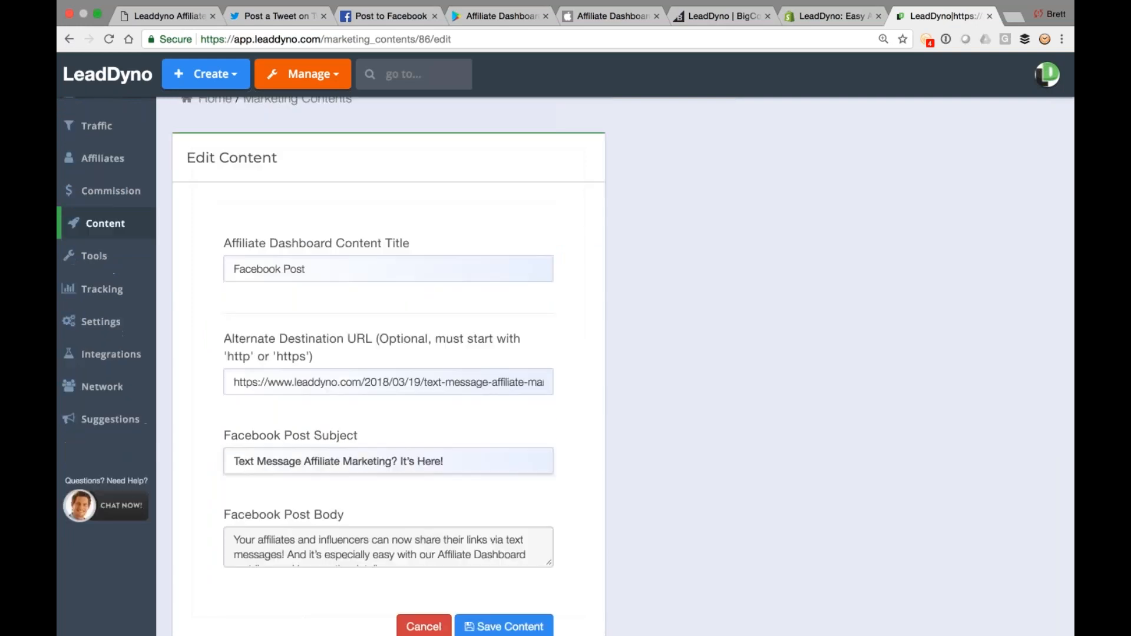
click(95, 256)
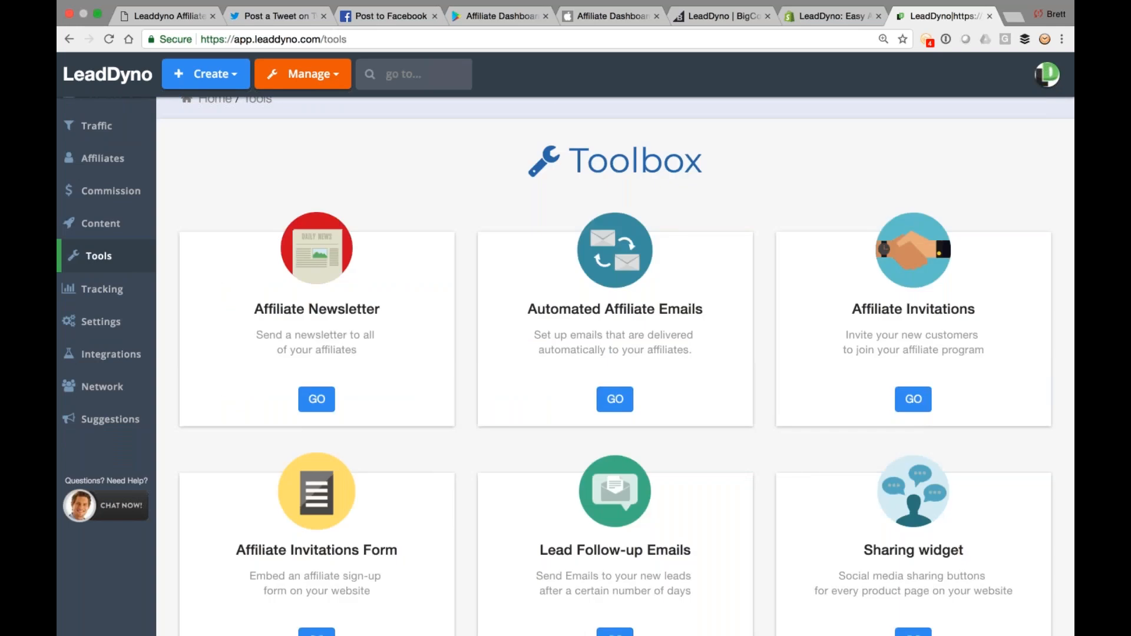
click(100, 223)
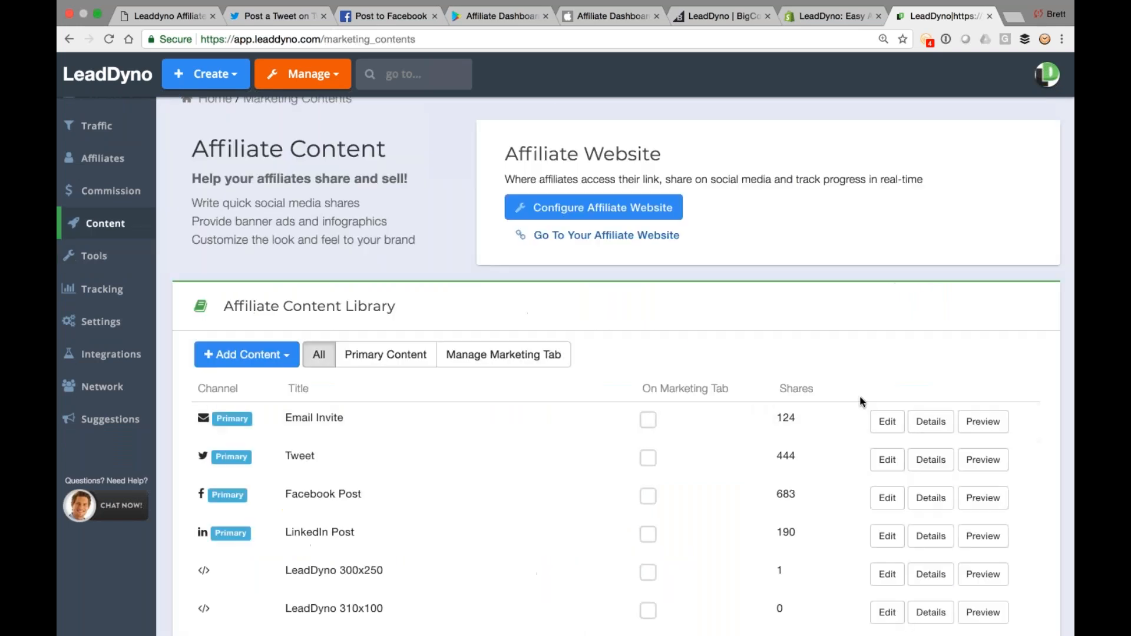
Review the Tweet content item and view its prefilled Twitter post with the lddy.no short link.
click(886, 460)
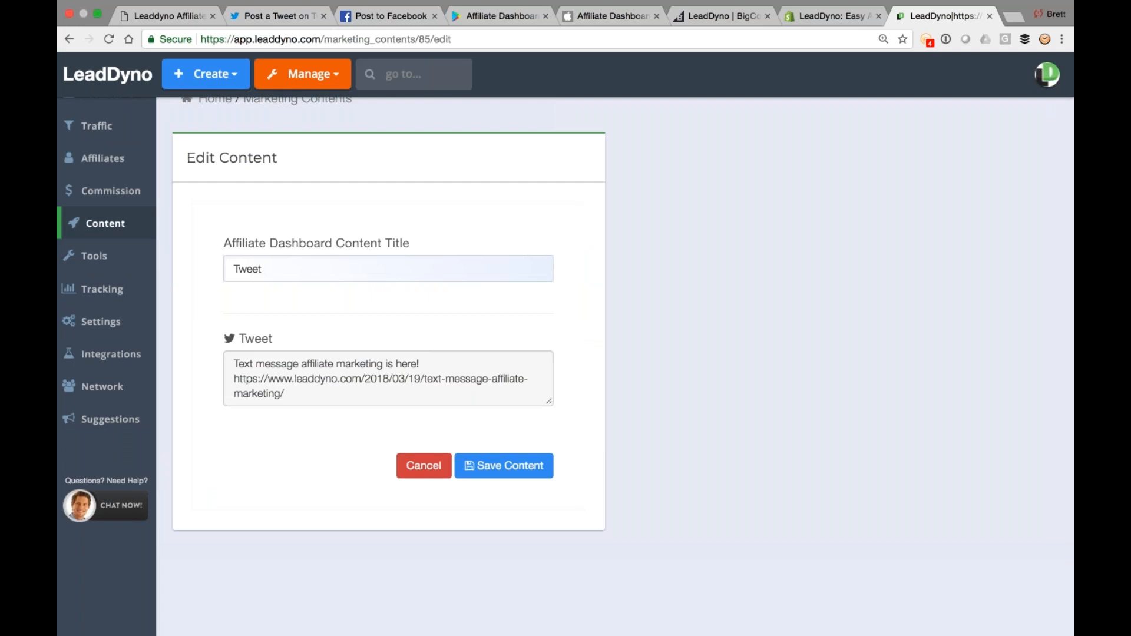
click(278, 15)
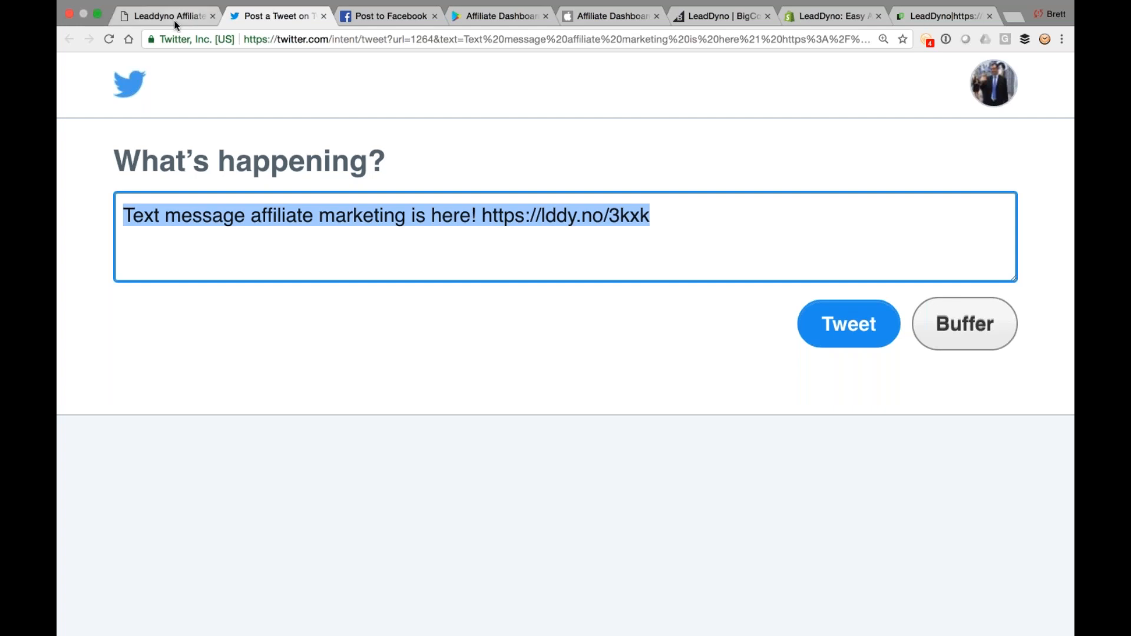
Open the affiliate dashboard's Newsletters archive and read 'LeadDyno Affiliate Commissions Going Out Today', then its Gmail copy.
click(166, 15)
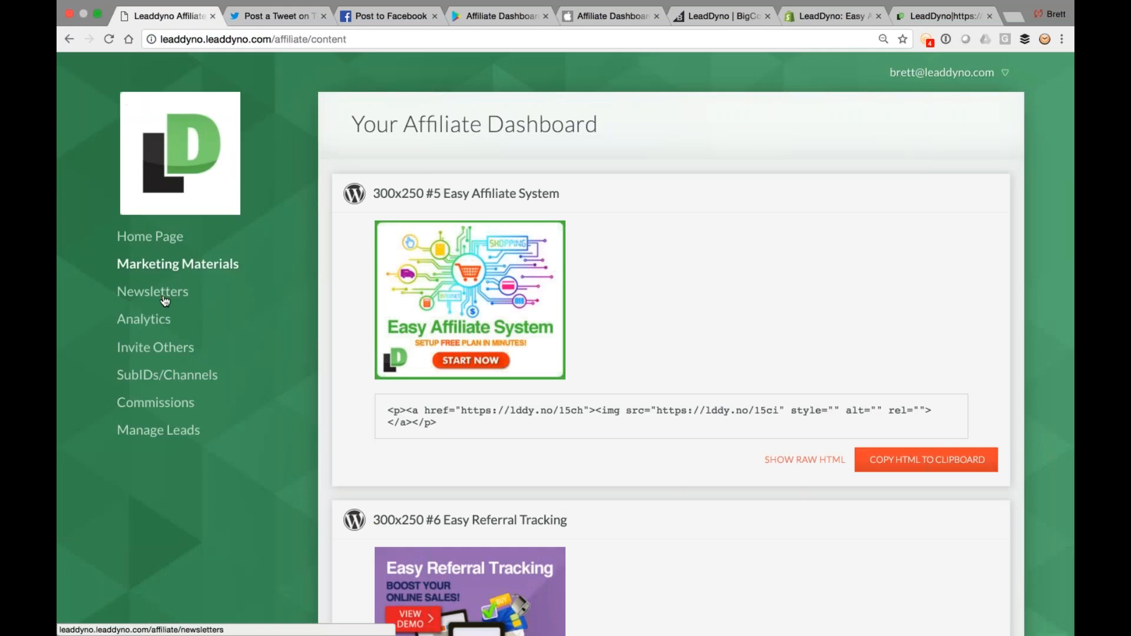
click(152, 291)
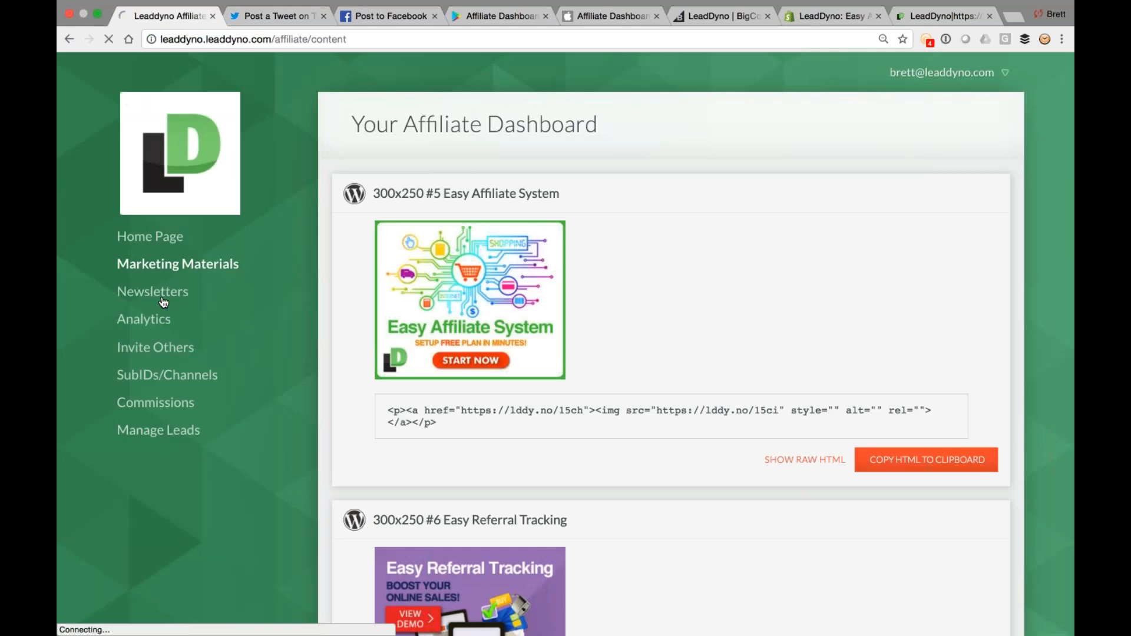
click(152, 291)
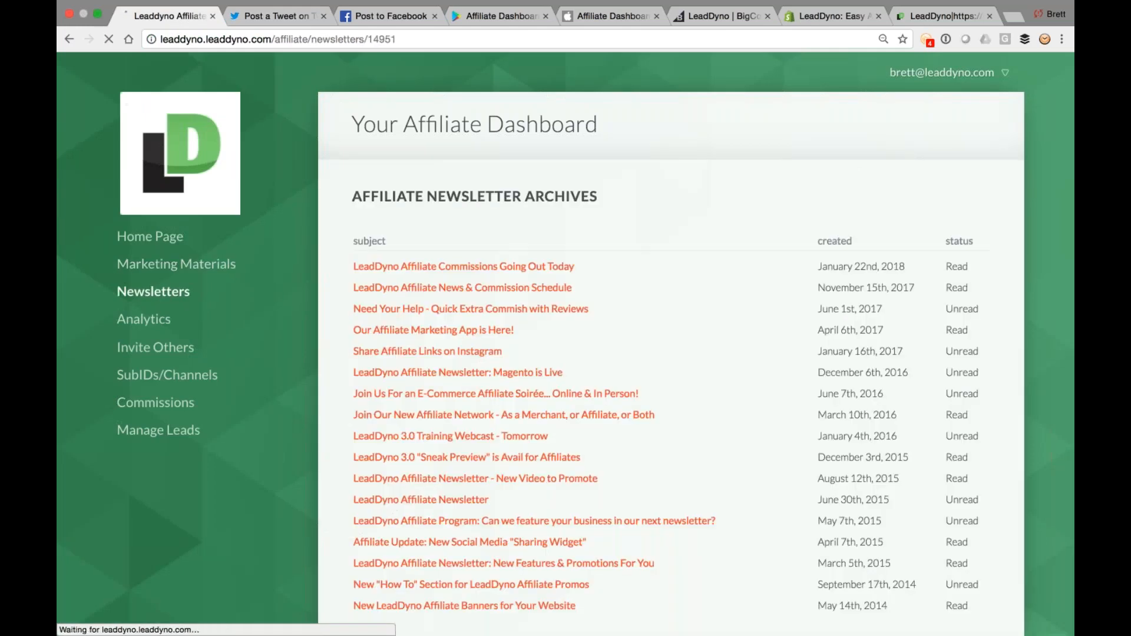
click(462, 266)
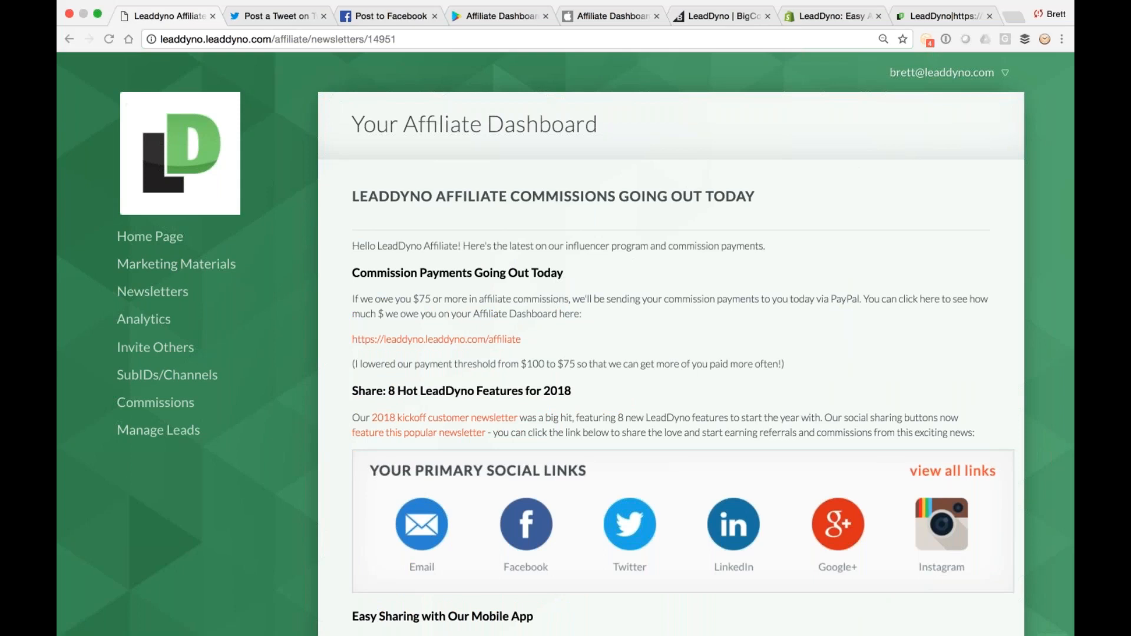
mouse_move(343, 77)
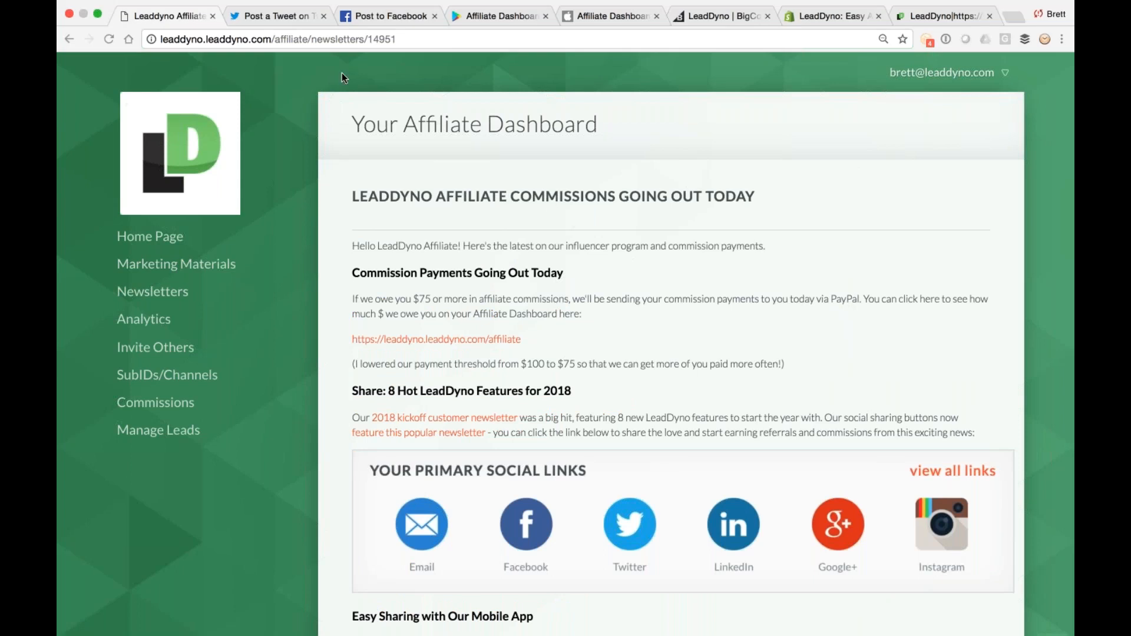
click(310, 15)
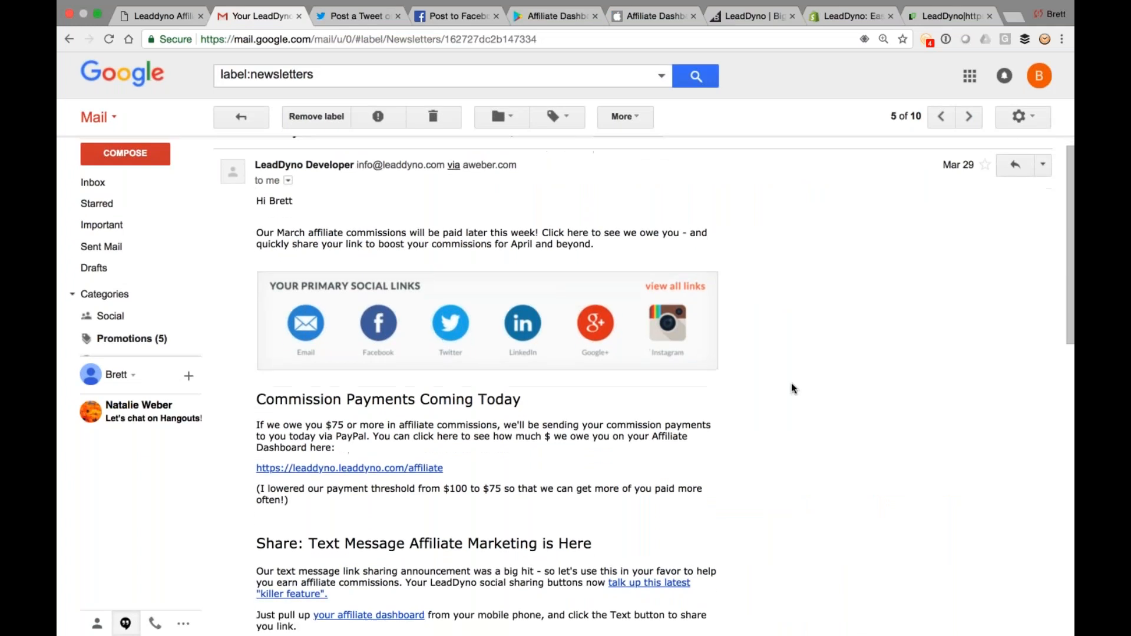
Read through the March affiliate commissions newsletter email in Gmail.
scroll(up, 3)
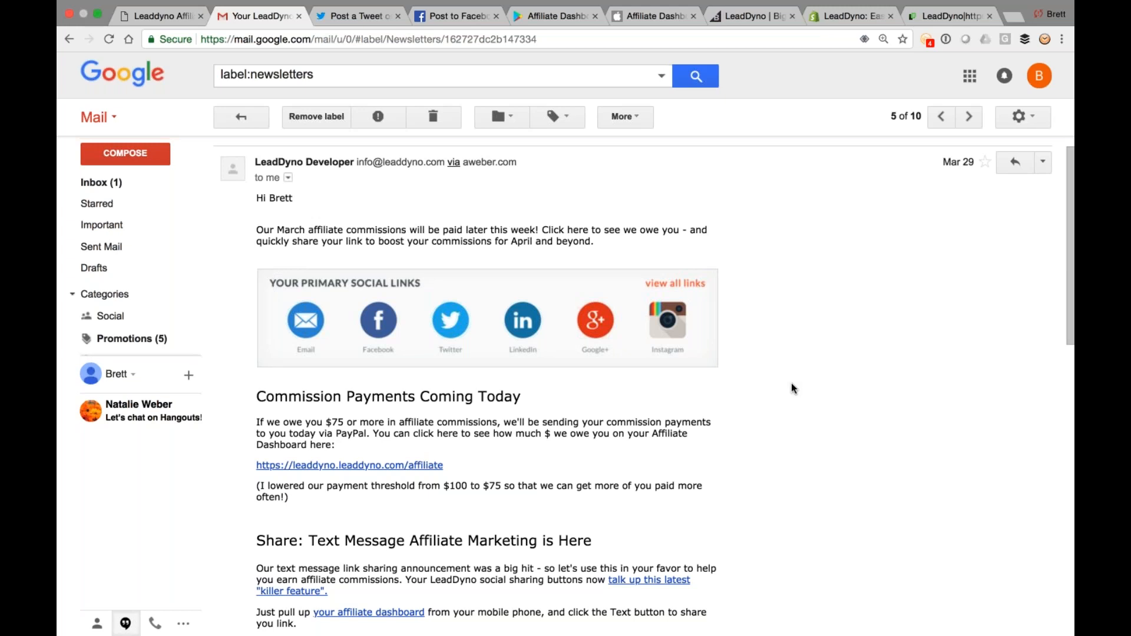
scroll(down, 3)
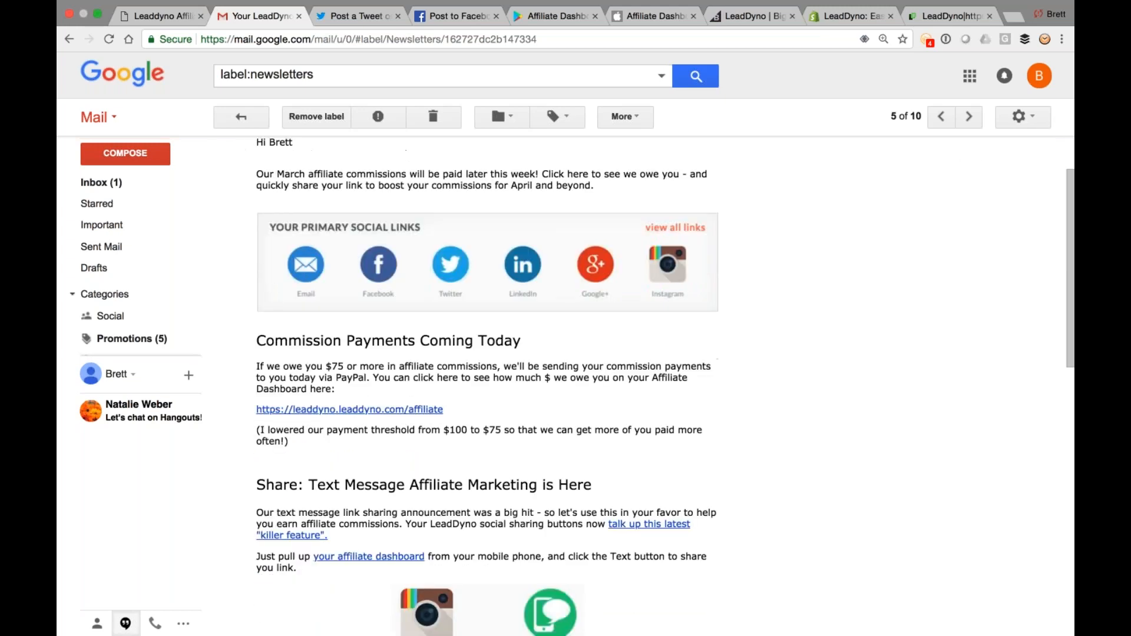
scroll(down, 3)
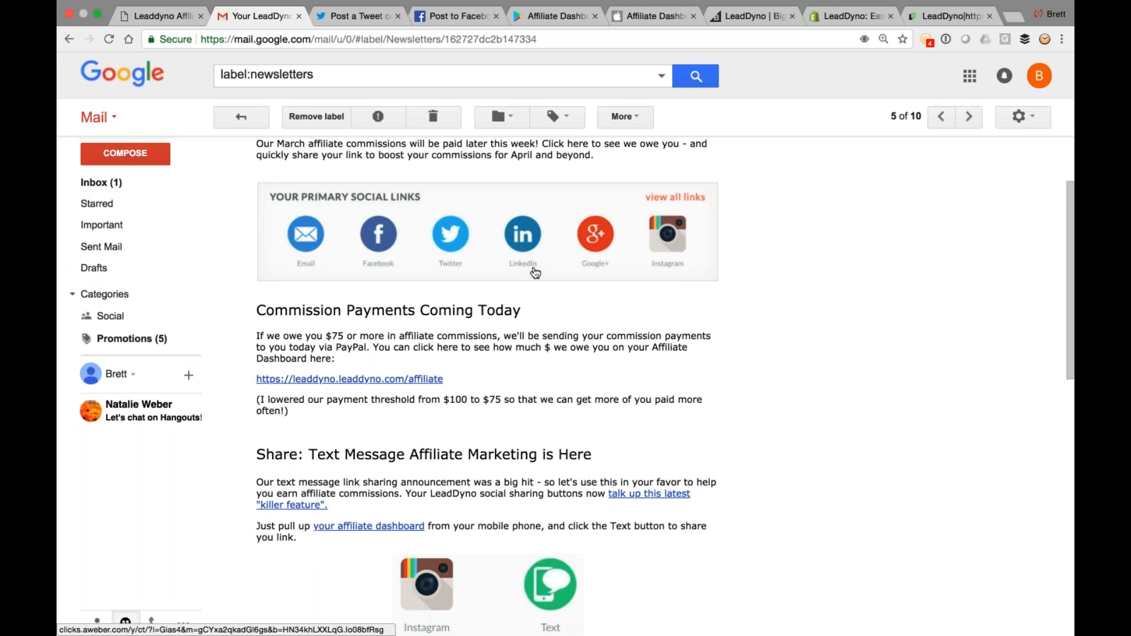
scroll(down, 3)
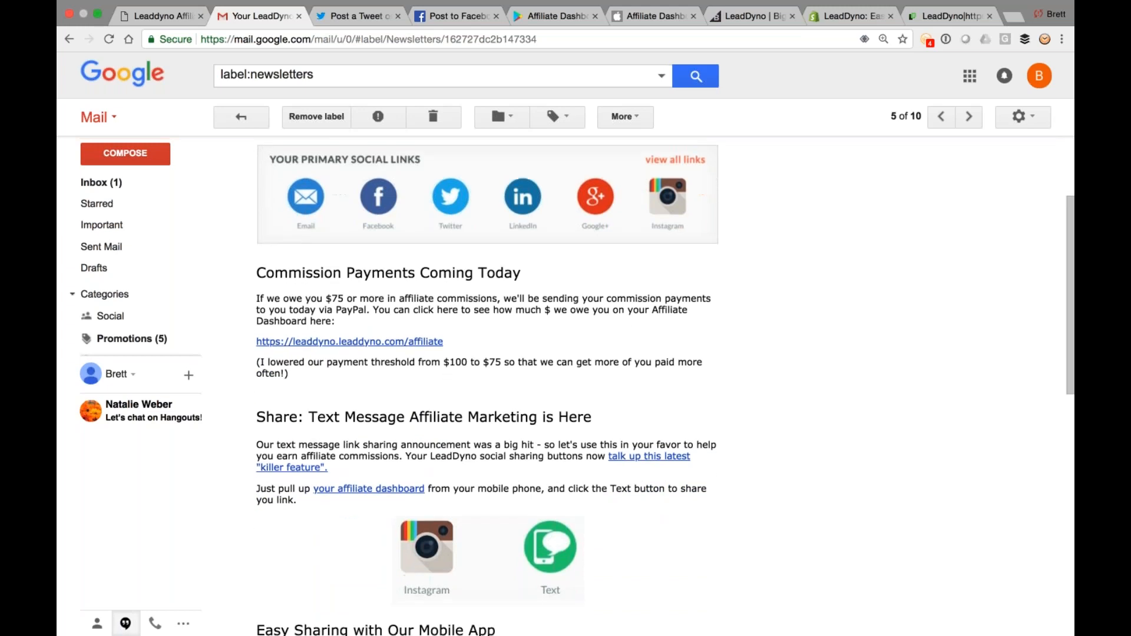
Follow the email's 'your affiliate dashboard' link, return to the email, then go to the LeadDyno Toolbox.
click(348, 341)
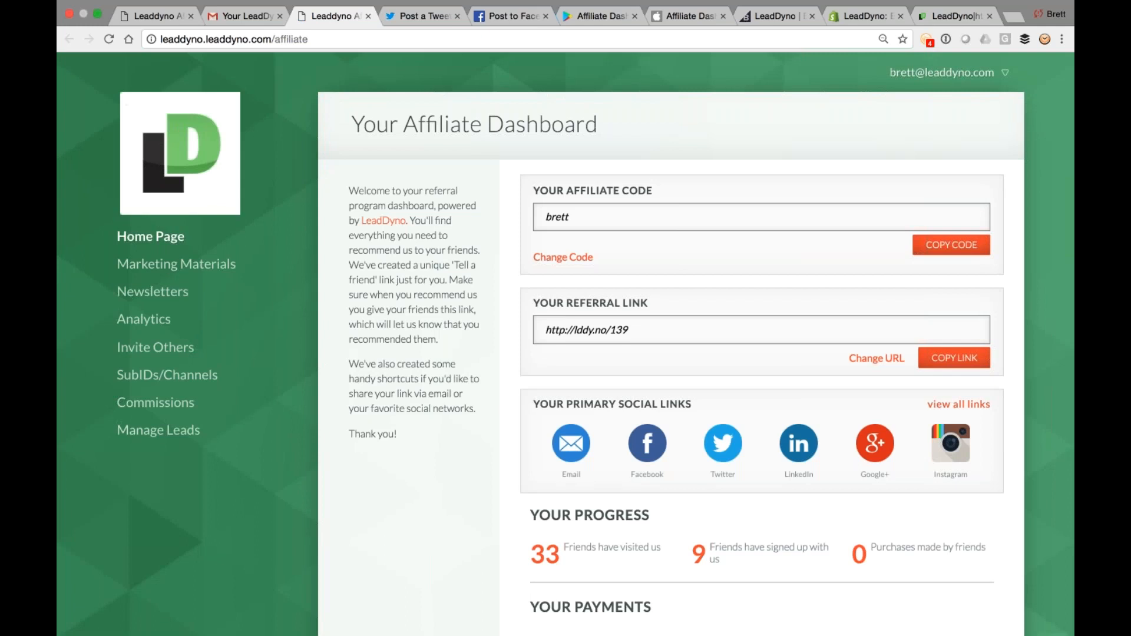
click(245, 15)
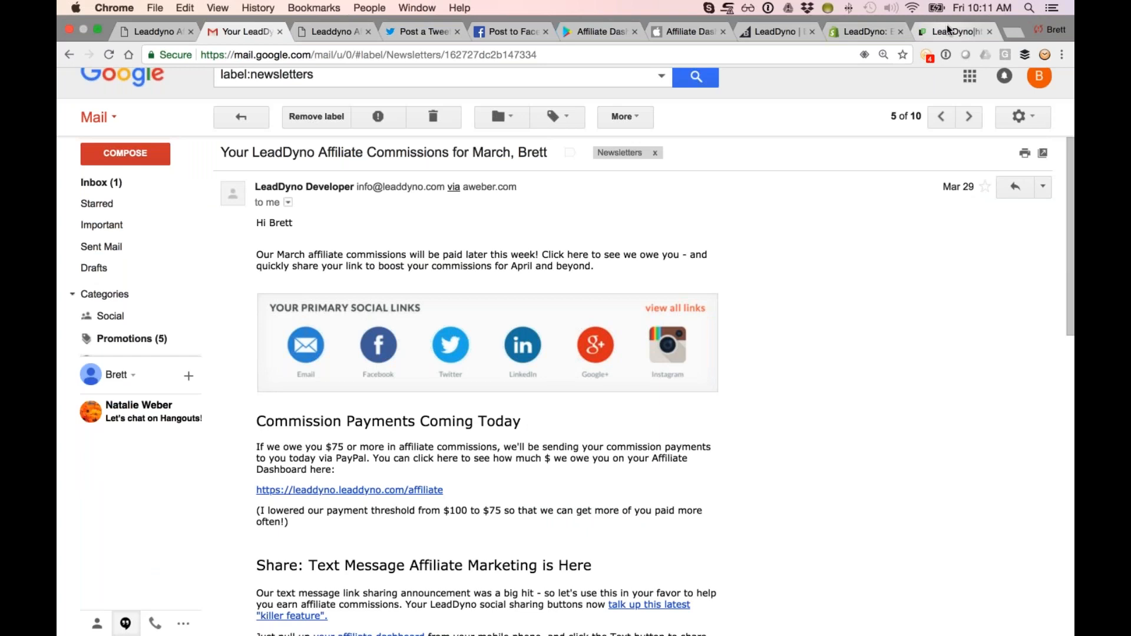
click(955, 31)
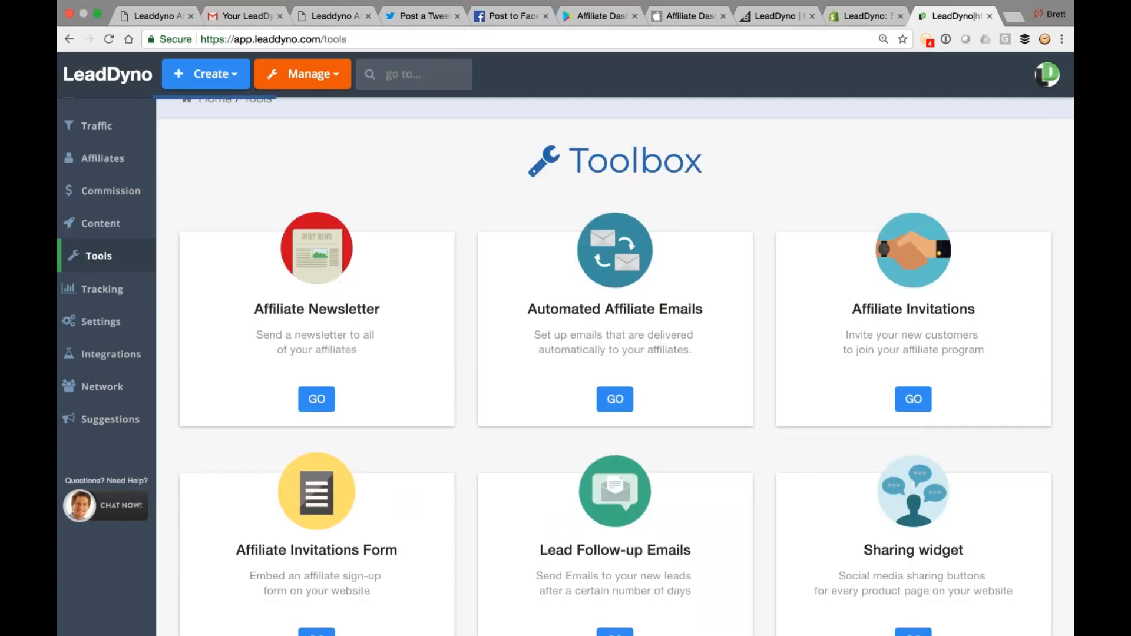
click(316, 399)
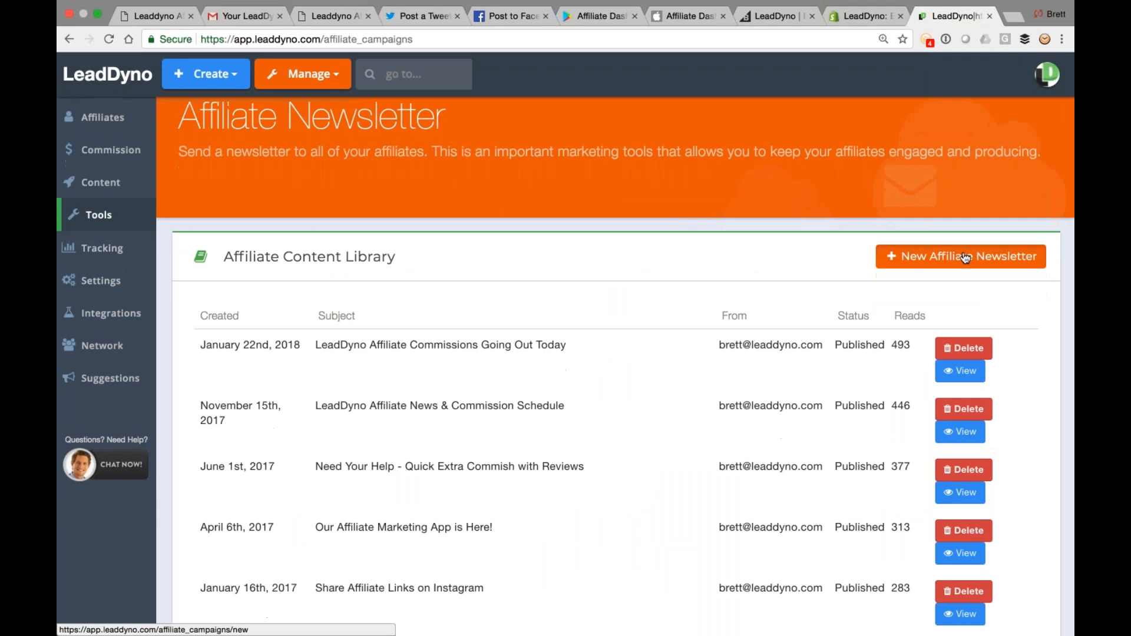
click(961, 256)
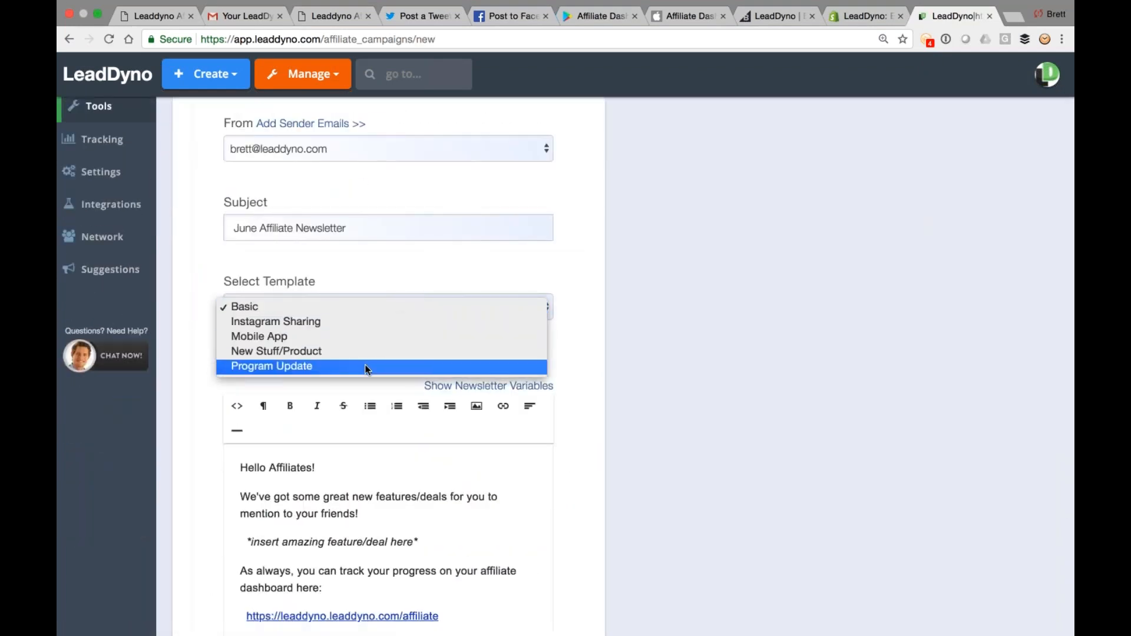
click(271, 365)
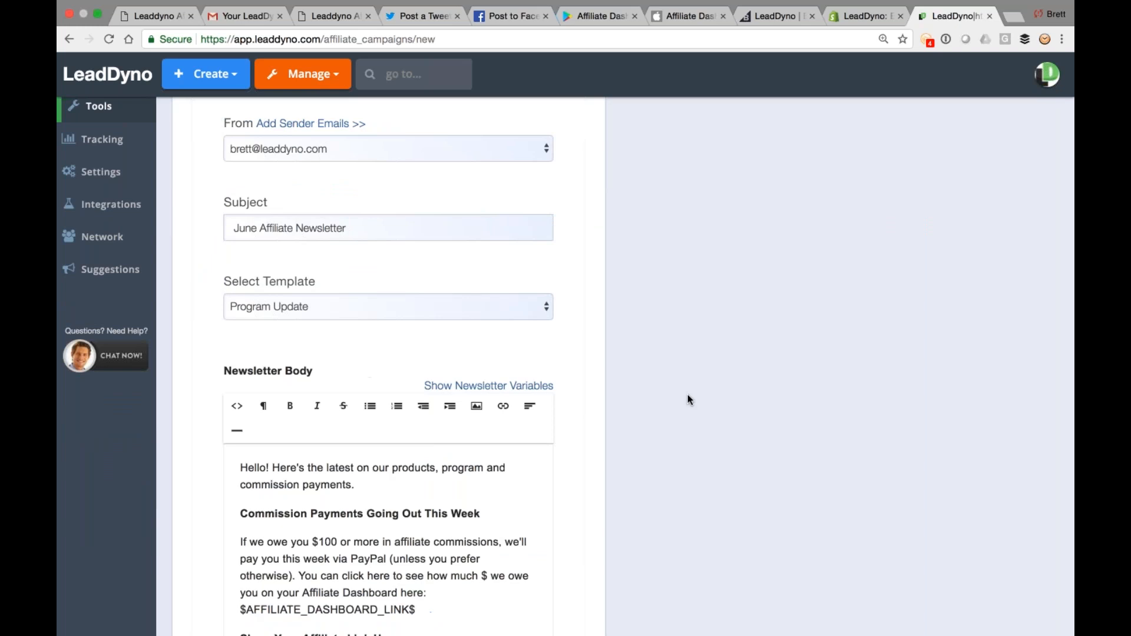
scroll(down, 3)
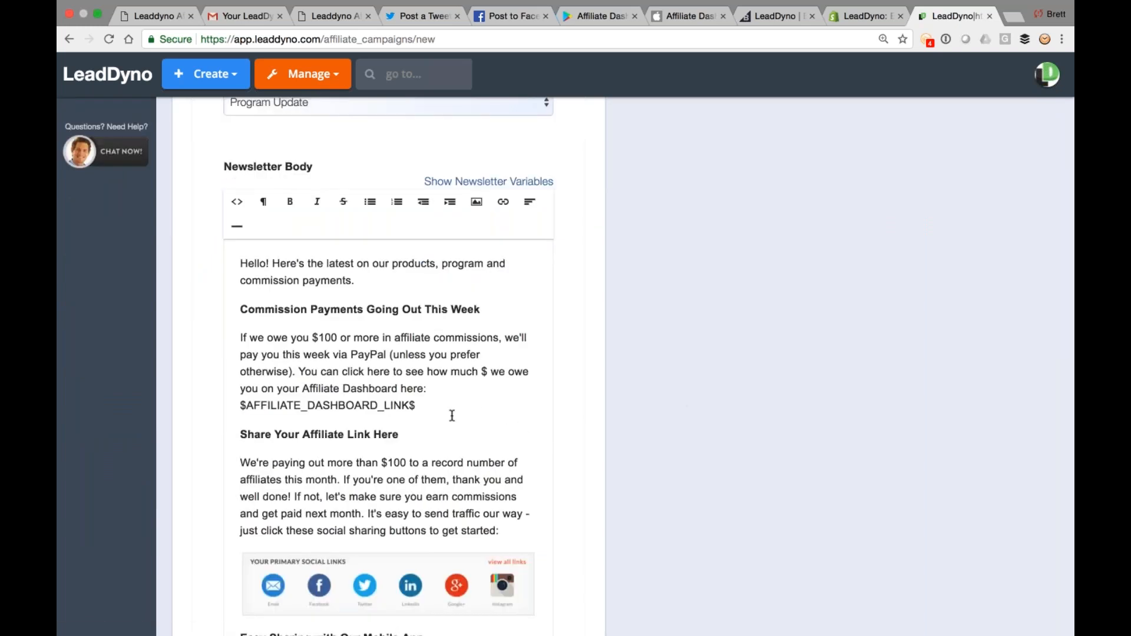
scroll(down, 3)
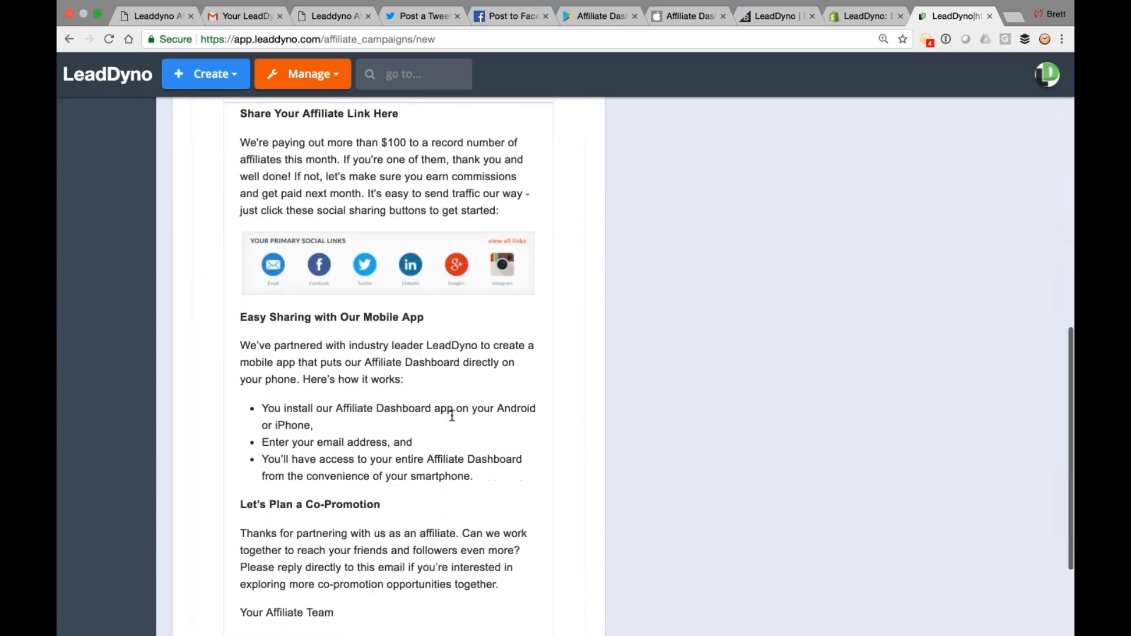
scroll(up, 3)
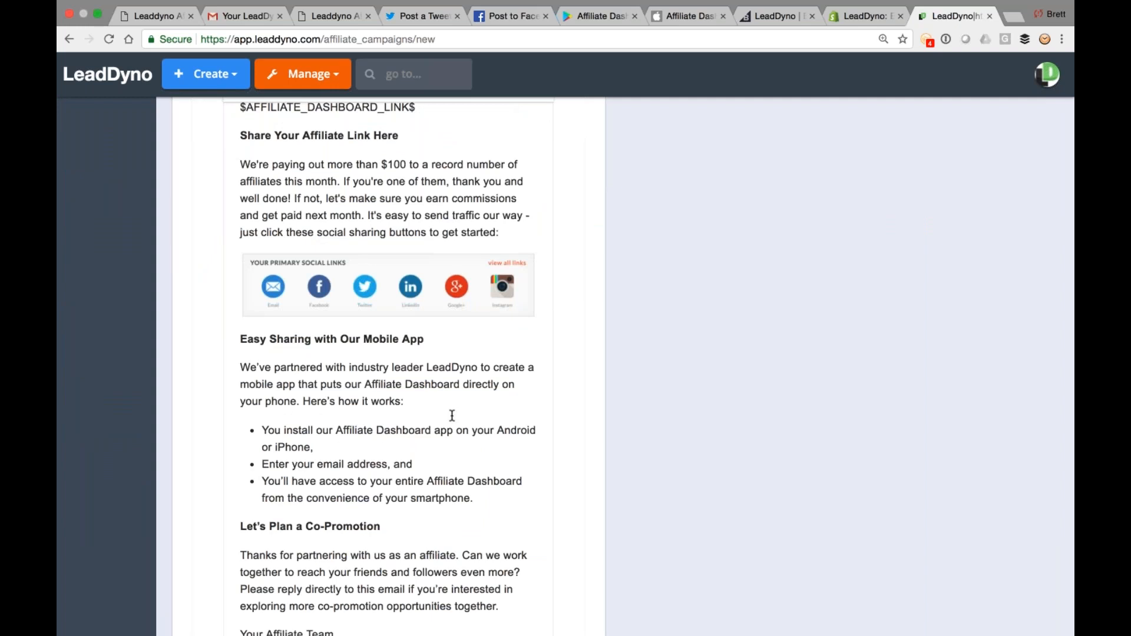
click(99, 274)
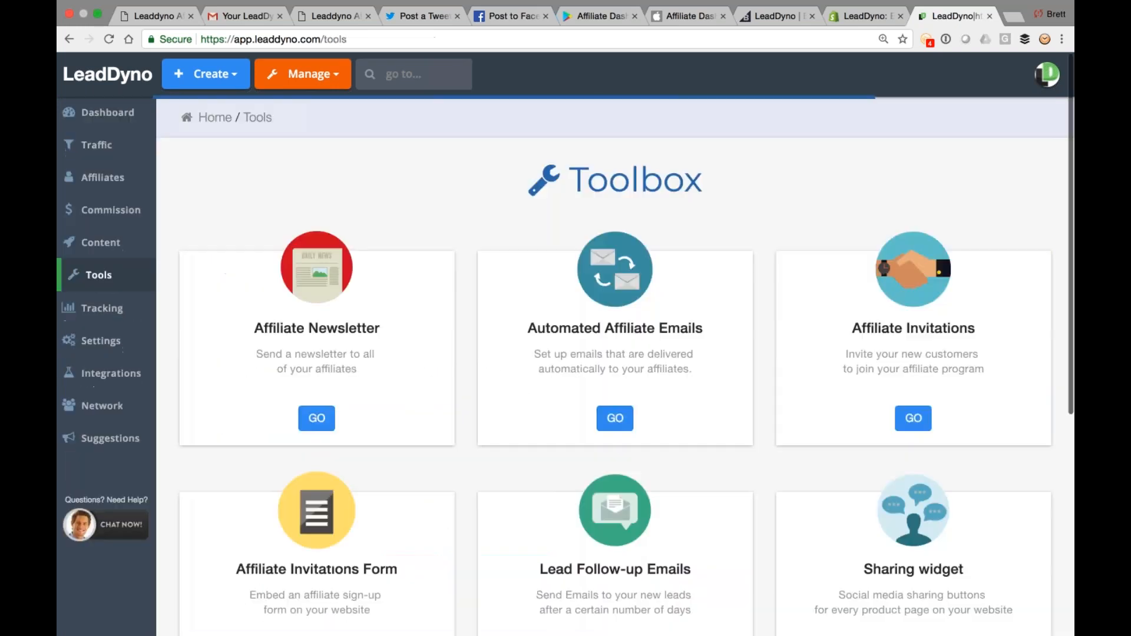
click(614, 418)
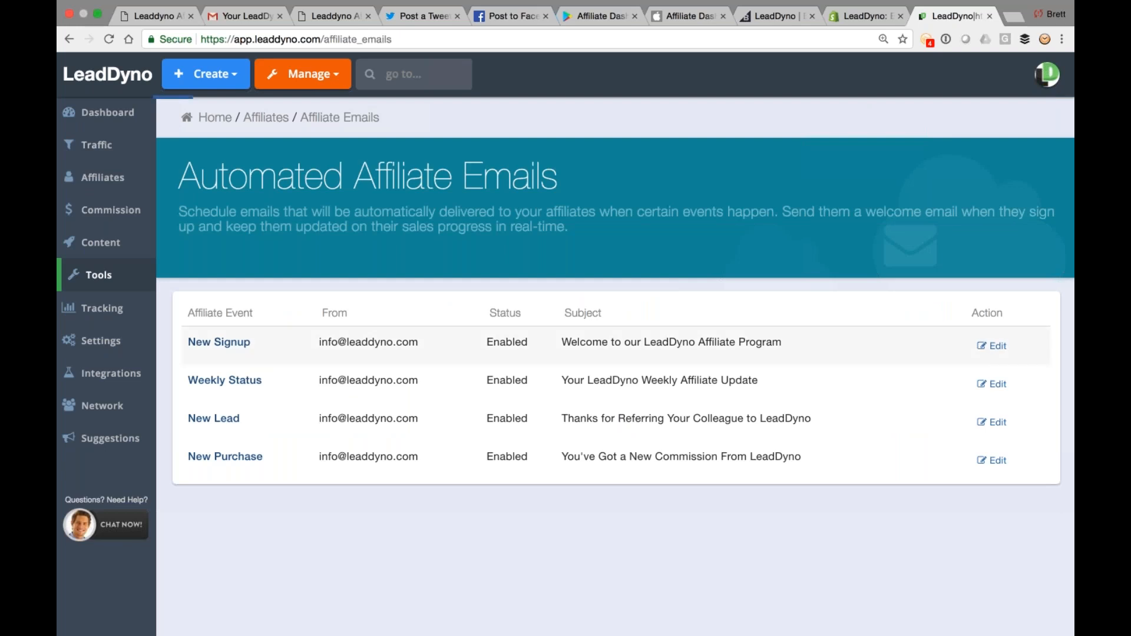
click(997, 345)
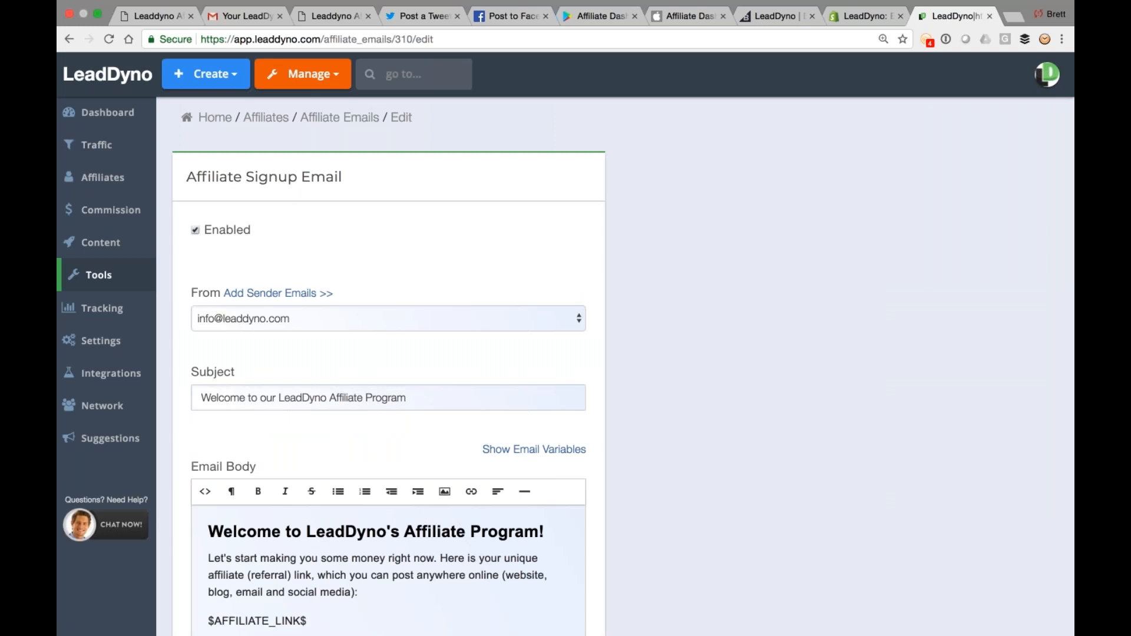
scroll(down, 3)
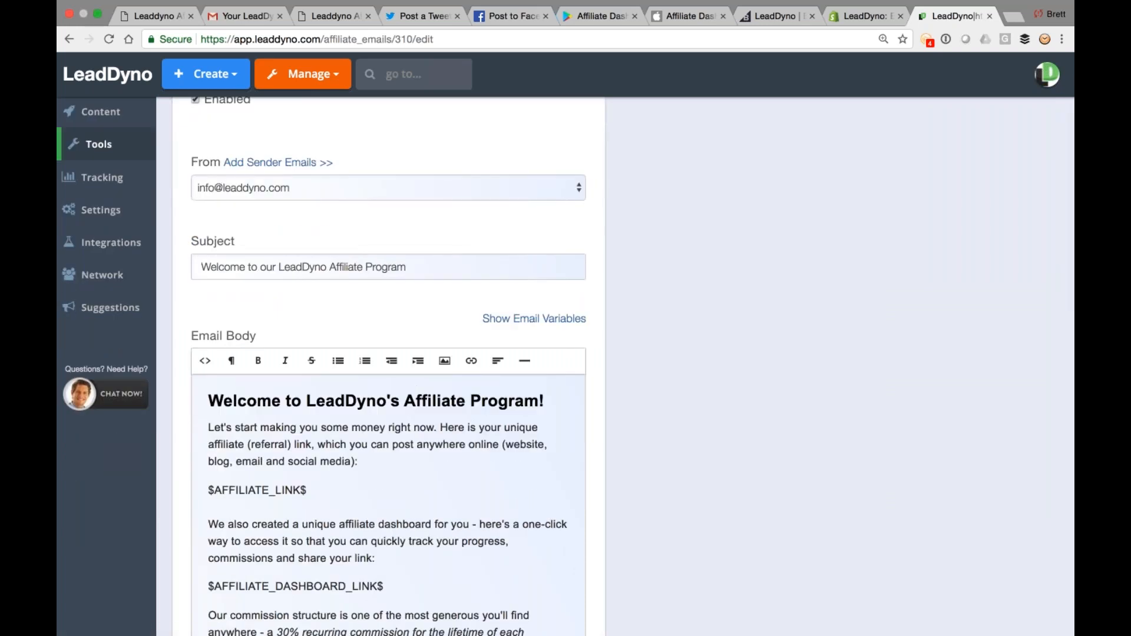
scroll(down, 3)
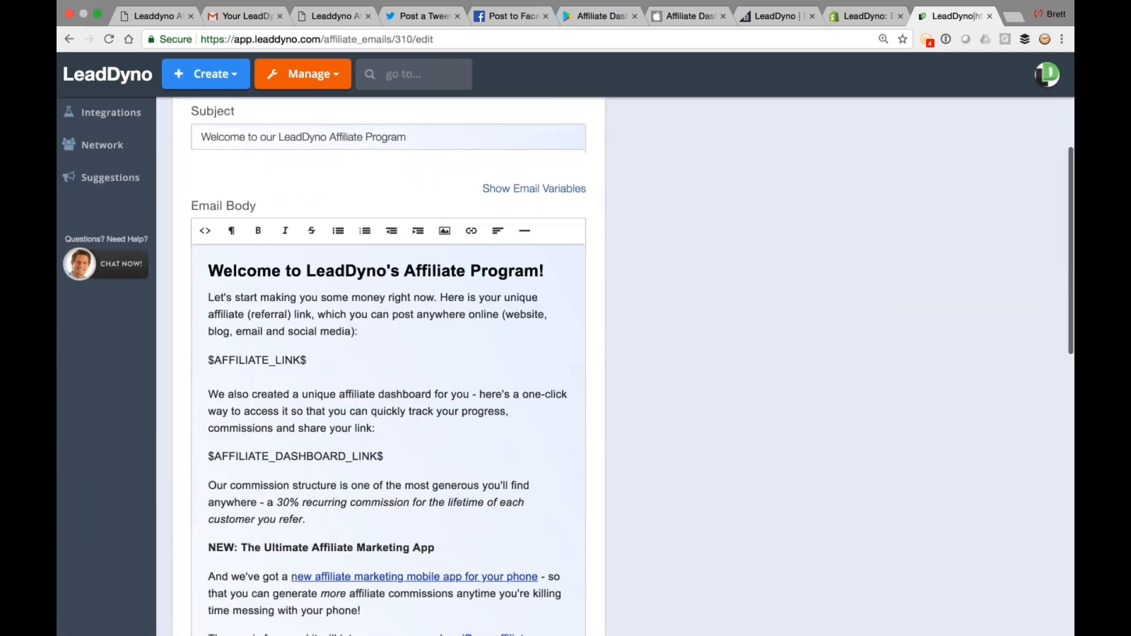
scroll(down, 3)
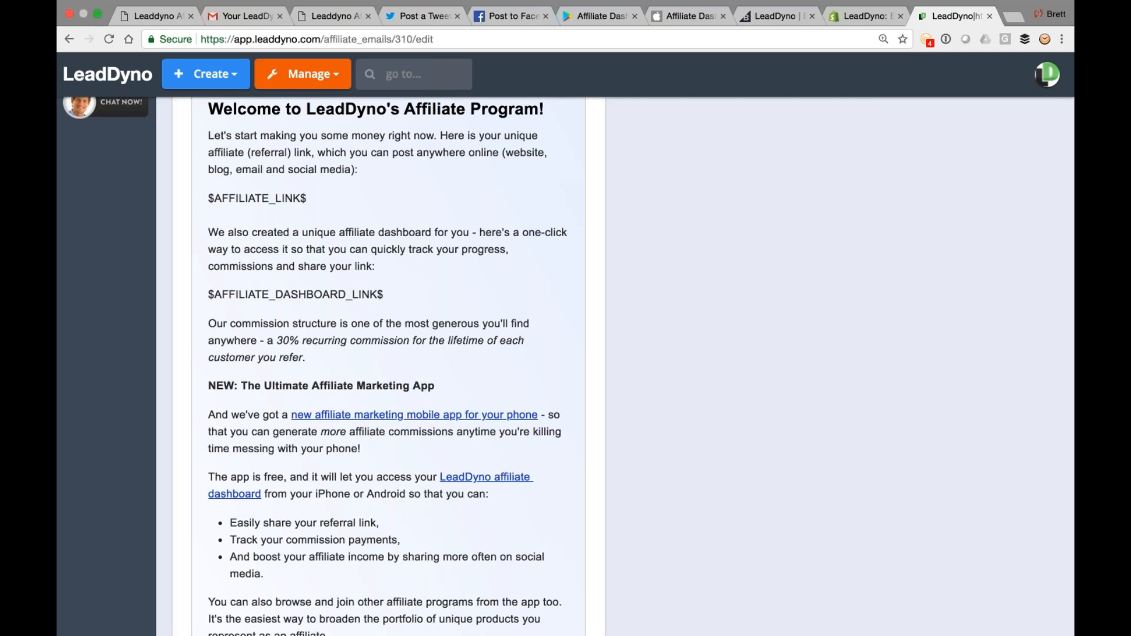
scroll(up, 3)
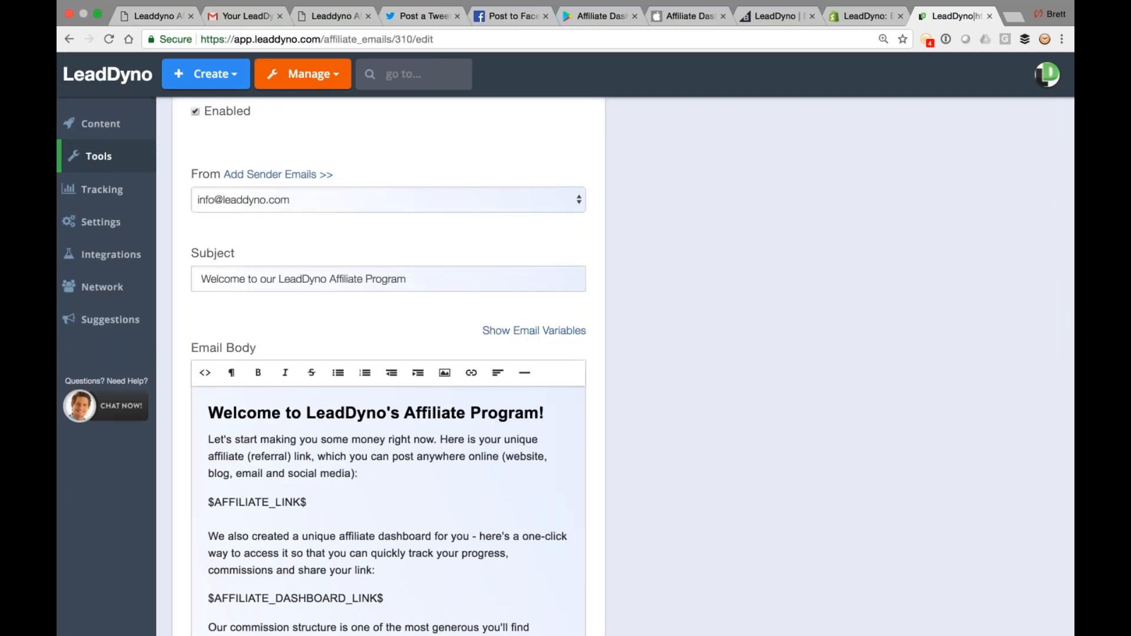
click(99, 156)
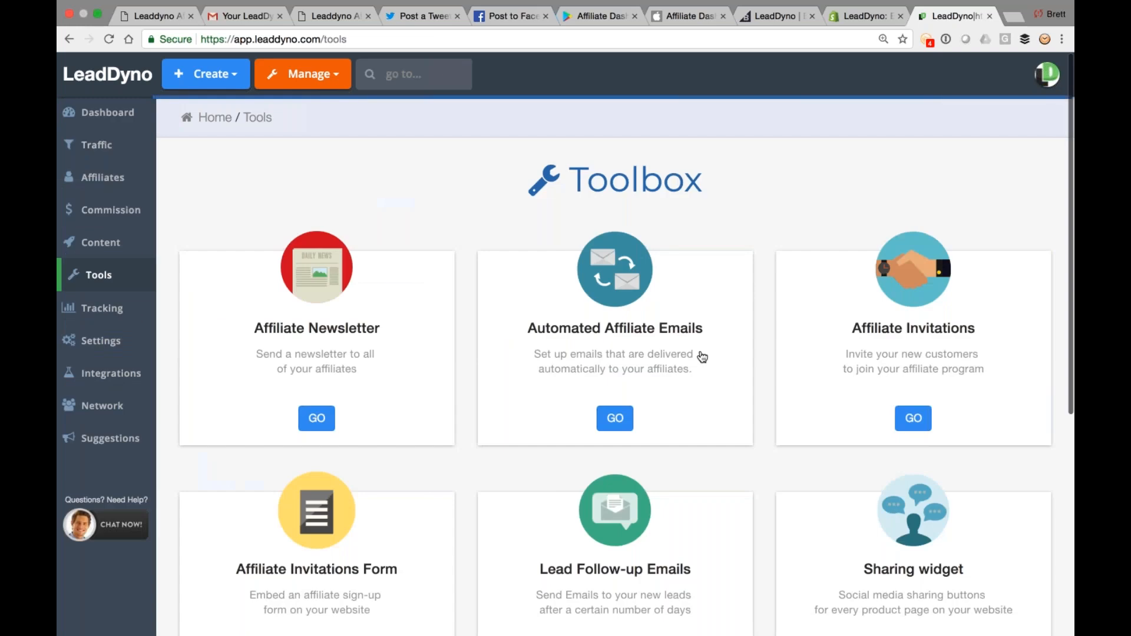
mouse_move(890, 289)
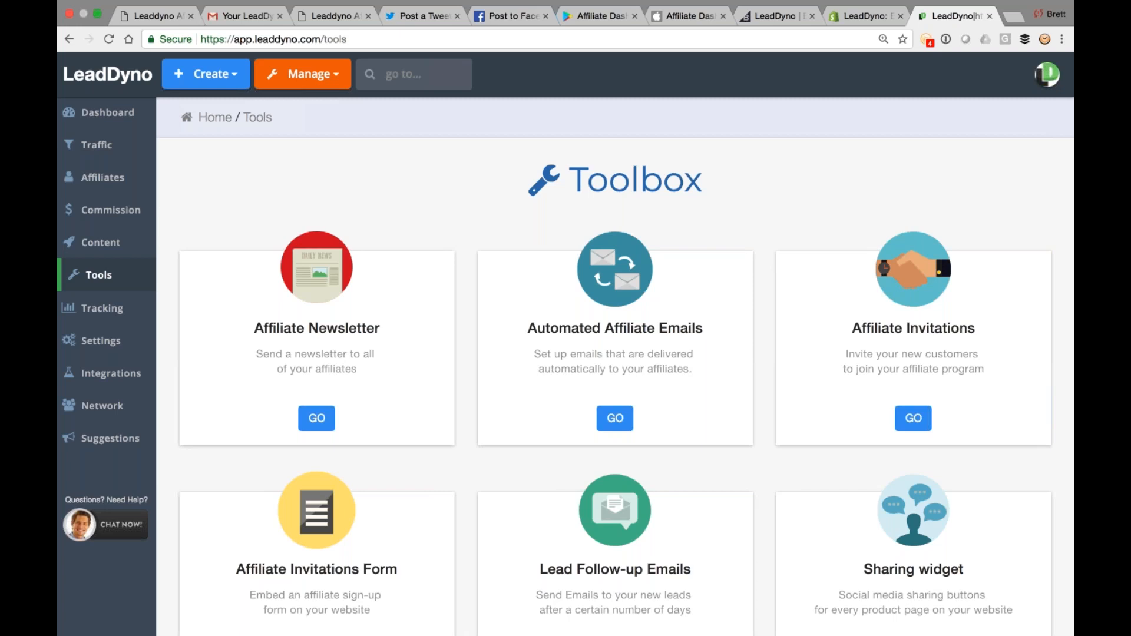
mouse_move(912, 285)
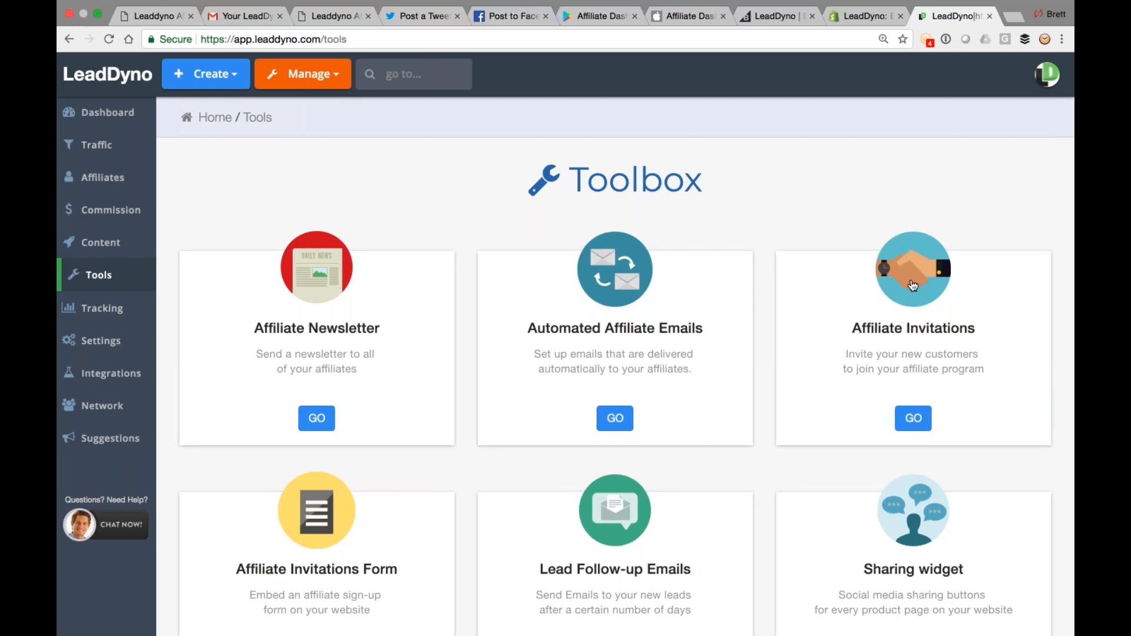
click(911, 418)
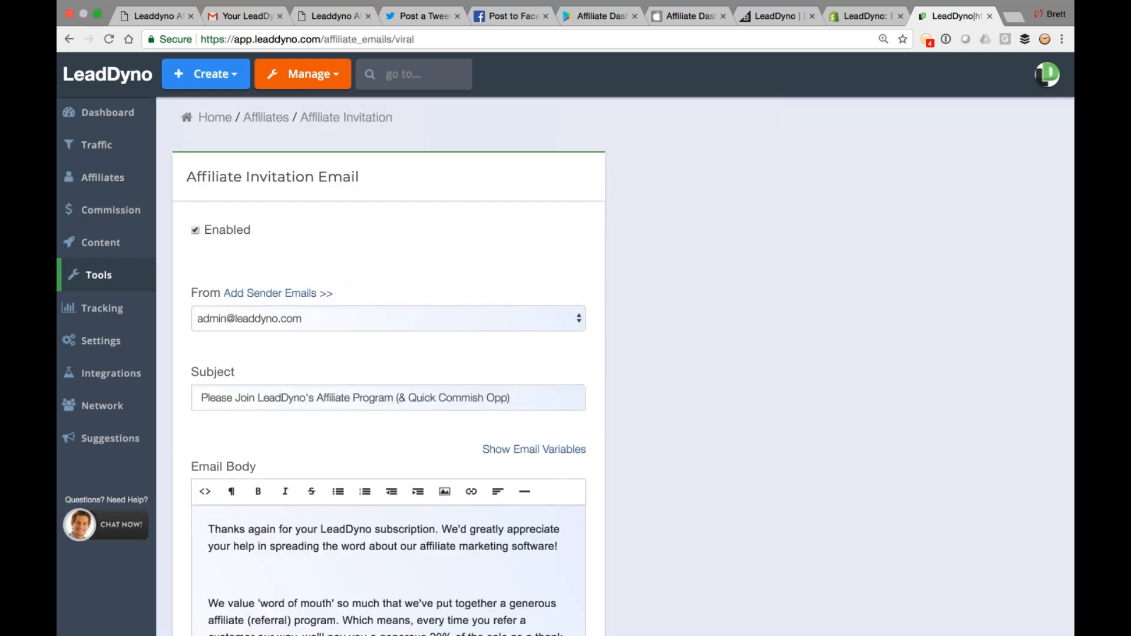
scroll(down, 3)
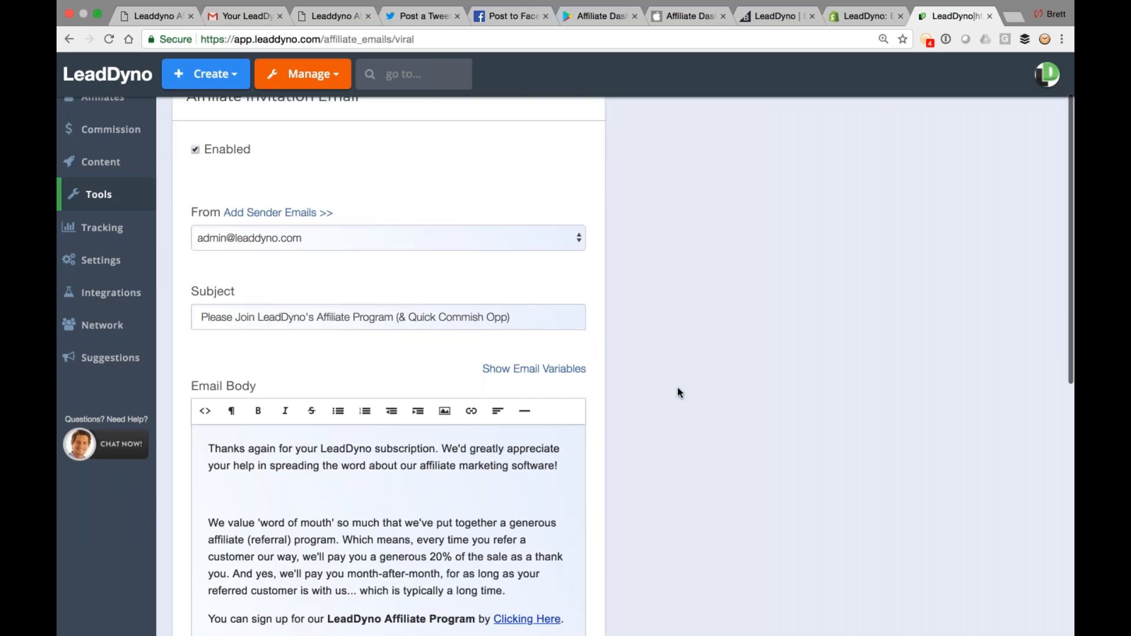
scroll(down, 3)
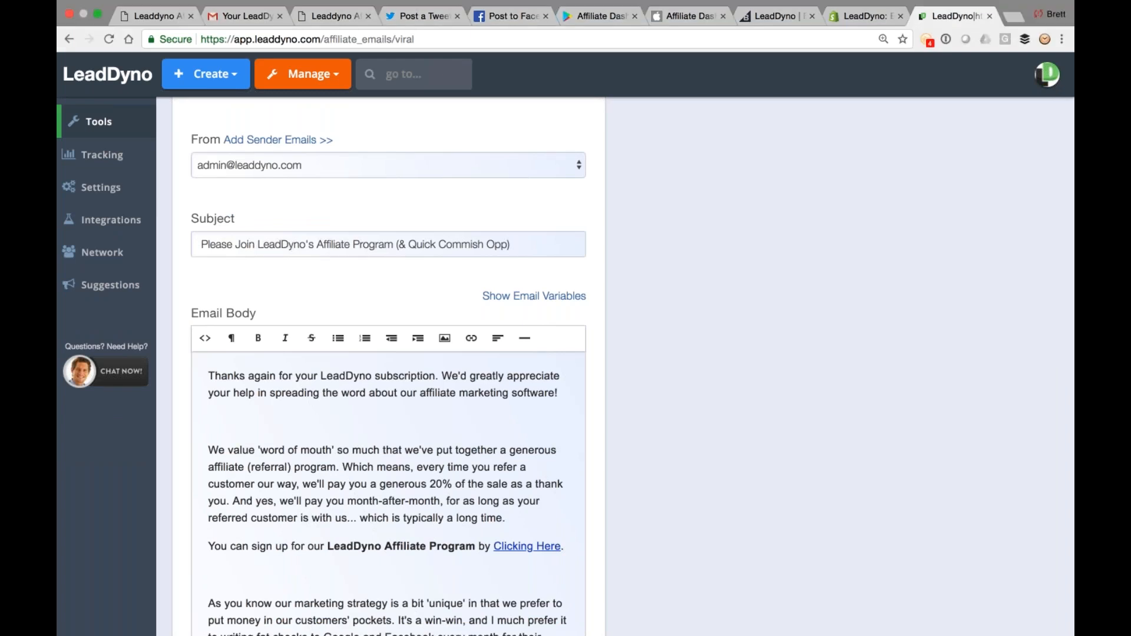
scroll(down, 3)
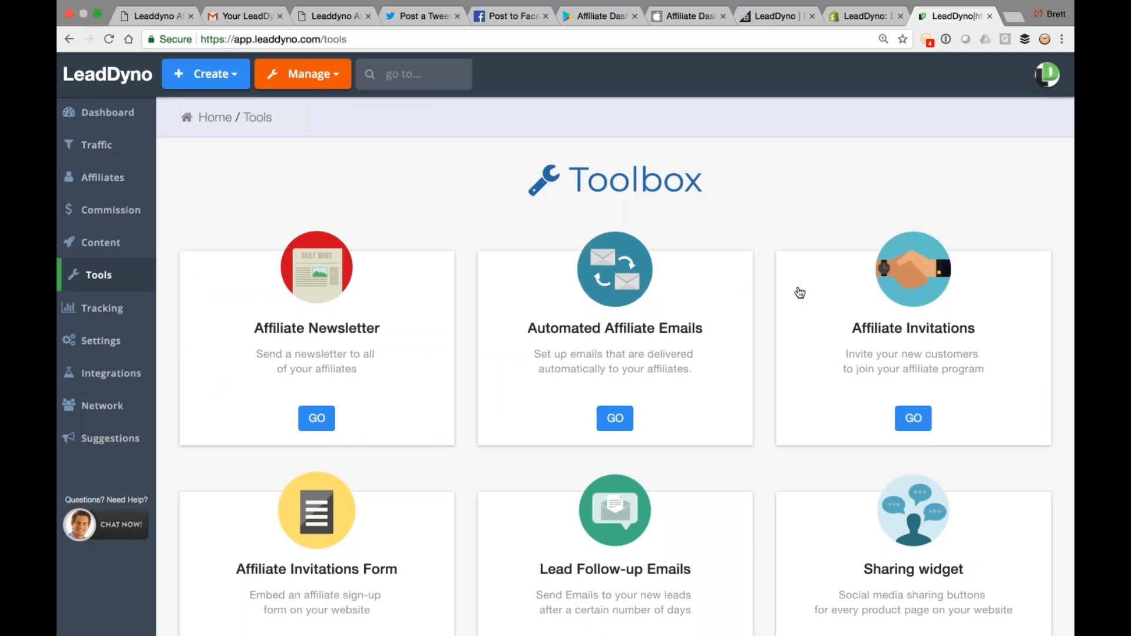
mouse_move(316, 298)
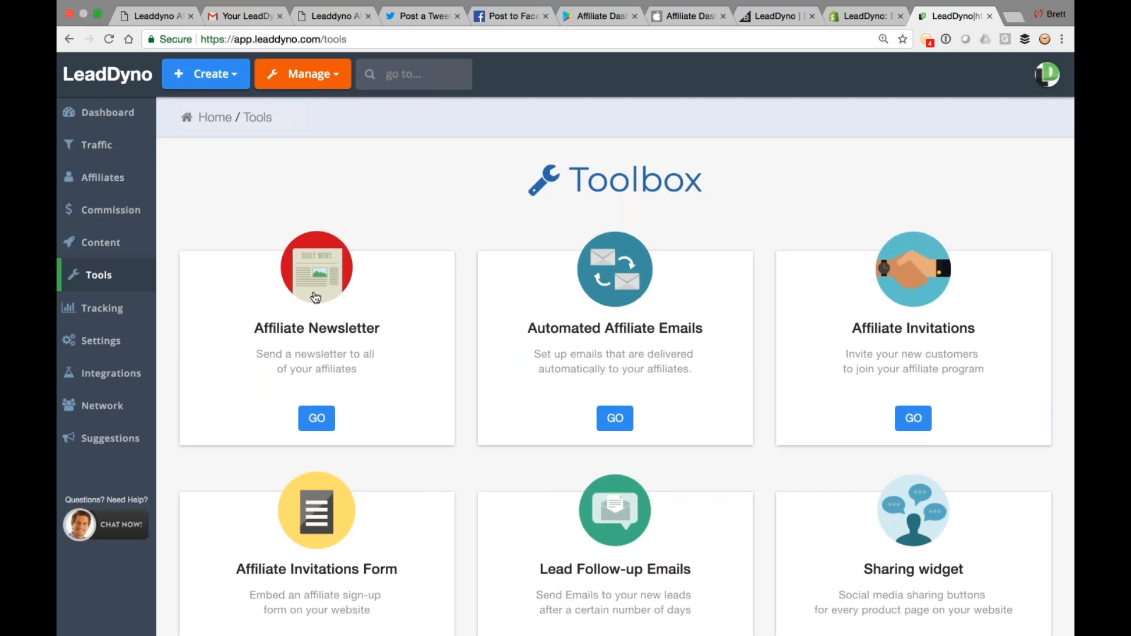
mouse_move(241, 416)
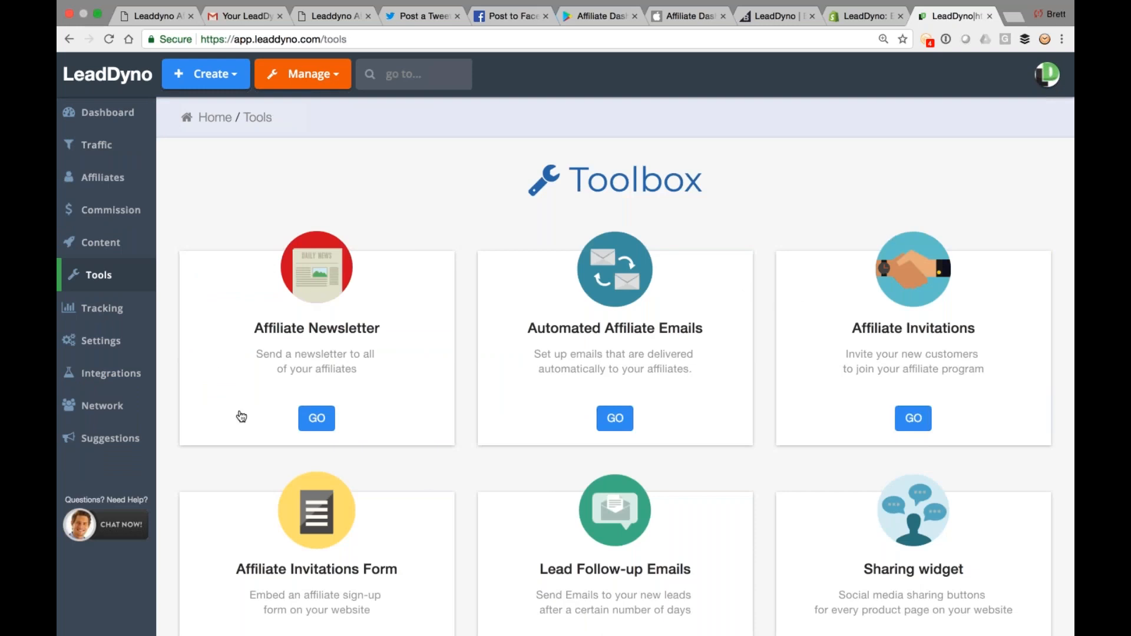
mouse_move(110, 413)
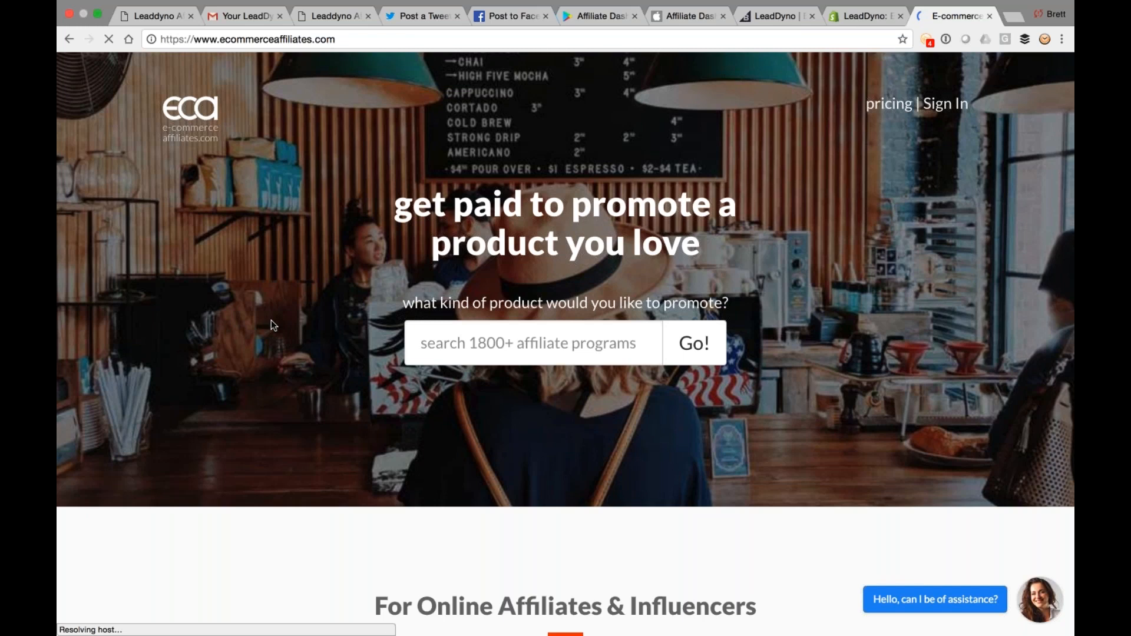
mouse_move(959, 81)
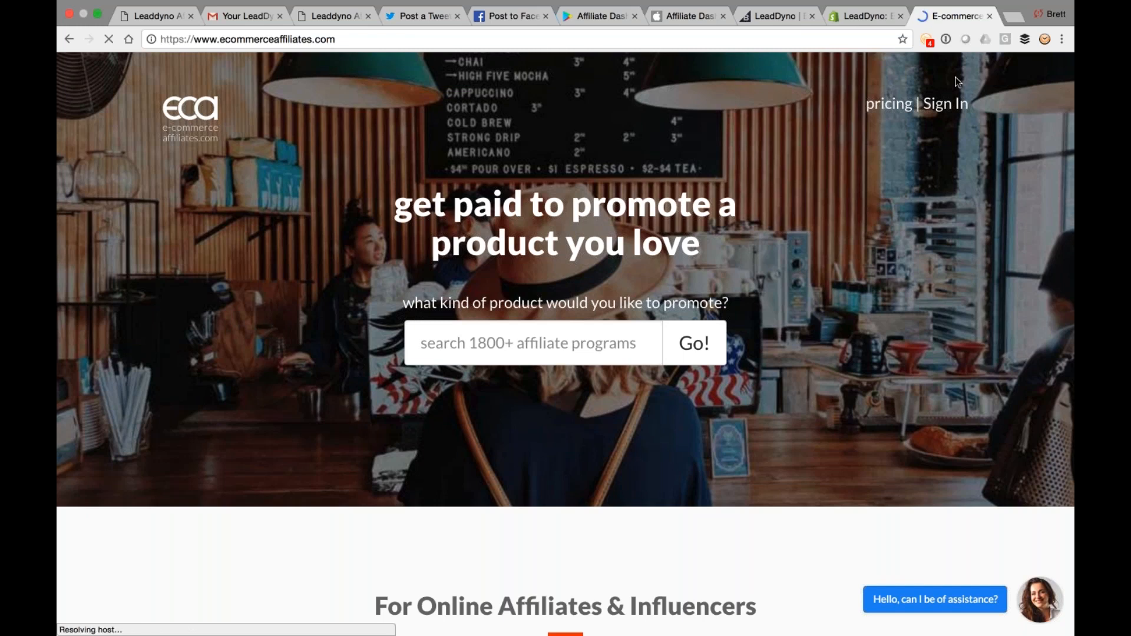
Sign in to the E-commerce Affiliates merchant dashboard and browse the Recruit Affiliates list.
click(1007, 15)
text(https://e-commerceaffiliates.com)
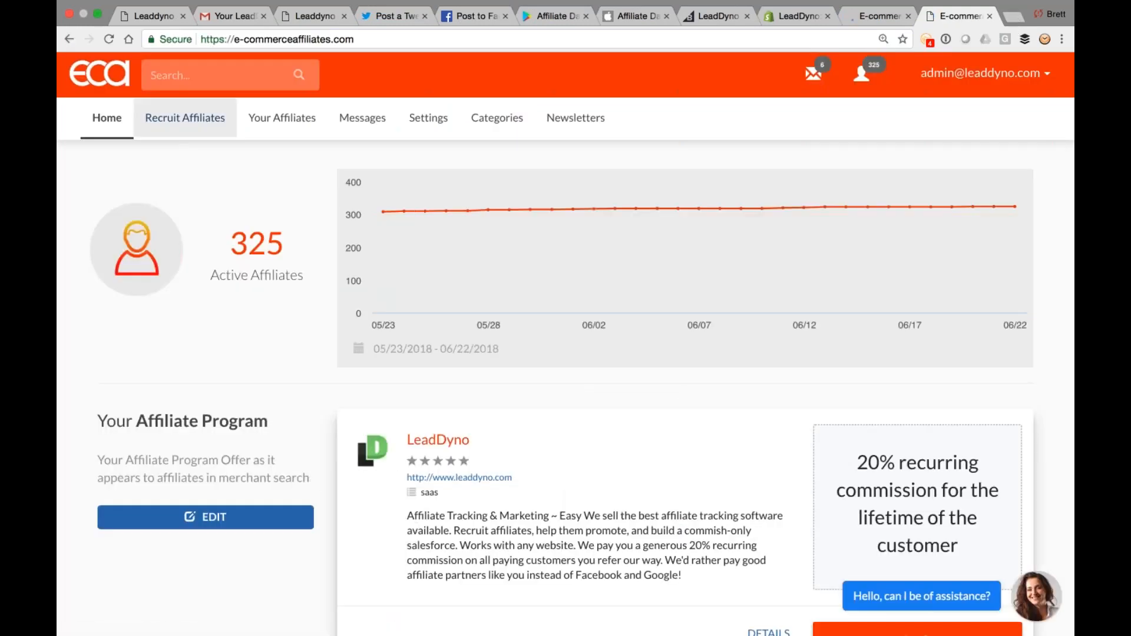
scroll(down, 3)
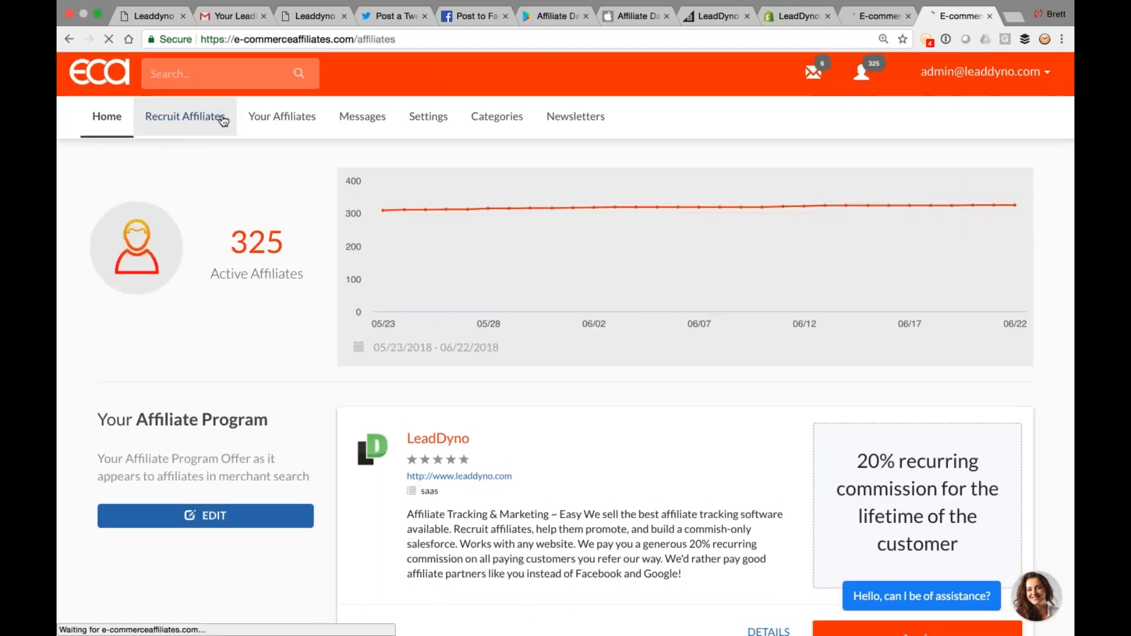
click(185, 116)
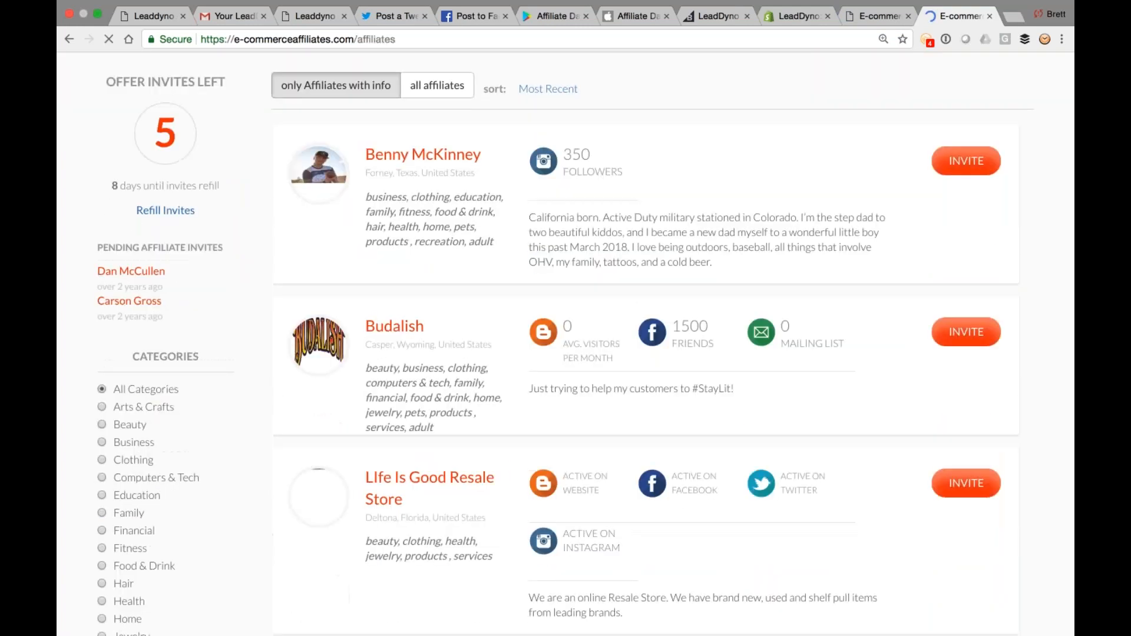
scroll(down, 3)
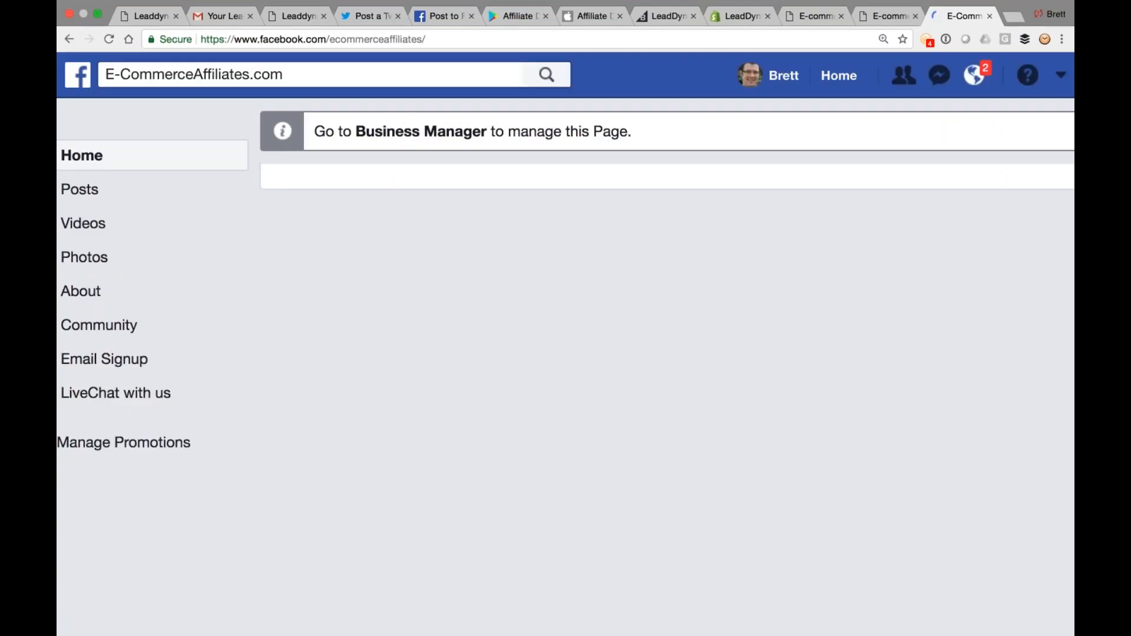
Browse the E-CommerceAffiliates.com Facebook page's affiliate-program posts.
scroll(down, 3)
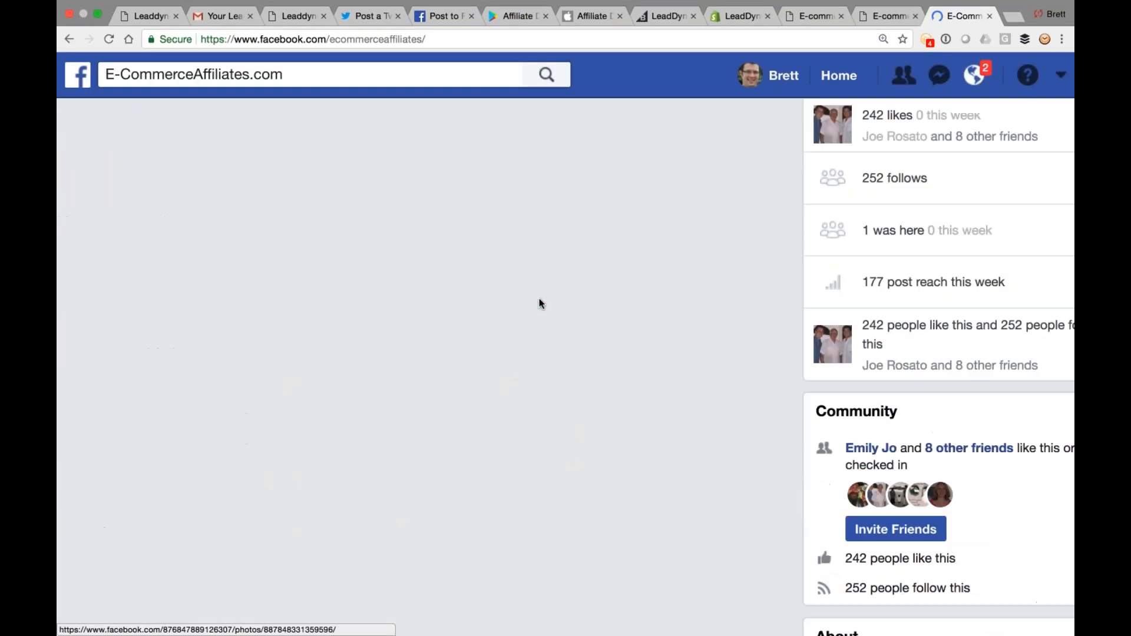
click(974, 75)
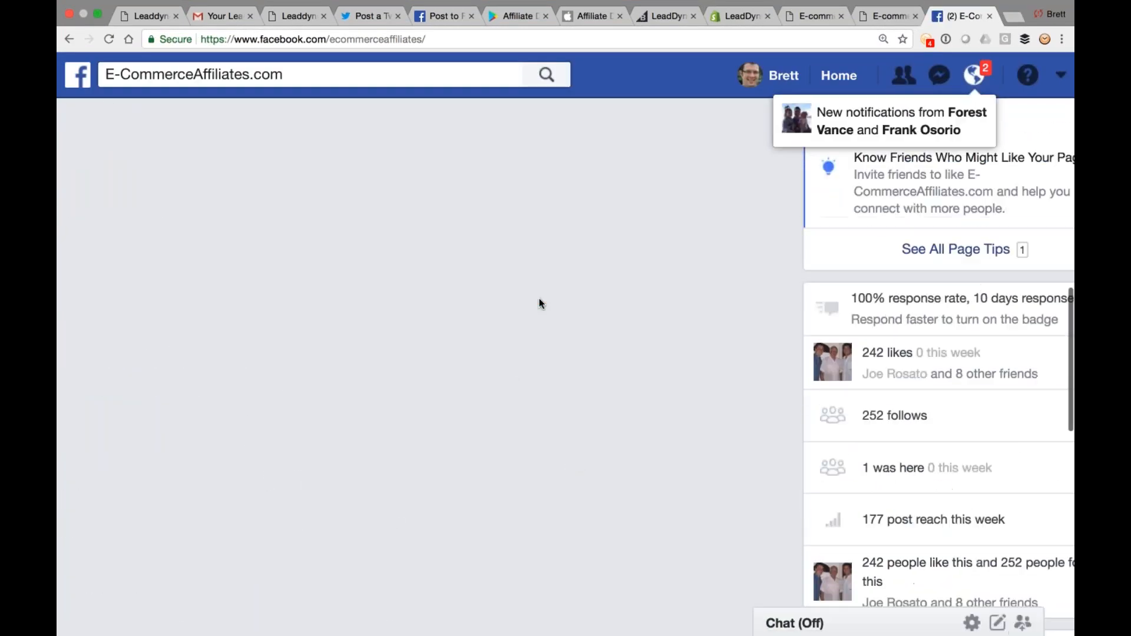
scroll(up, 3)
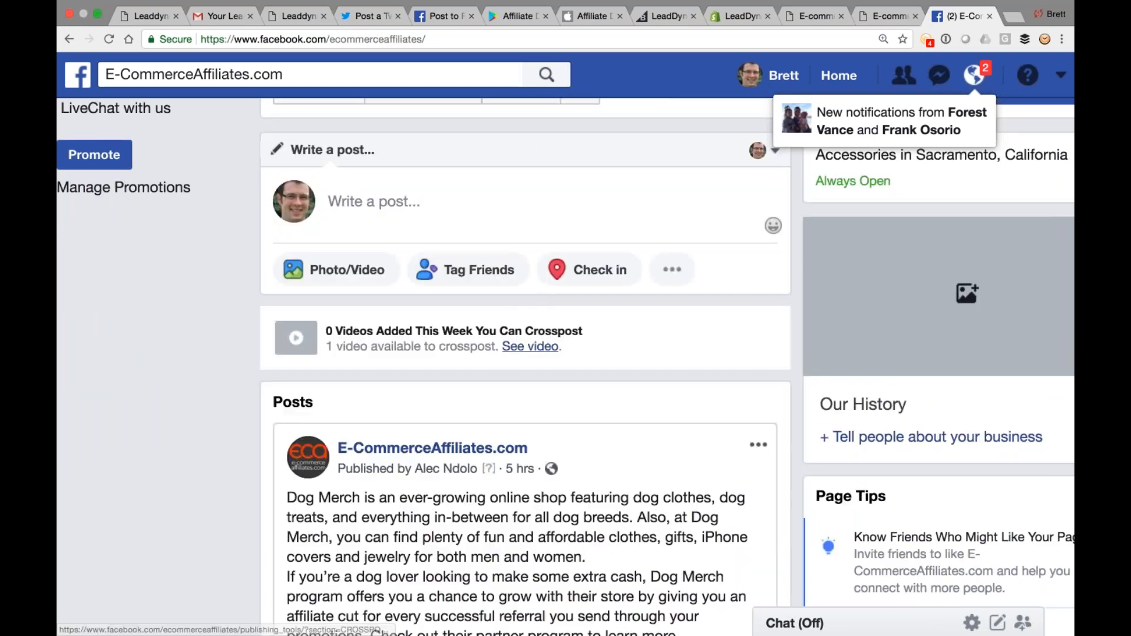
scroll(down, 3)
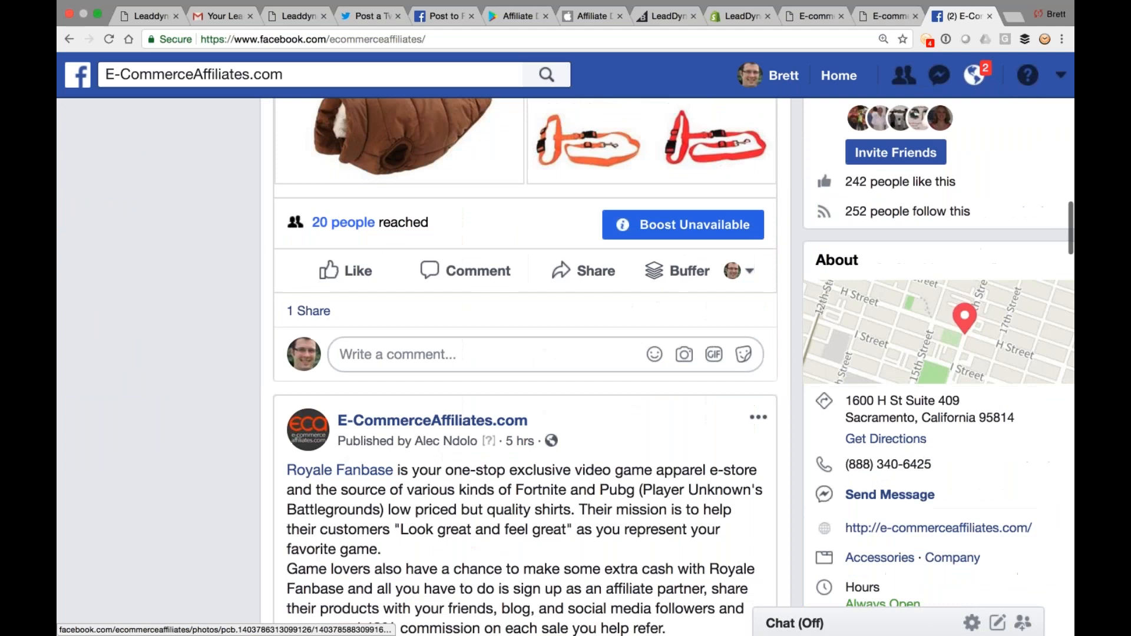
scroll(down, 3)
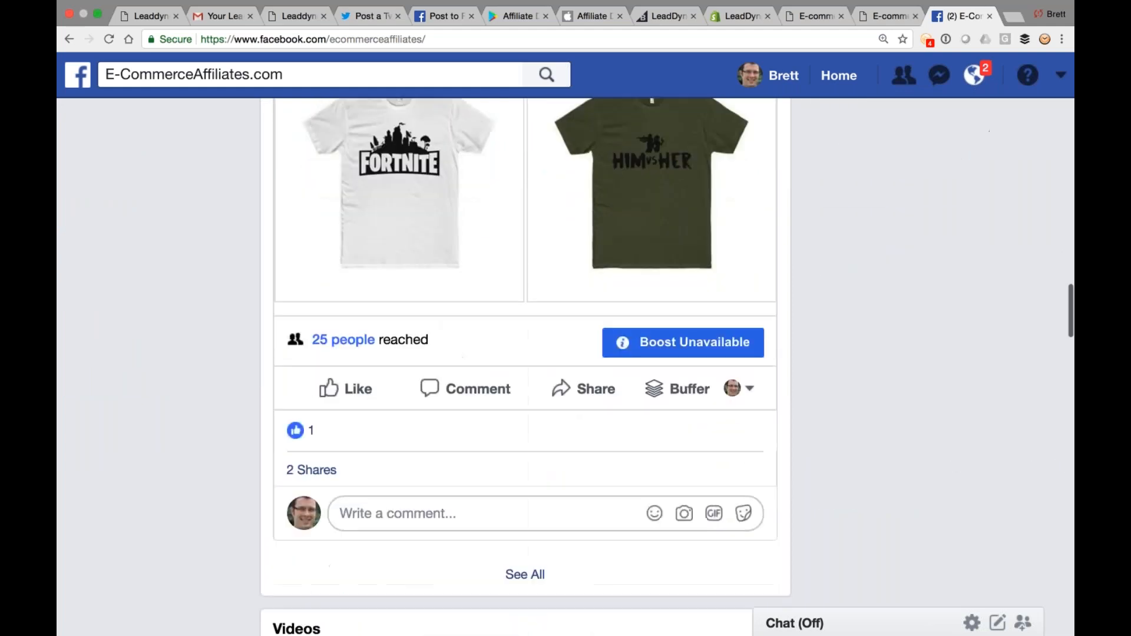
scroll(down, 3)
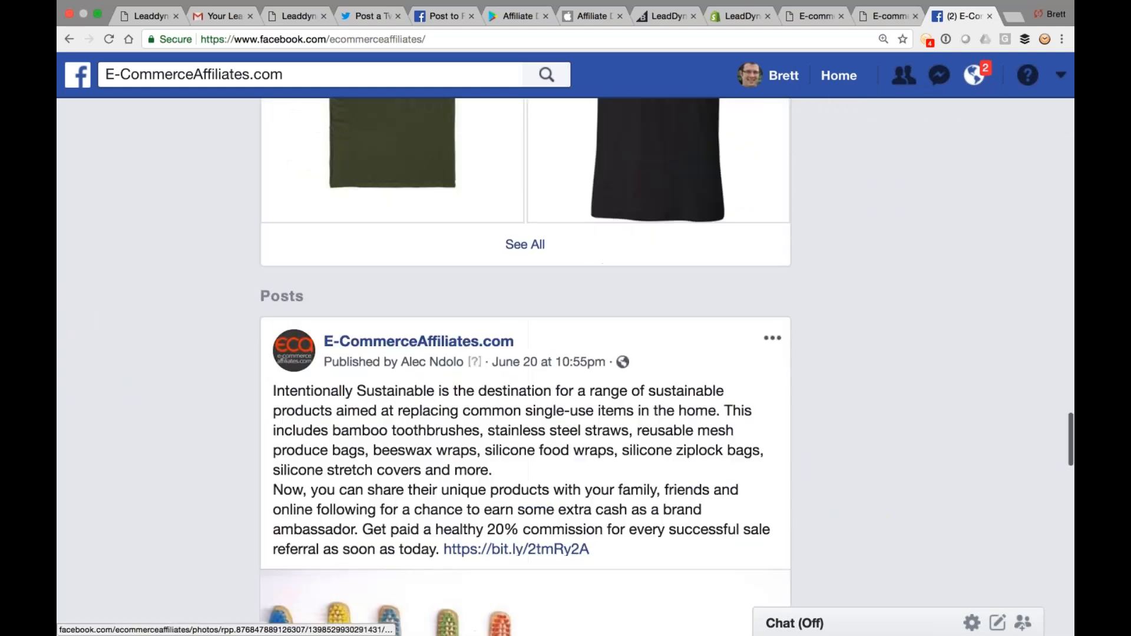
scroll(down, 3)
text(leaddyno.com/support/)
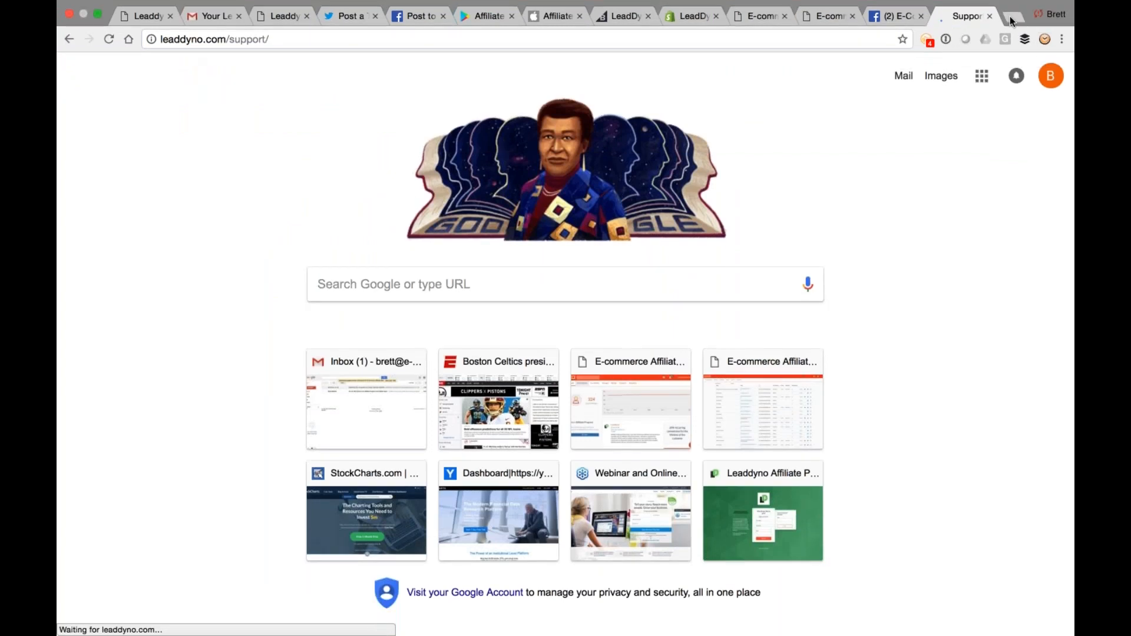
Review LeadDyno's support page with its call scheduling options.
click(964, 15)
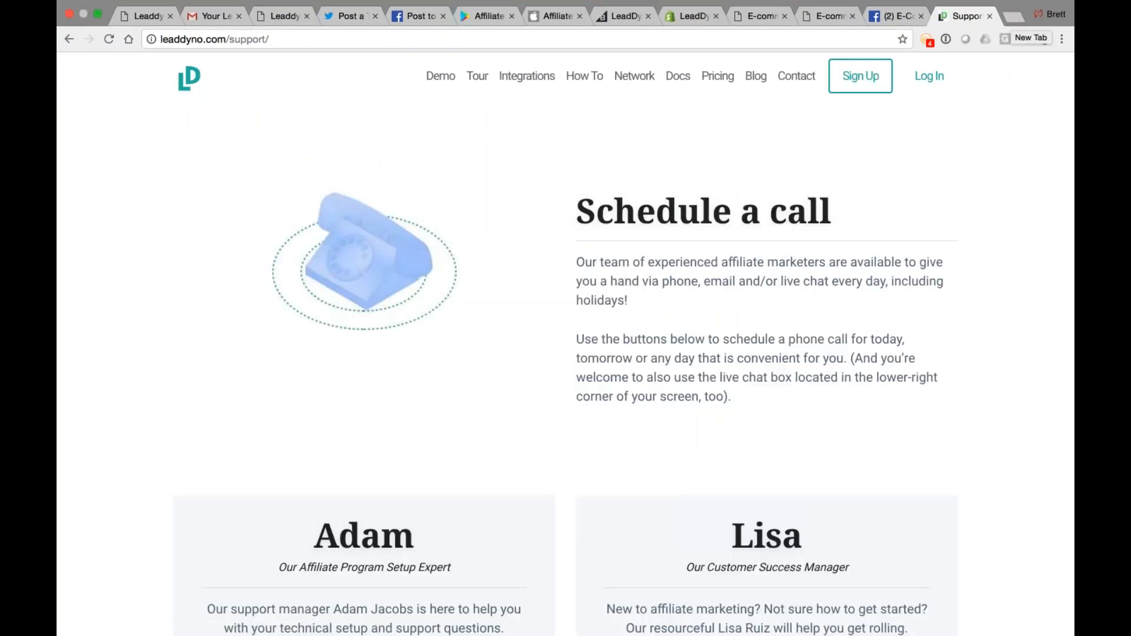
scroll(down, 3)
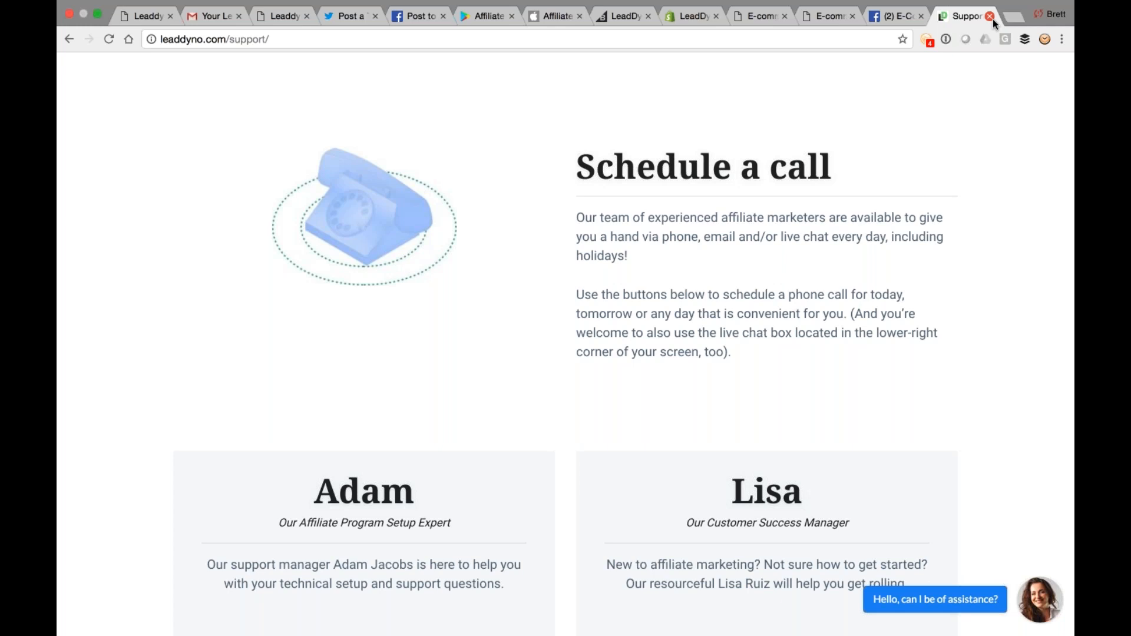
scroll(up, 3)
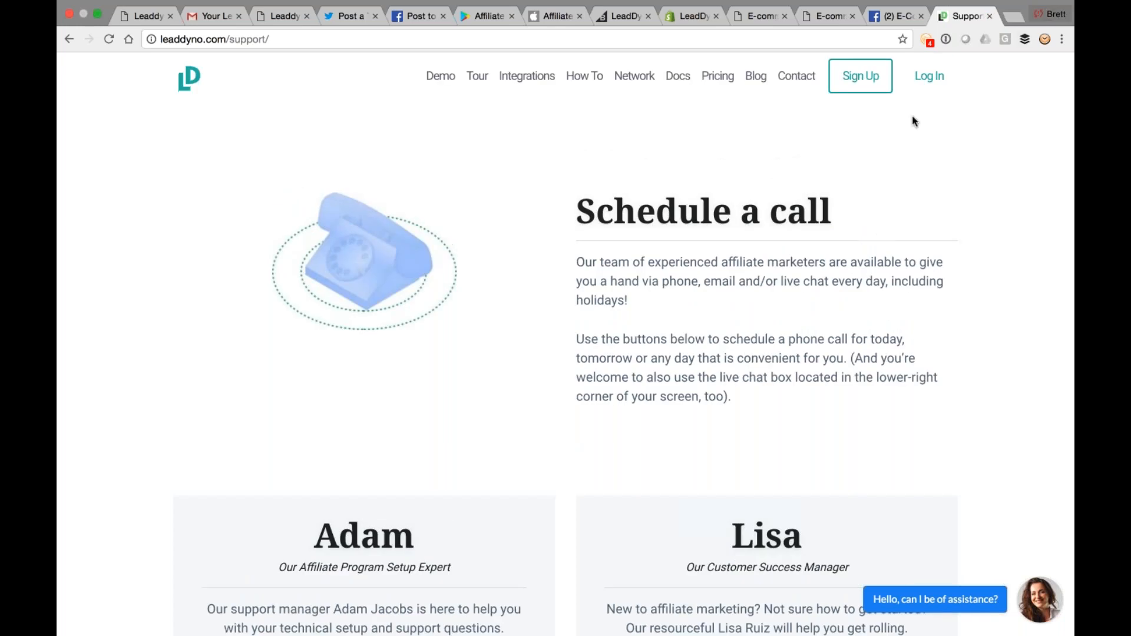
View LeadDyno's Contact Us page with the office map and social media links.
click(795, 76)
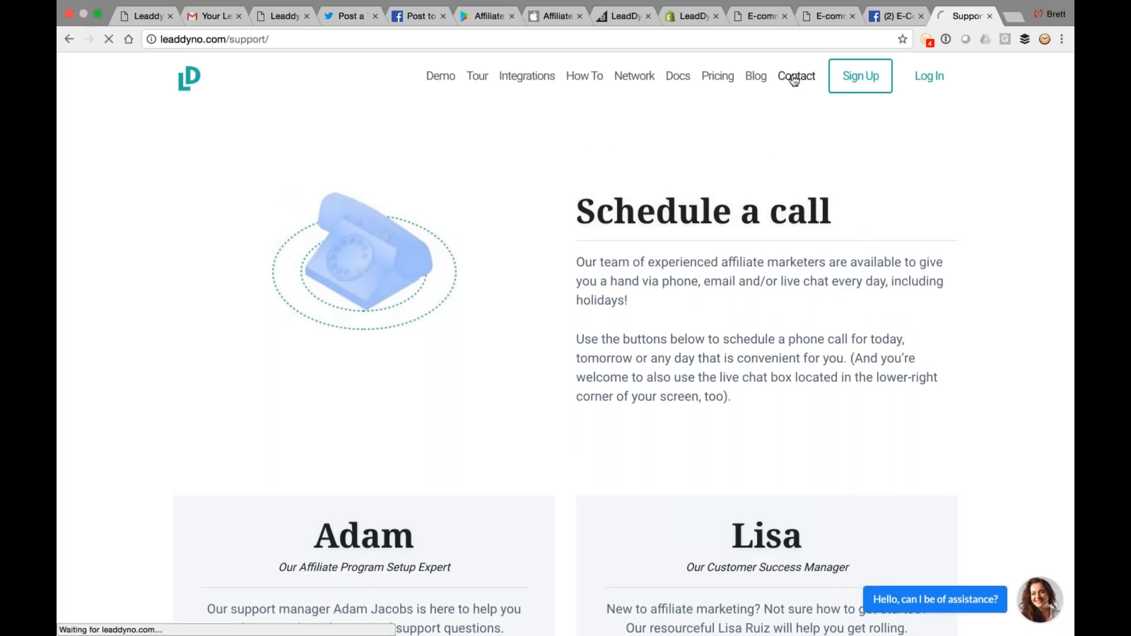
click(797, 75)
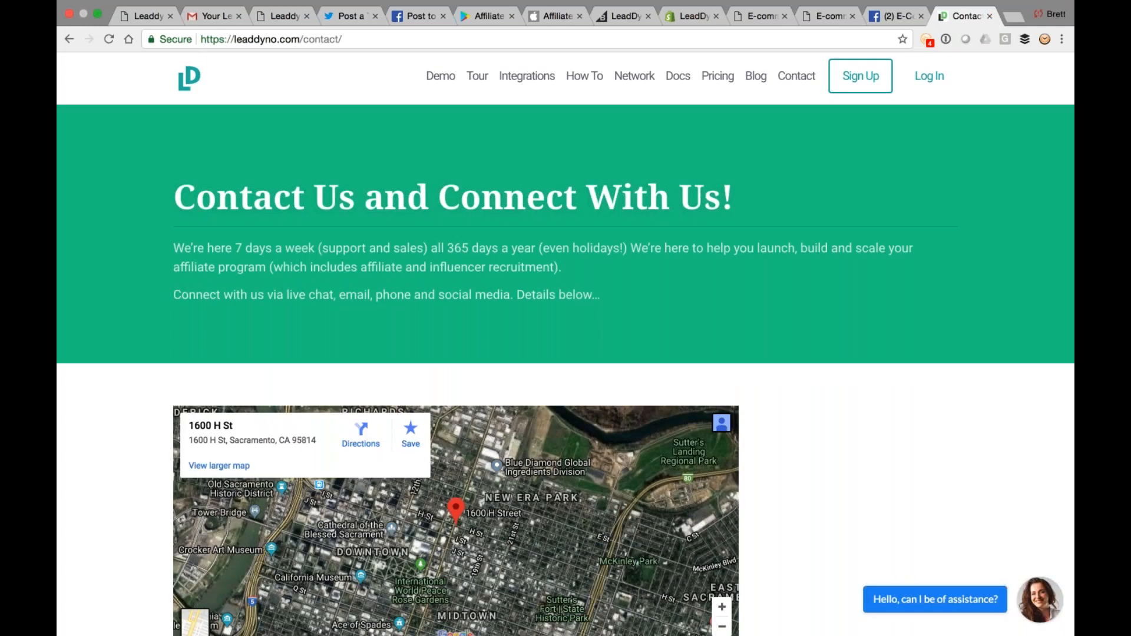
scroll(down, 3)
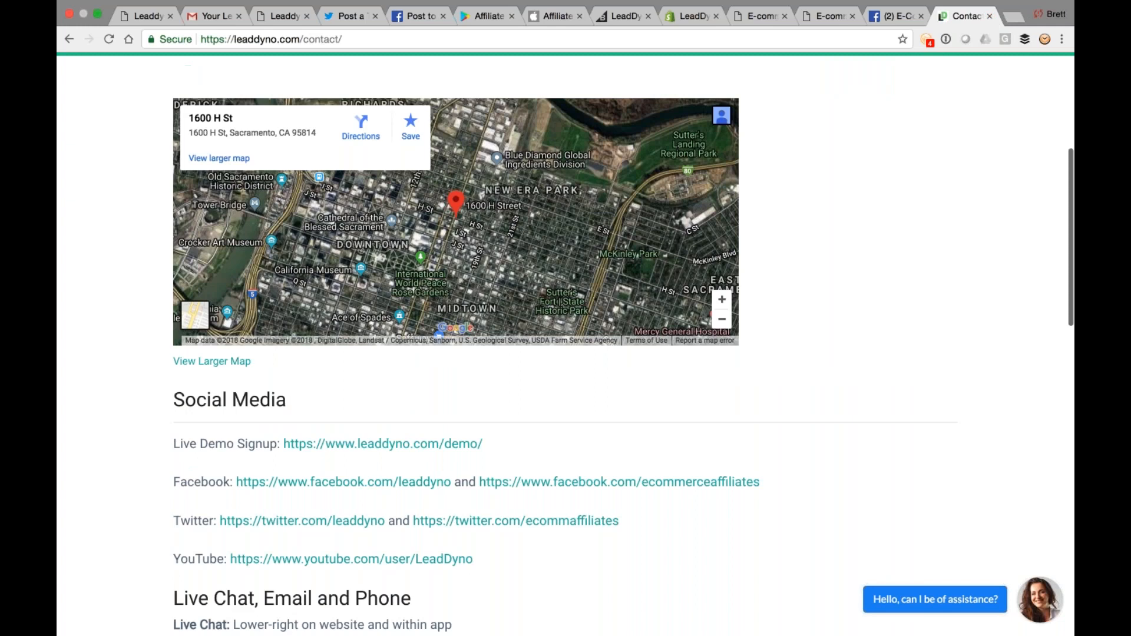
scroll(up, 3)
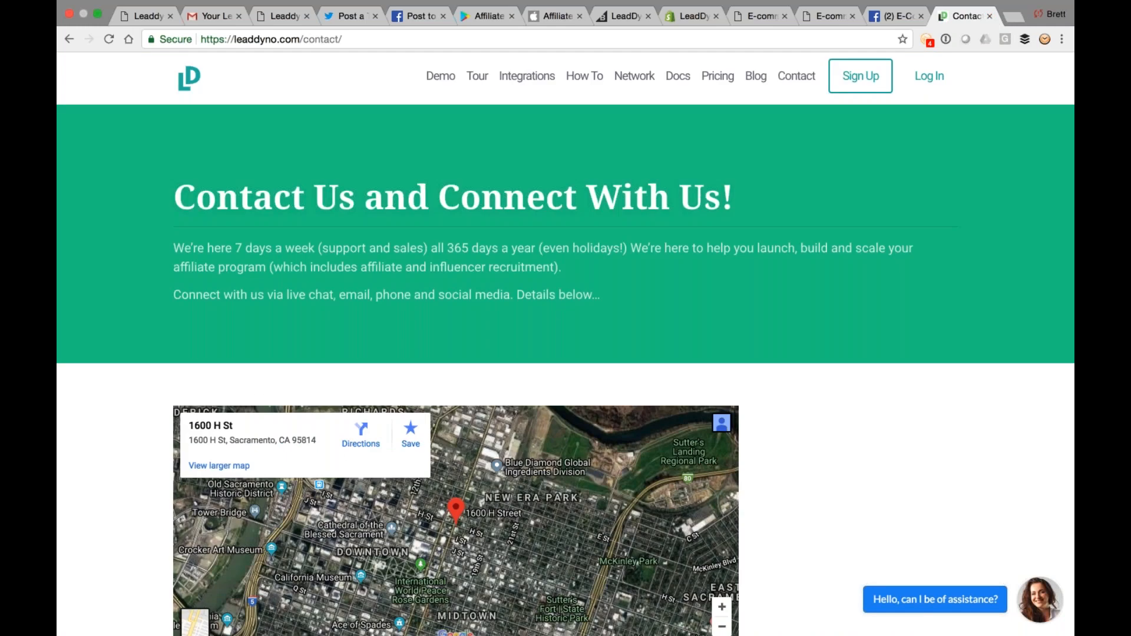